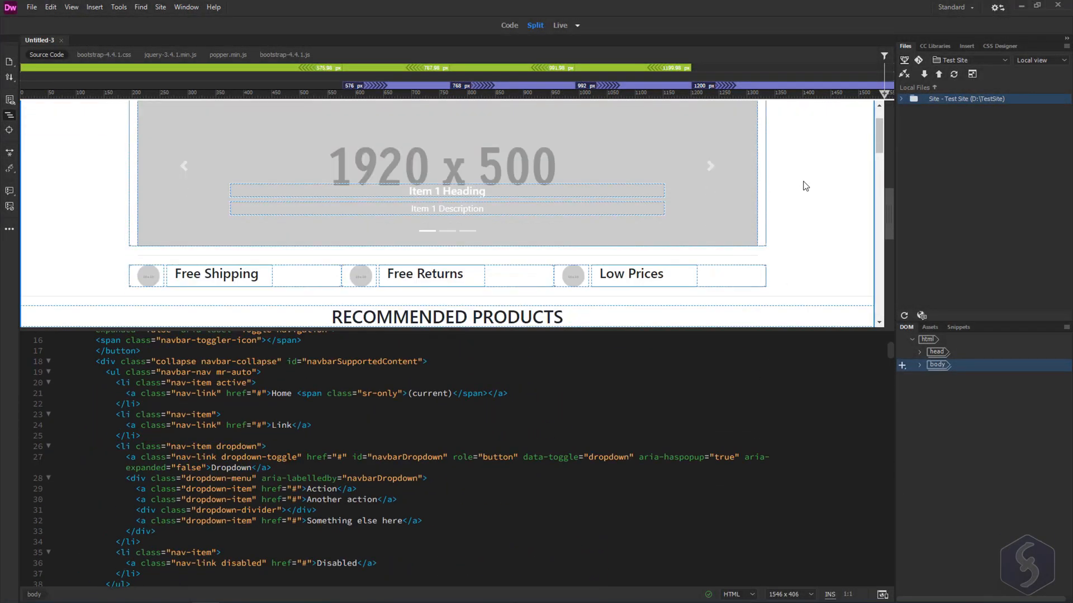
Add a background-color style to the fruit paragraph and bring up the Color Picker from code hints
scroll("down", 3)
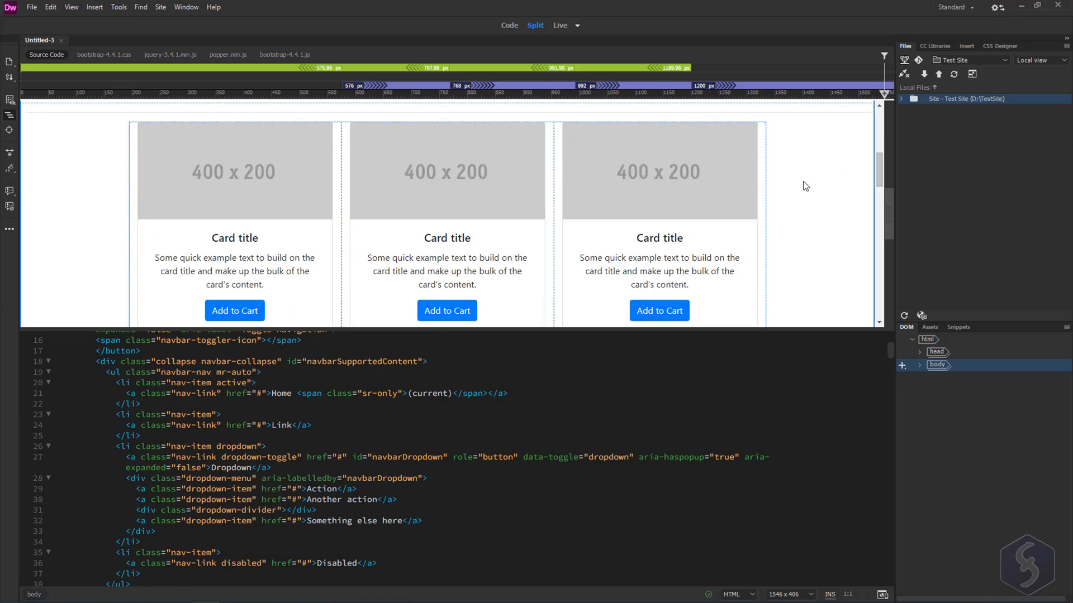
scroll("down", 3)
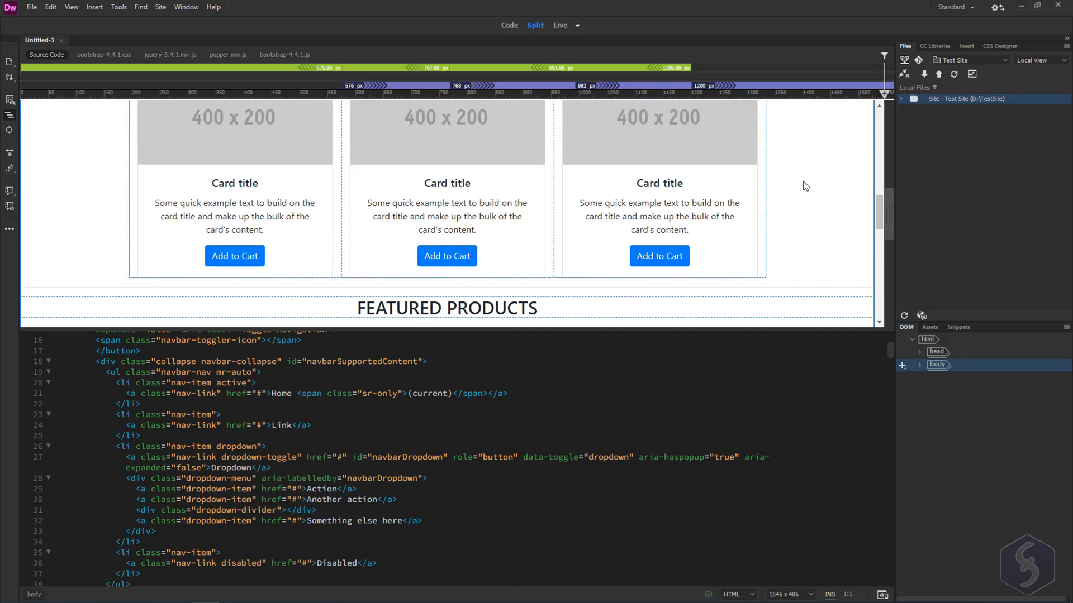
scroll("down", 3)
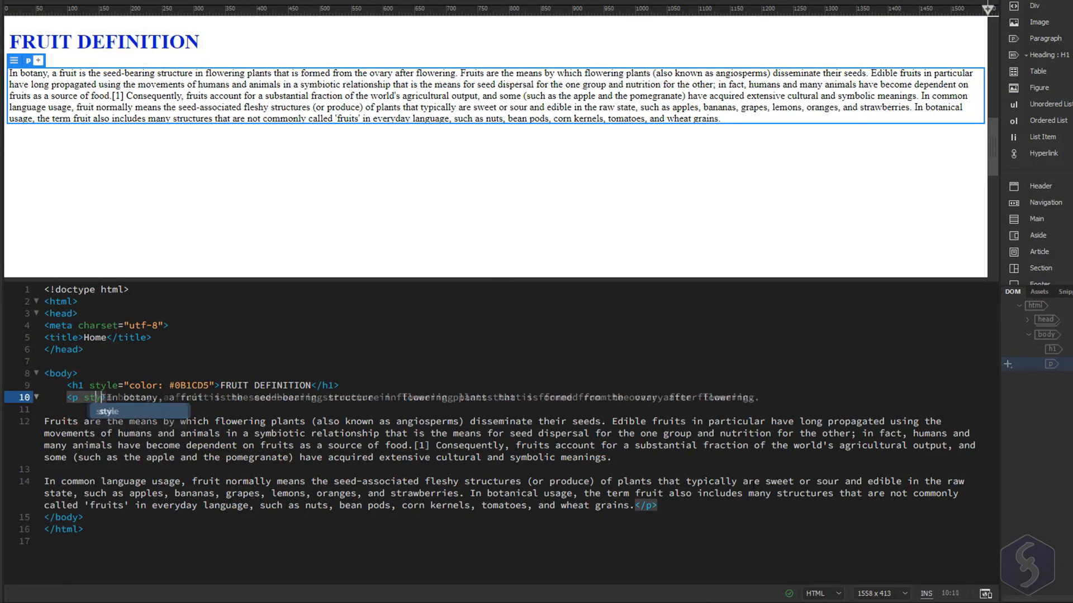
type("background-color:\">")
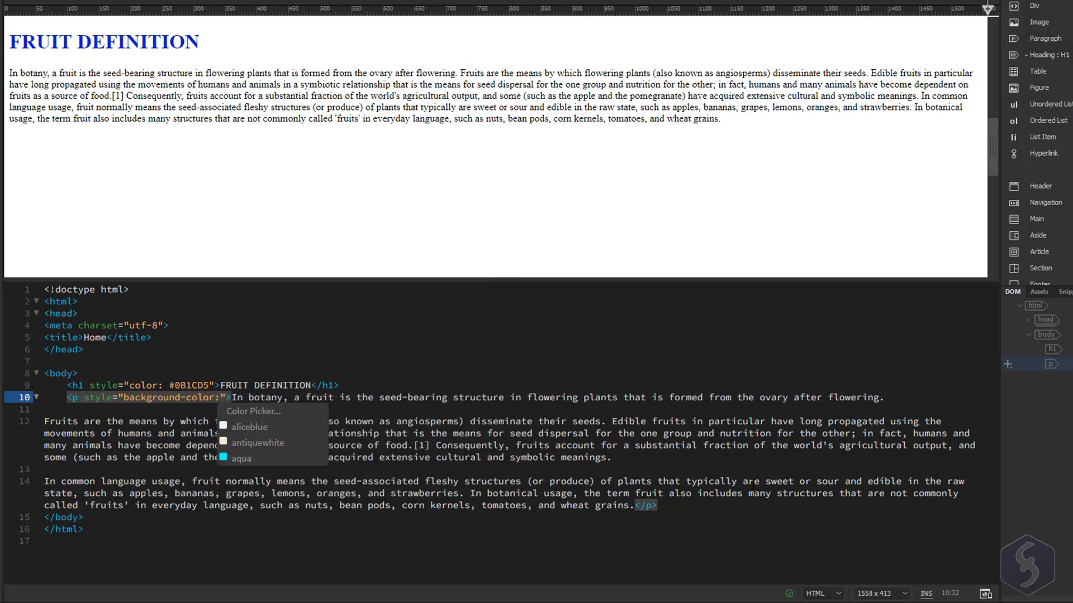
left_click(254, 411)
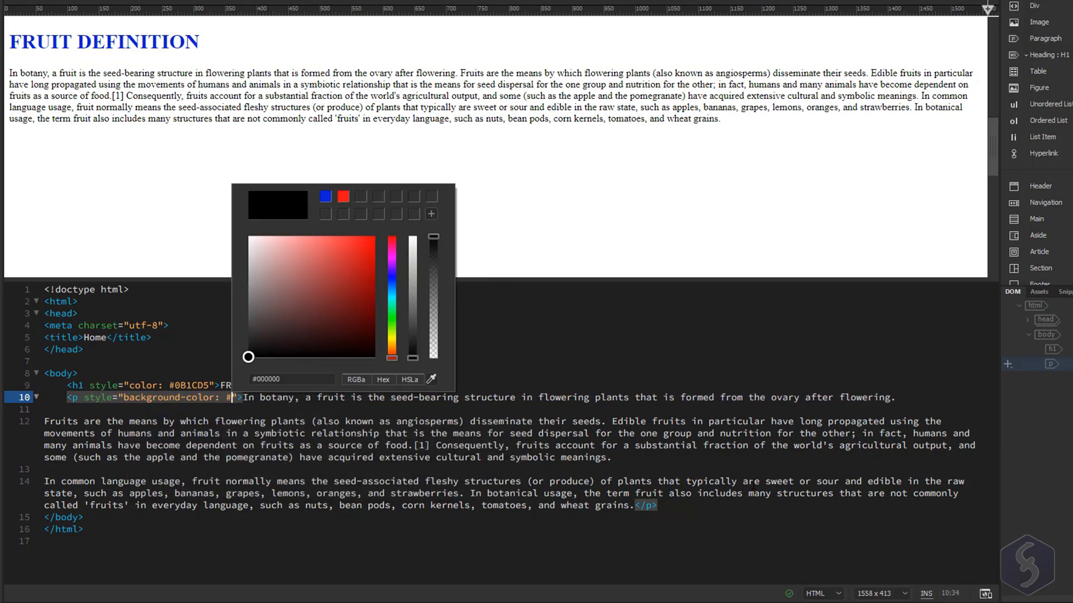
left_click(374, 260)
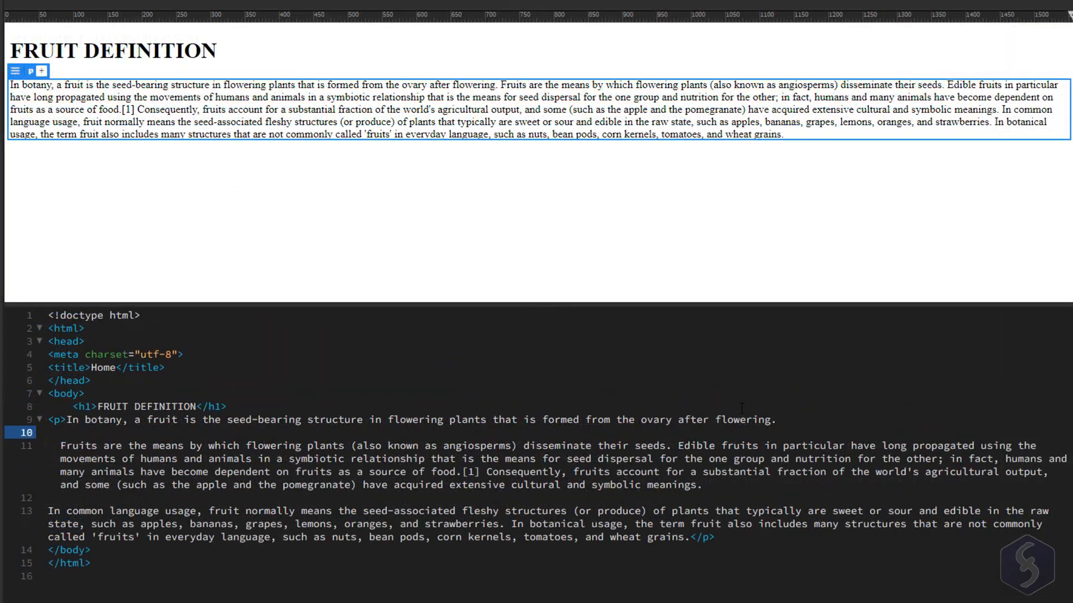
Insert two <br> breaks: after the first sentence and before the common-usage part
type("<br>")
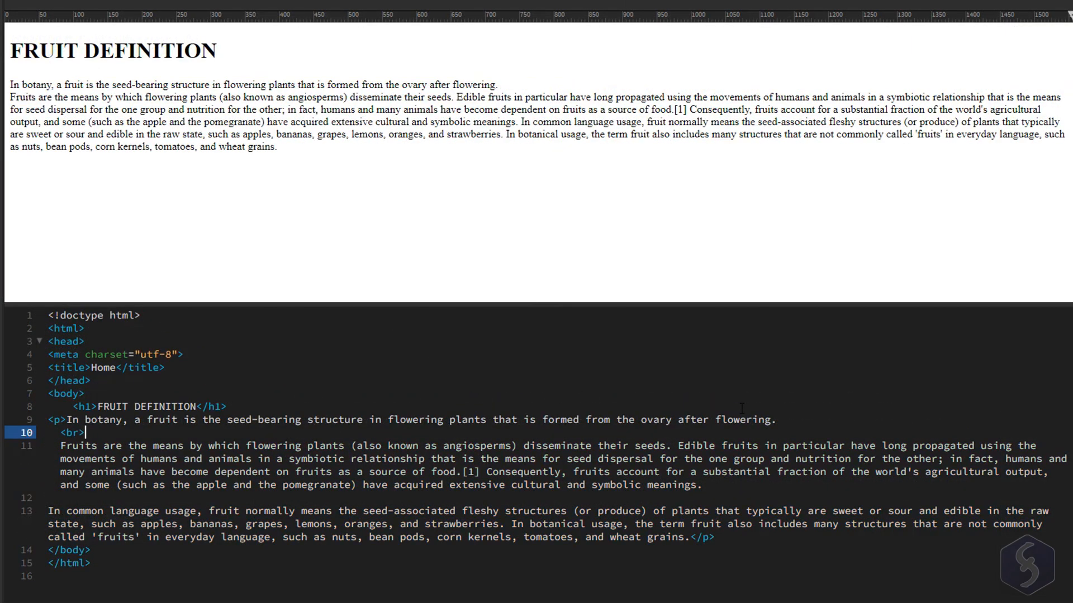
left_click(65, 499)
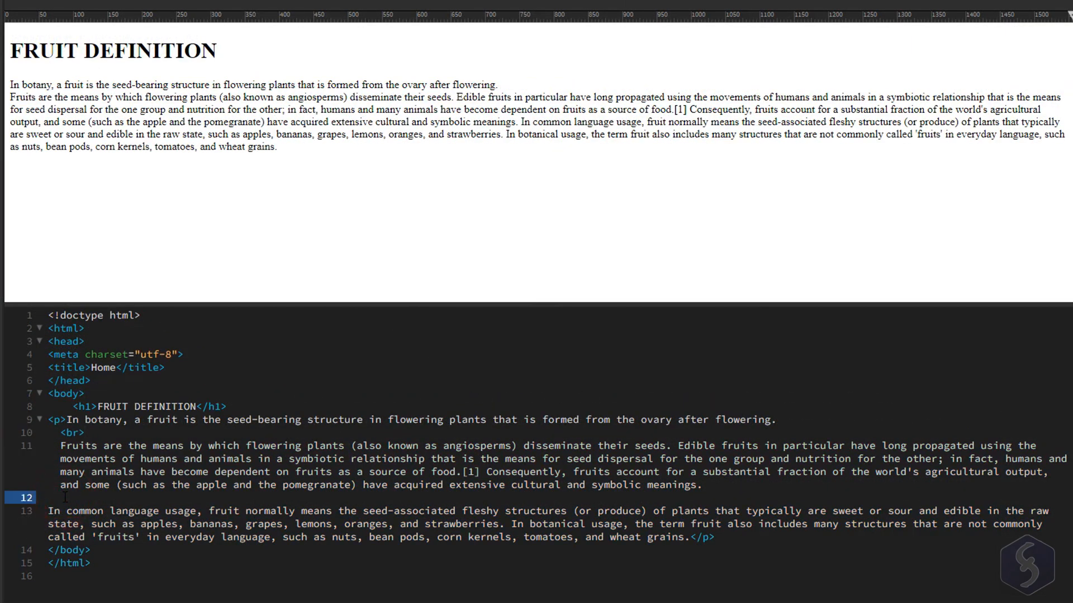
type("<br>")
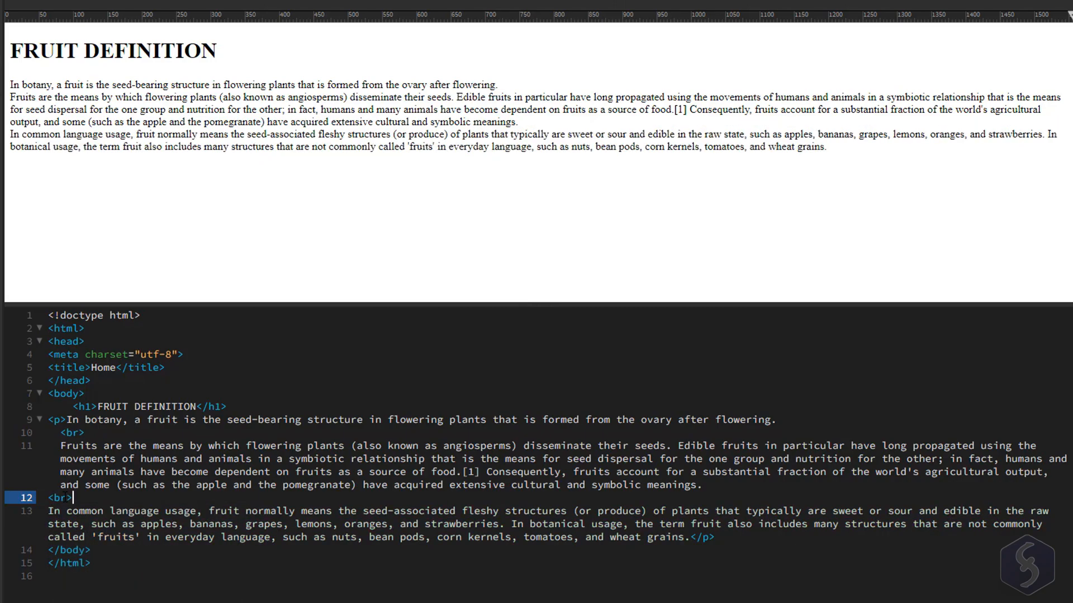
mouse_move(561, 365)
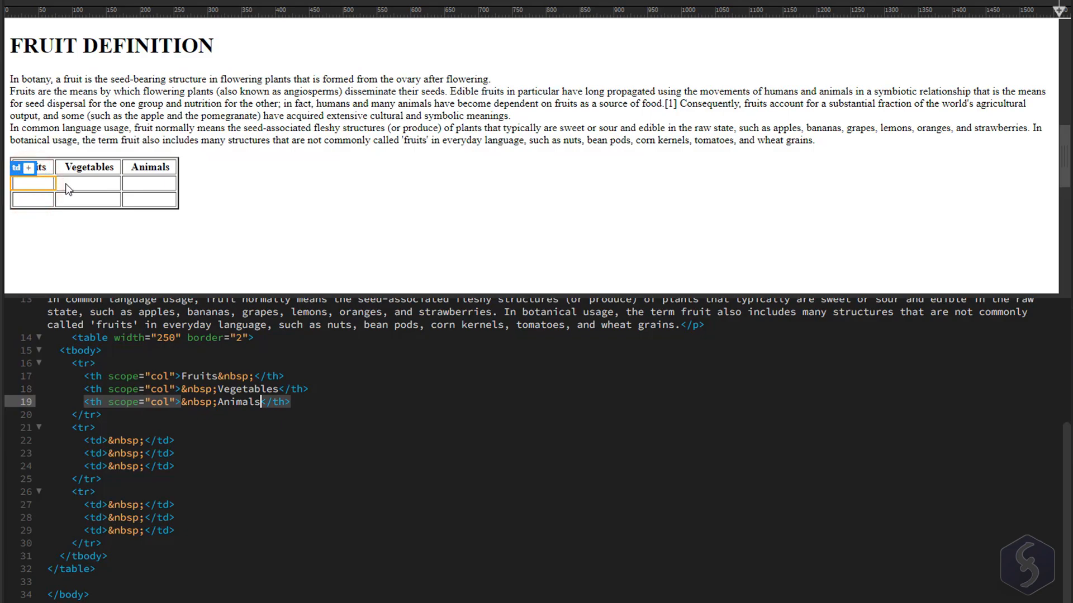
Fill the table's first row with Apple, Lettuce and Cat
type("Apple")
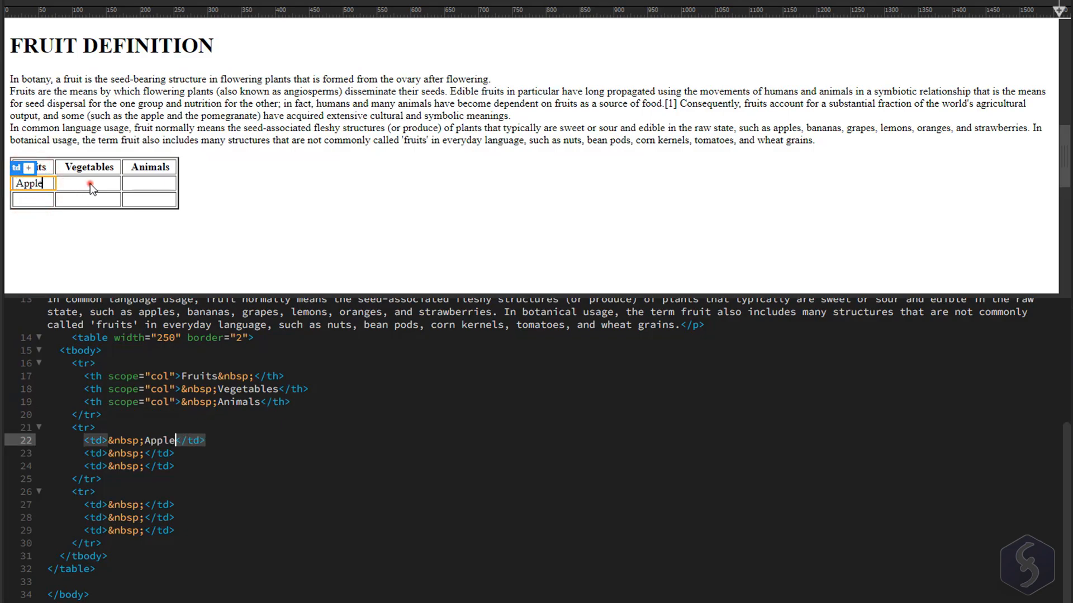
type("Lettuce")
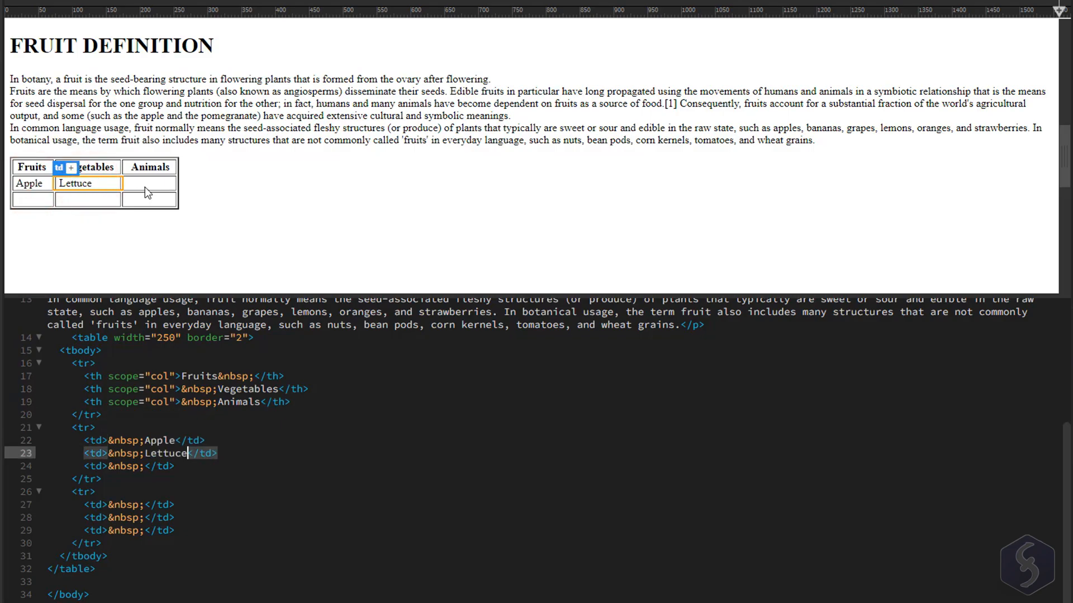
type("Cat")
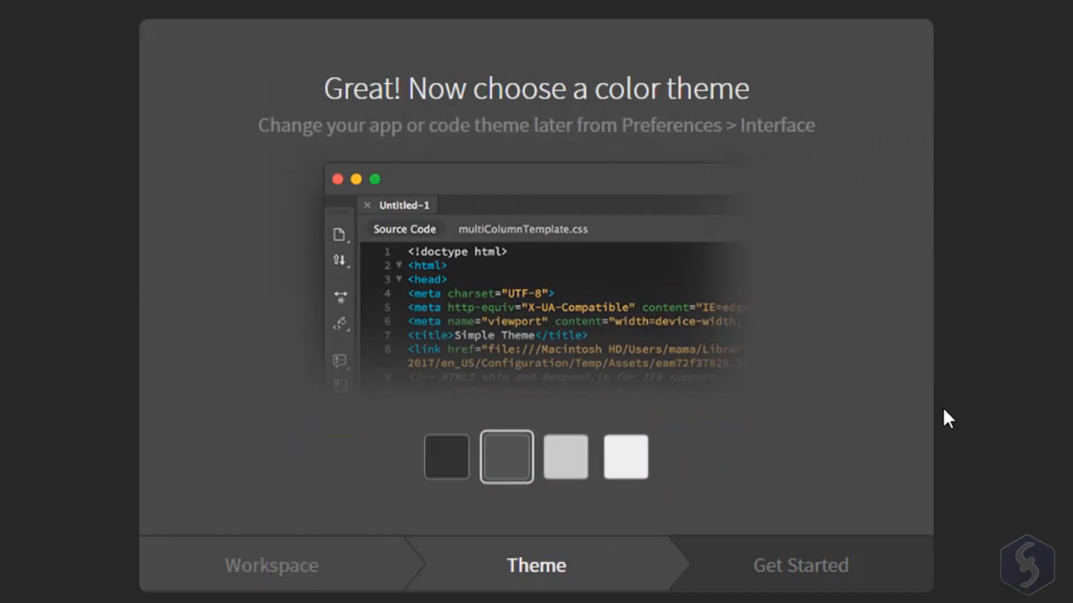
Keep the selected colour theme and continue to the Get Started step
left_click(446, 457)
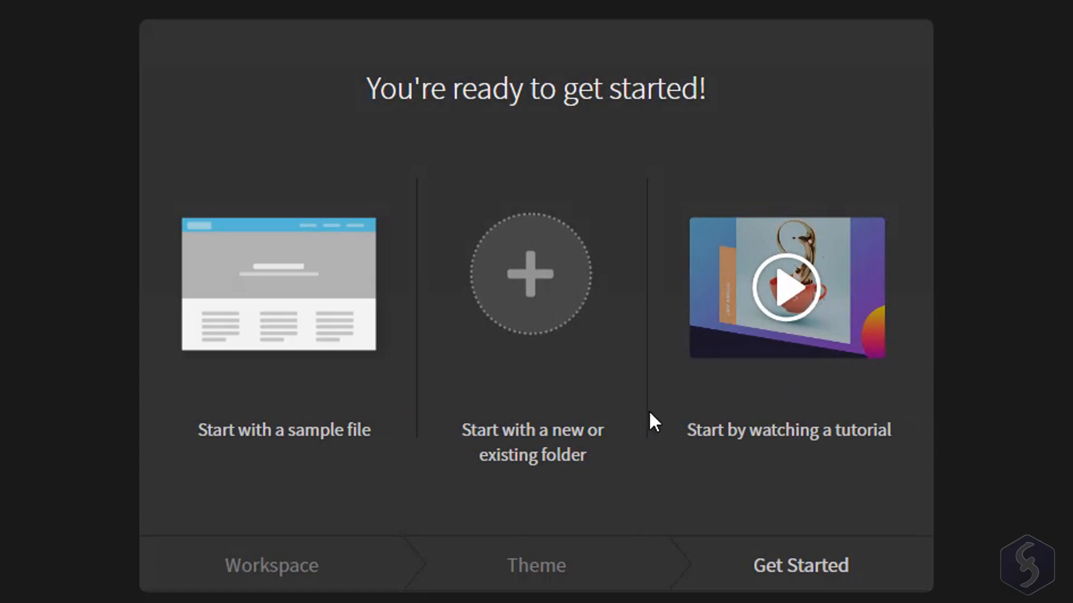
mouse_move(300, 468)
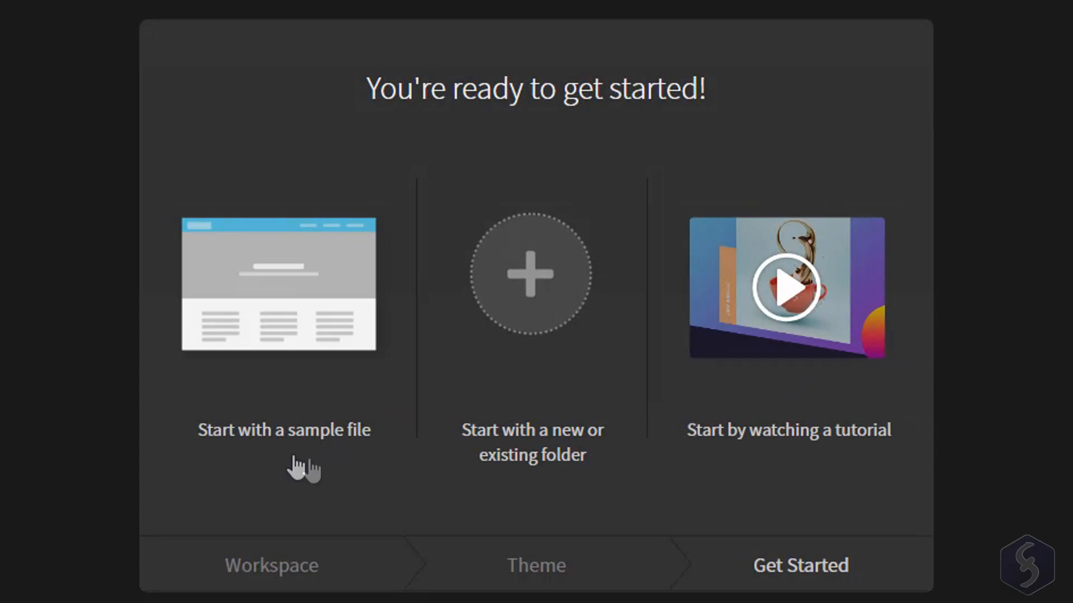
mouse_move(529, 494)
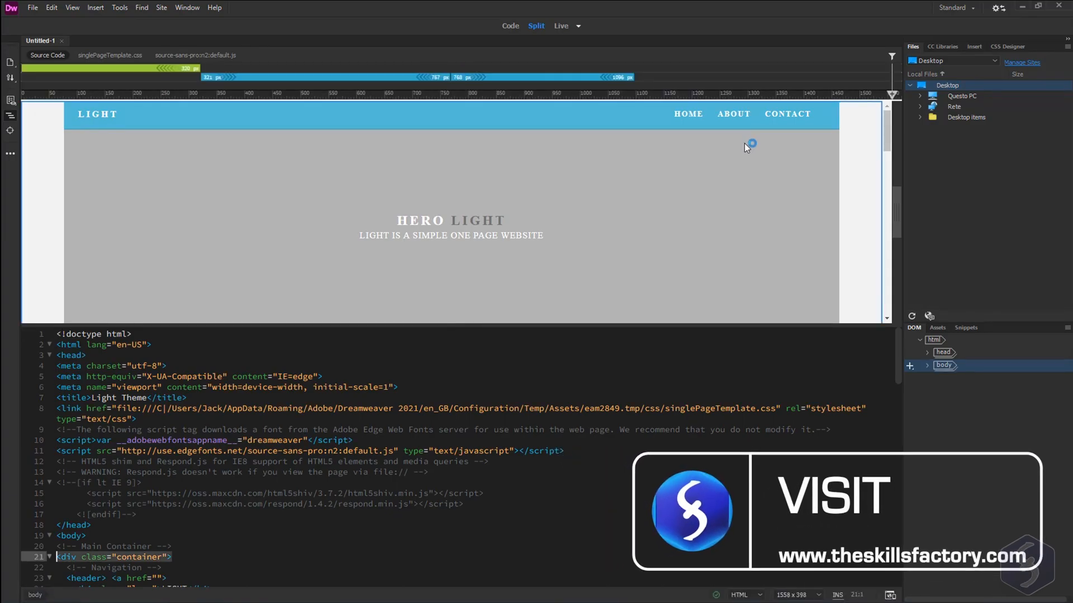
Close the Light sample page without saving its changes
scroll("down", 3)
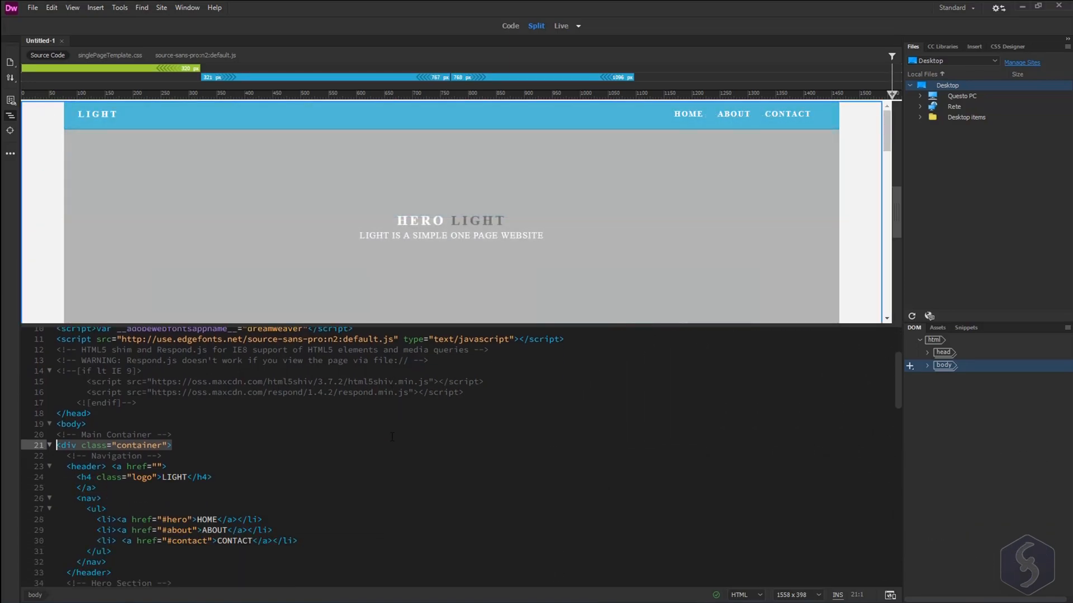
scroll("down", 3)
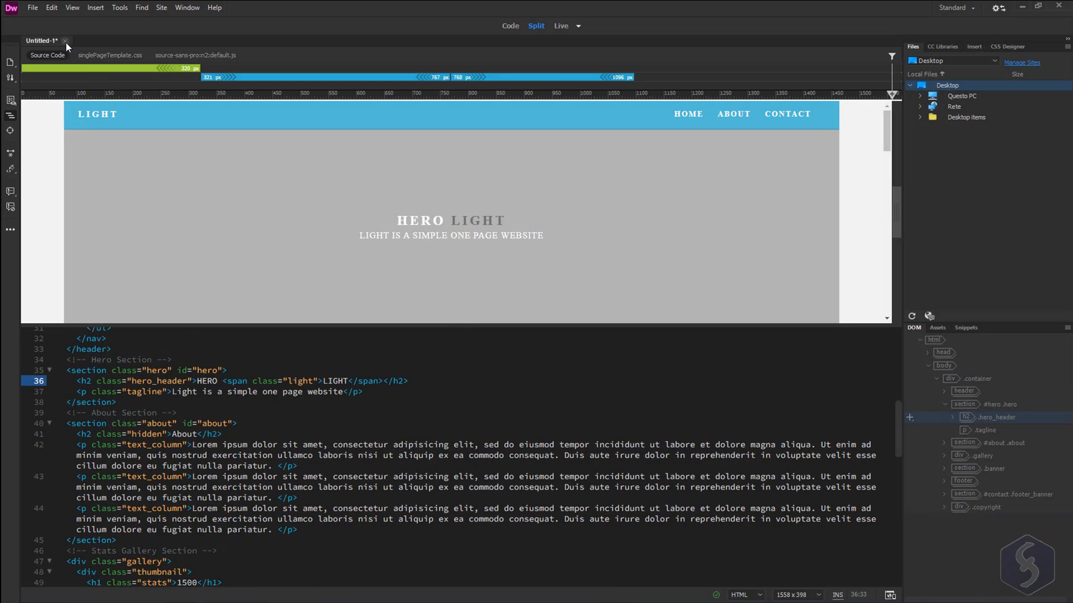
left_click(65, 40)
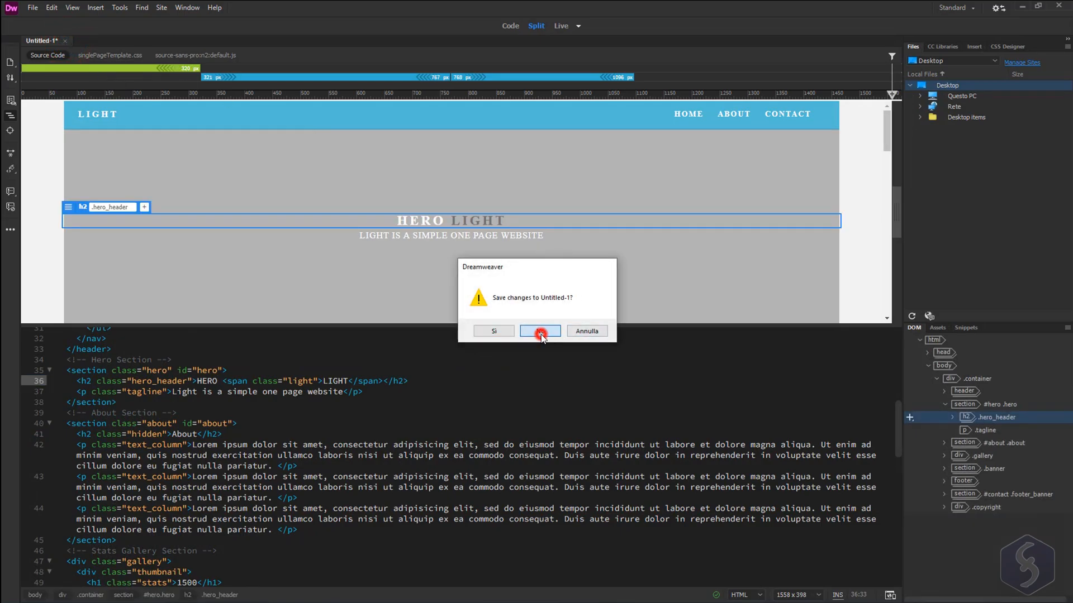
left_click(540, 331)
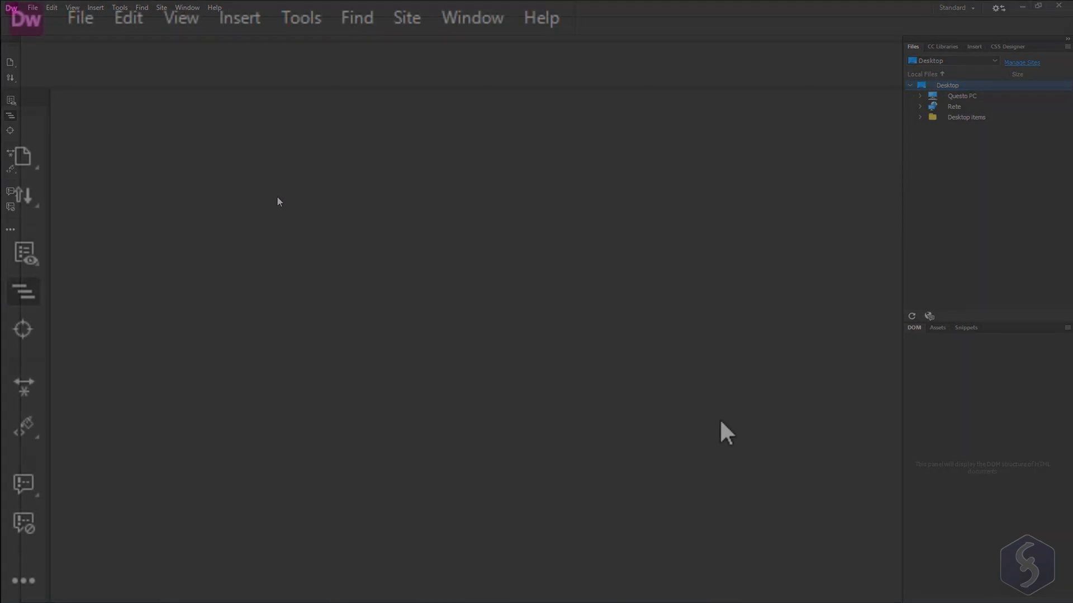
Start a new site with local folder D:\TestSite and site name 'Test Site'
left_click(406, 16)
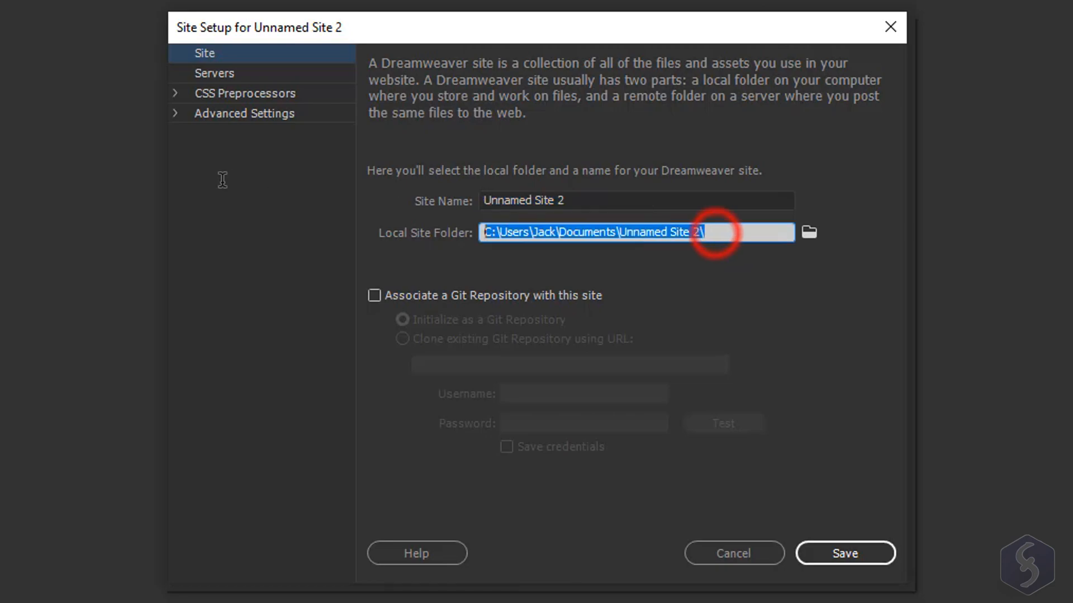
key("Delete")
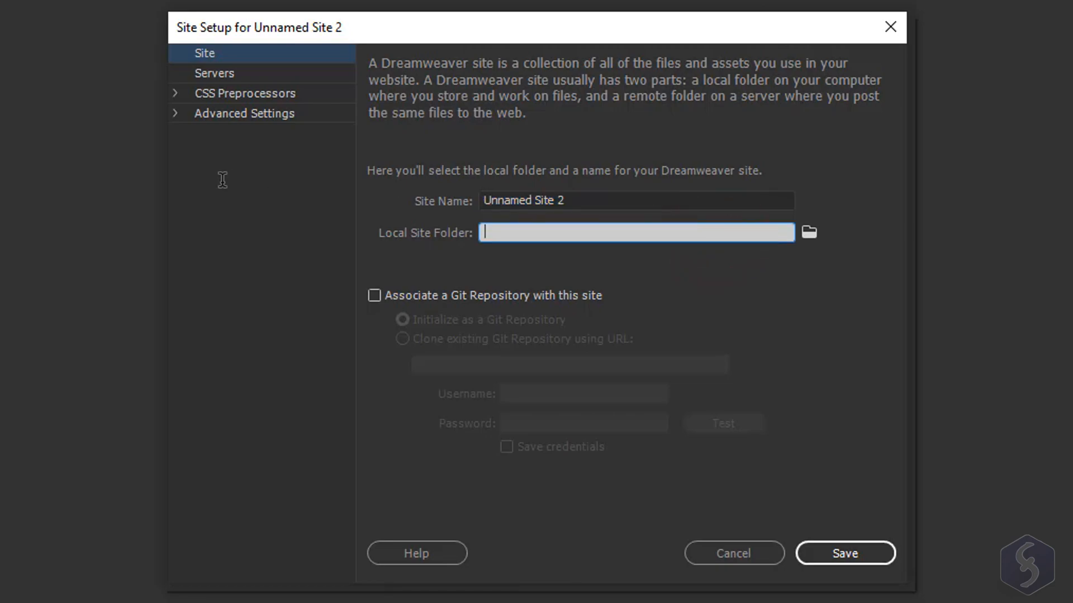
type("D:\\TestSite")
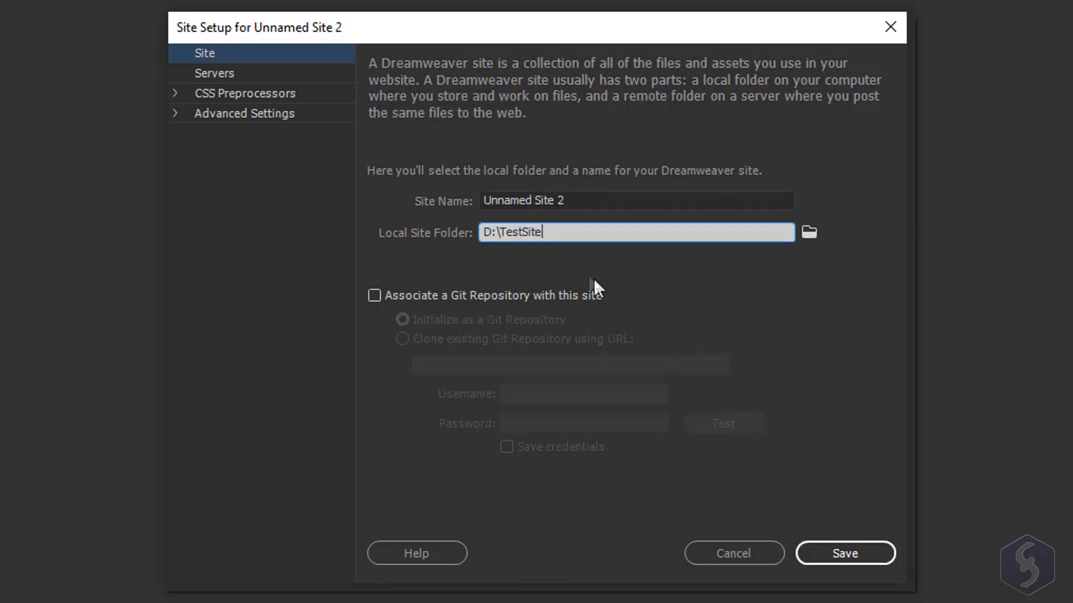
left_click(609, 200)
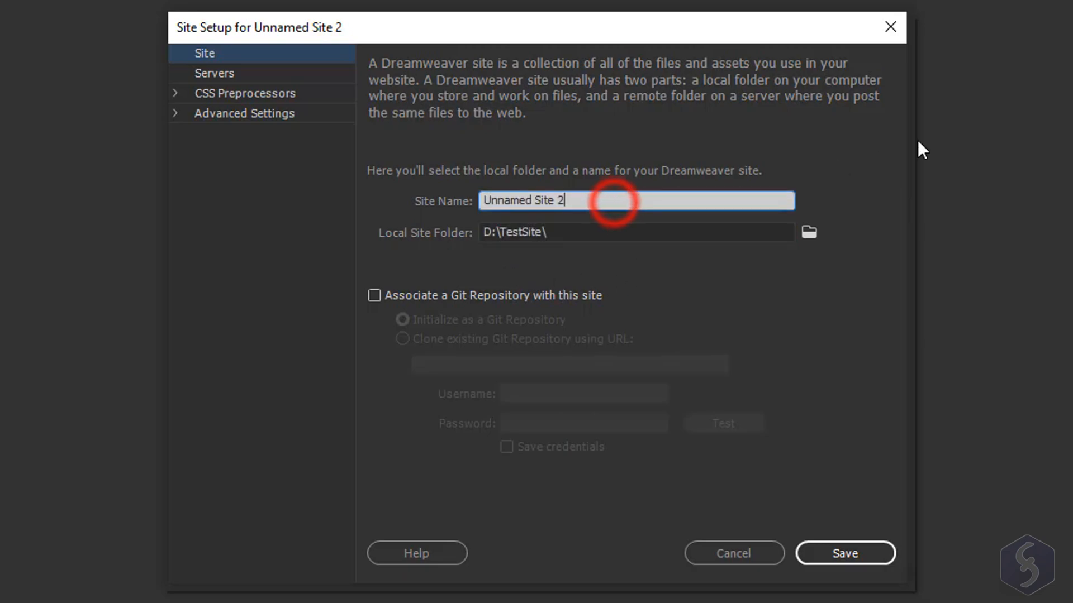
key("Backspace")
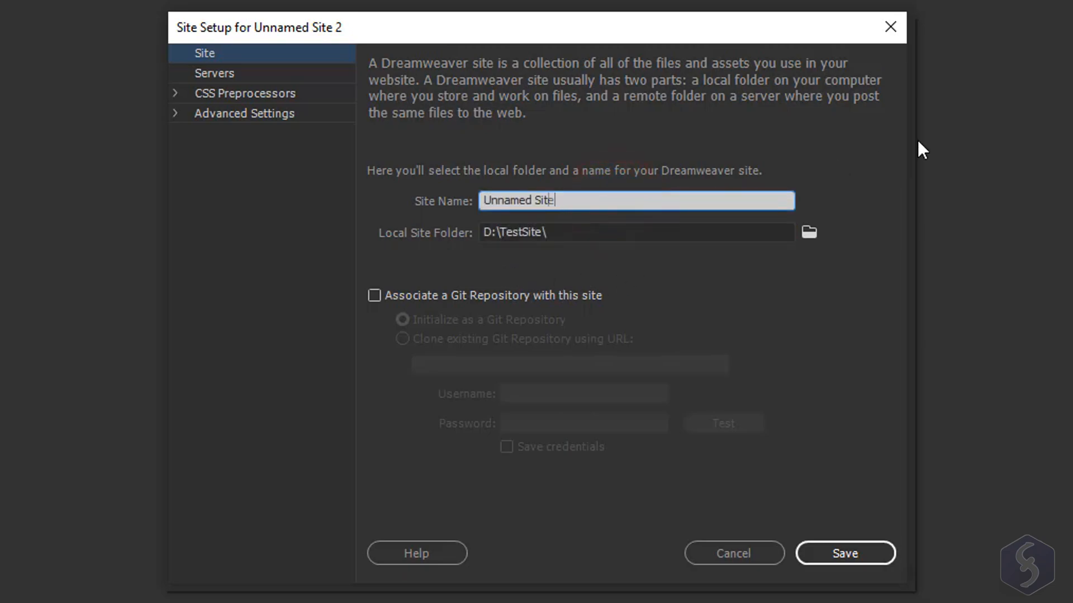
type("Tes")
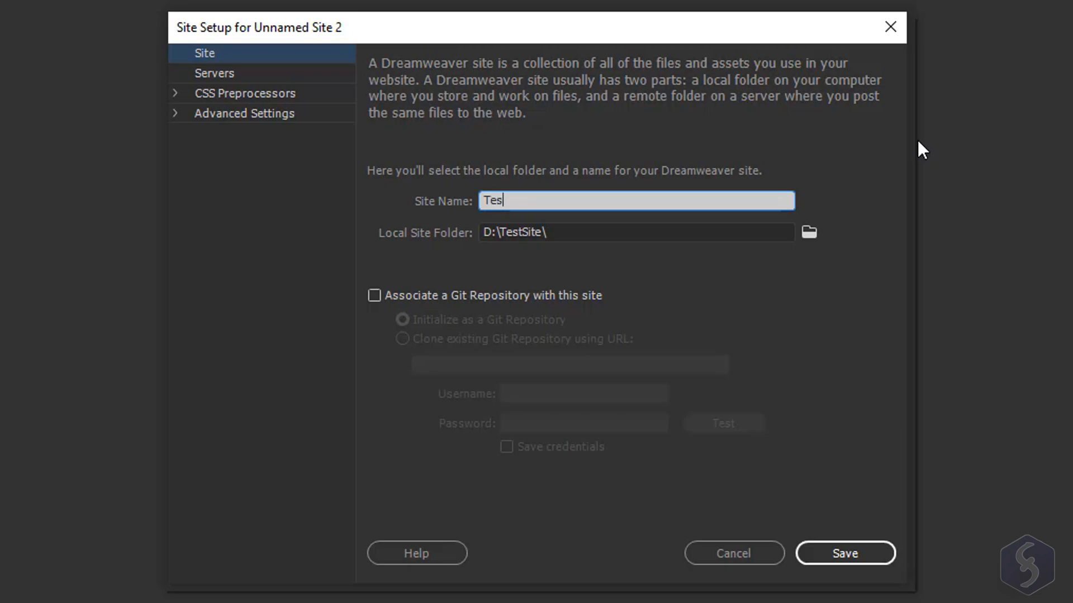
type("t Site")
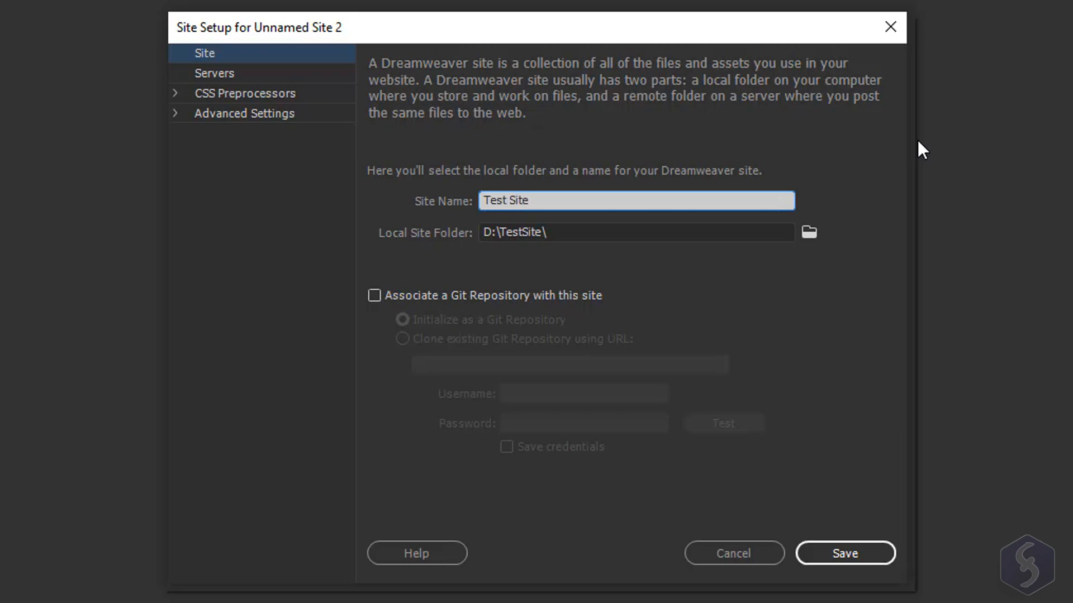
mouse_move(277, 78)
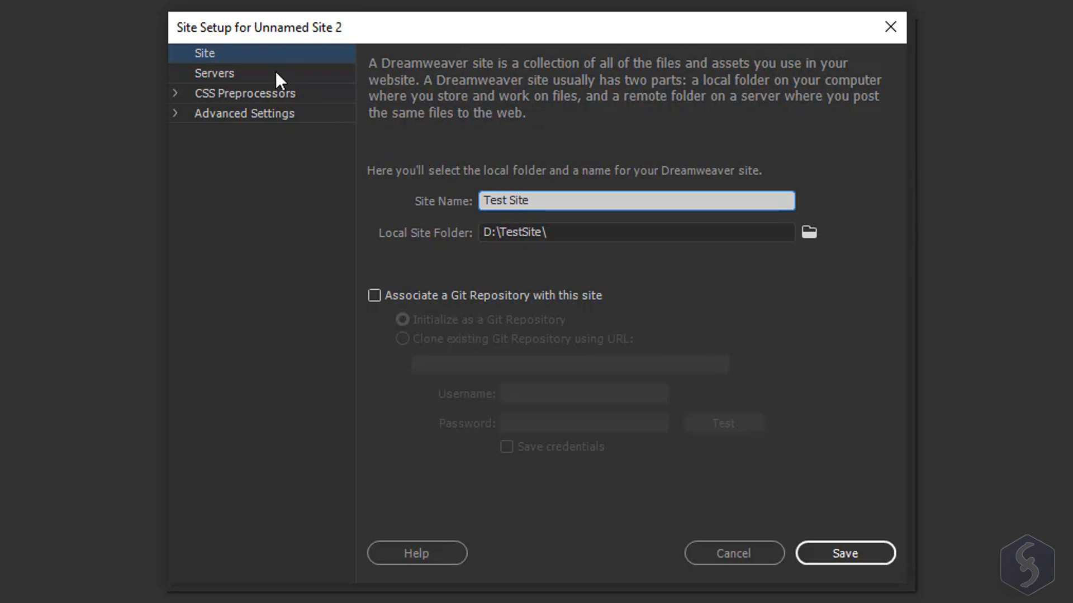
Add FTP remote server 'My Server' at fpt.testsite.com with its credentials and Web URL
left_click(215, 73)
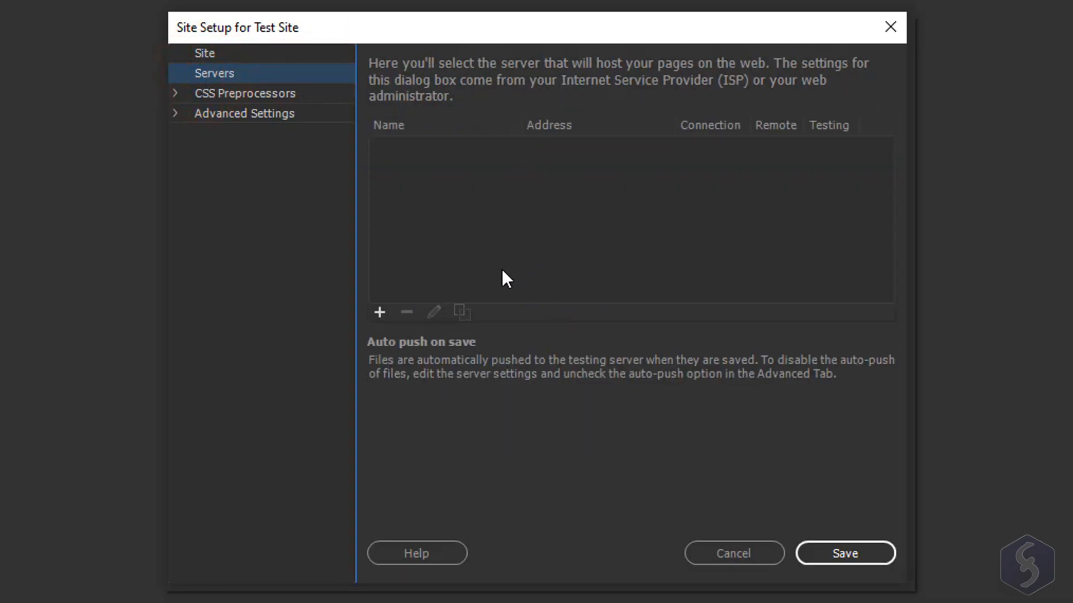
left_click(378, 313)
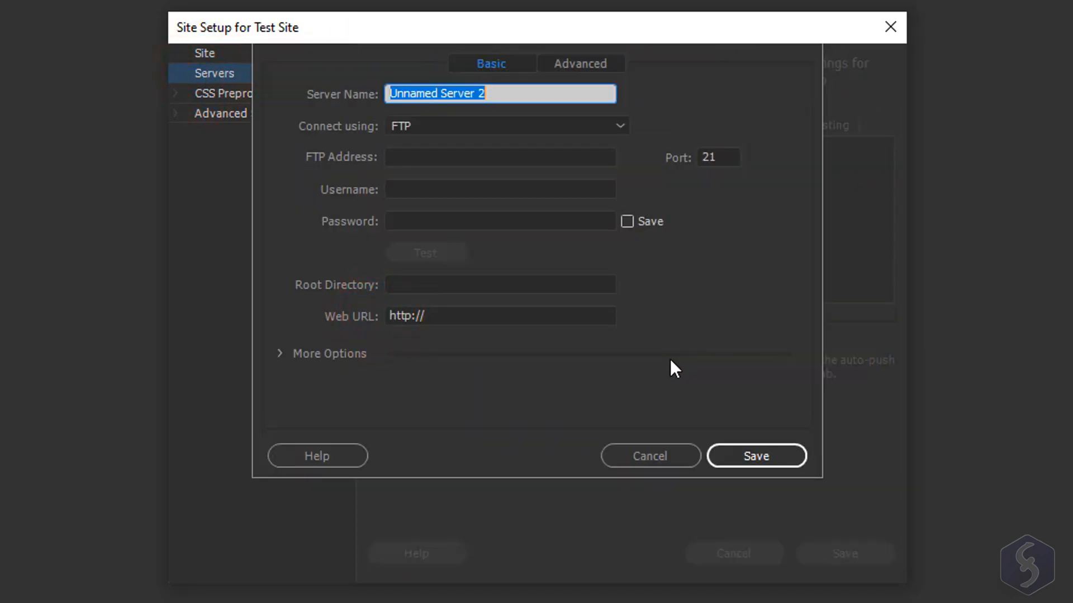
left_click(618, 126)
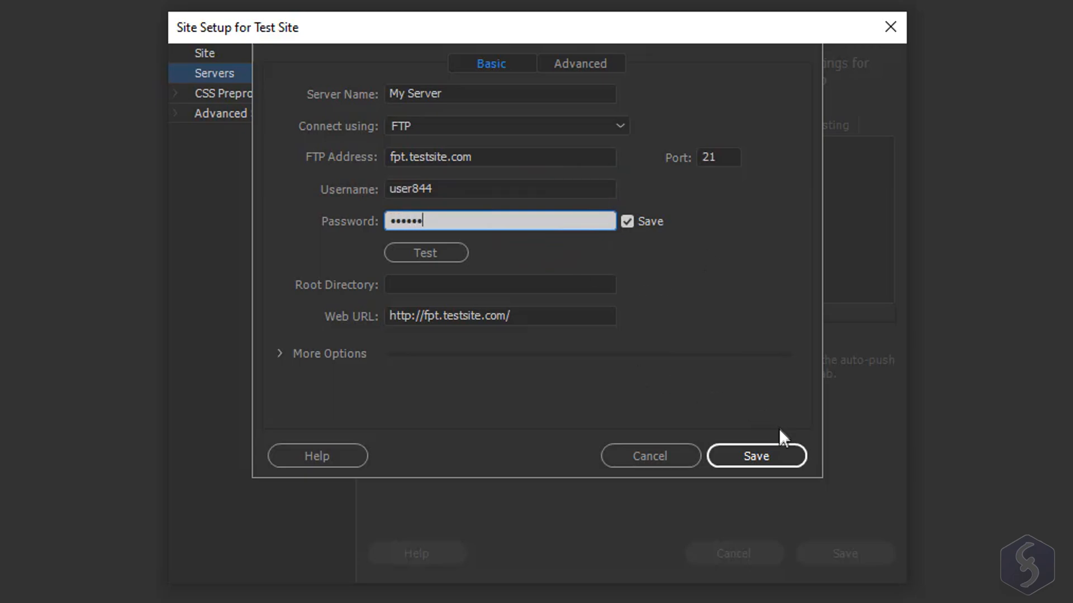
left_click(755, 455)
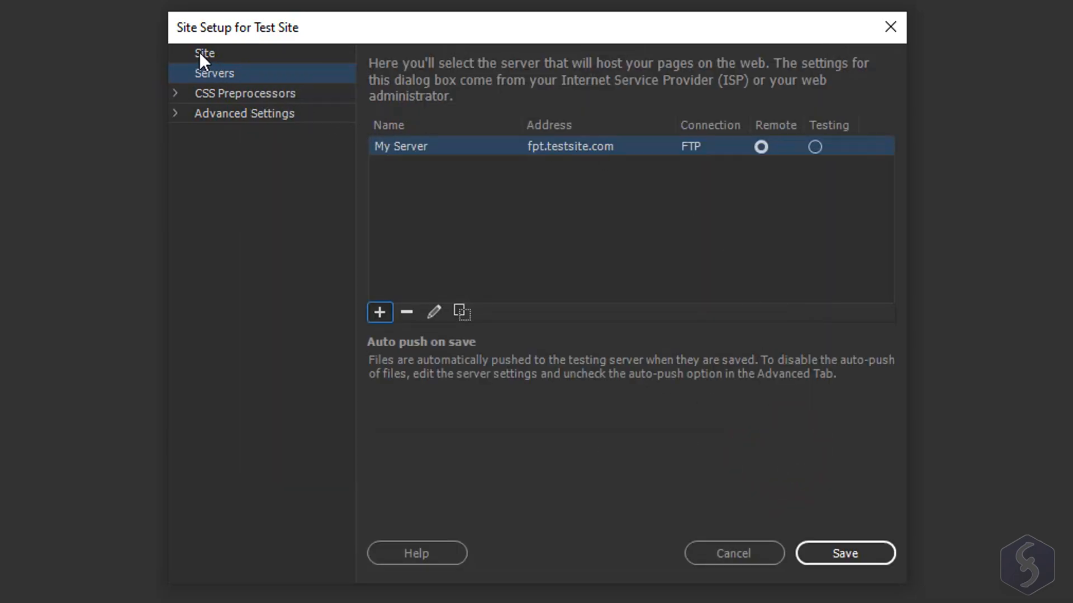
Return to the site details and save the Test Site setup
left_click(203, 53)
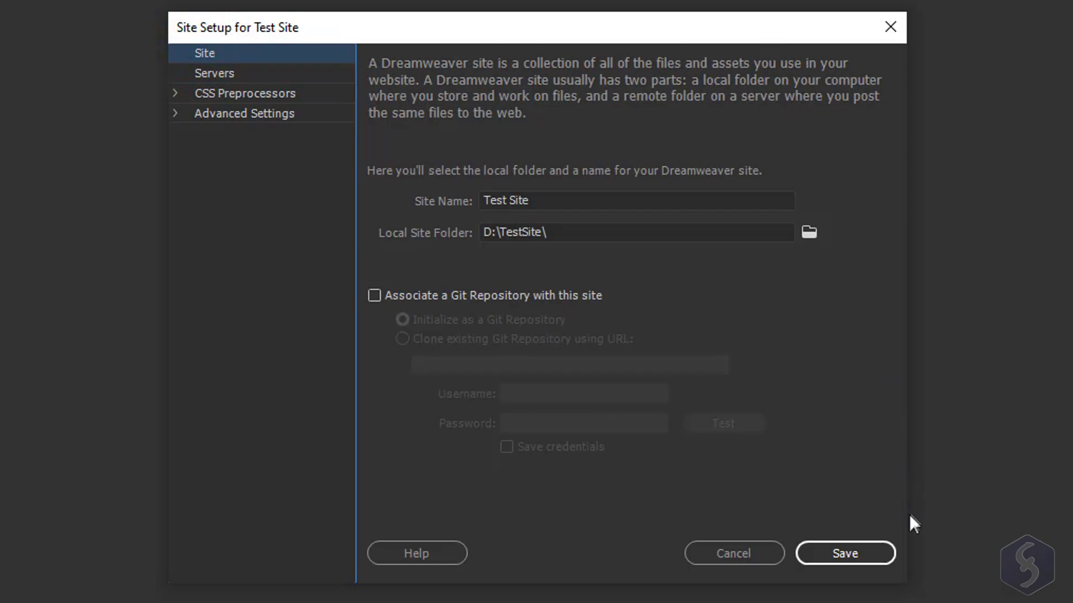
left_click(845, 553)
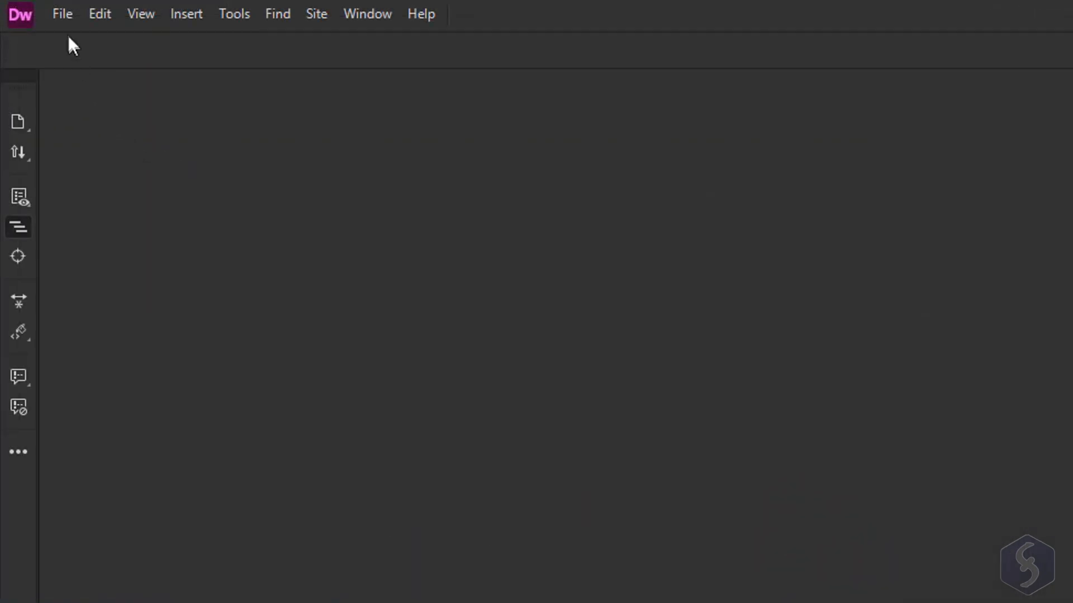
Create a page from the Basic - Simple grid starter template
left_click(62, 14)
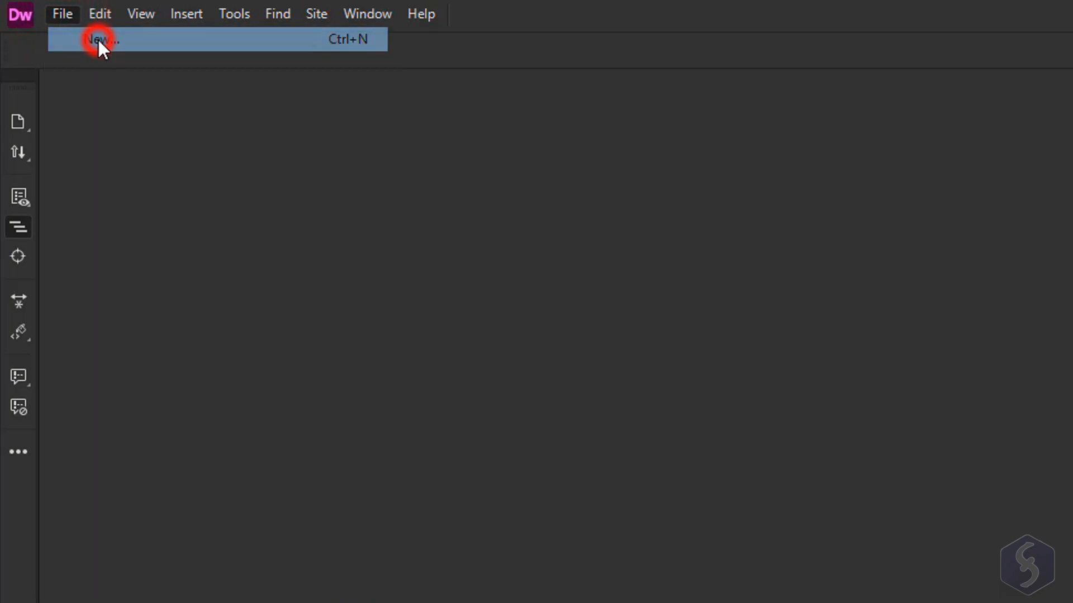
left_click(101, 39)
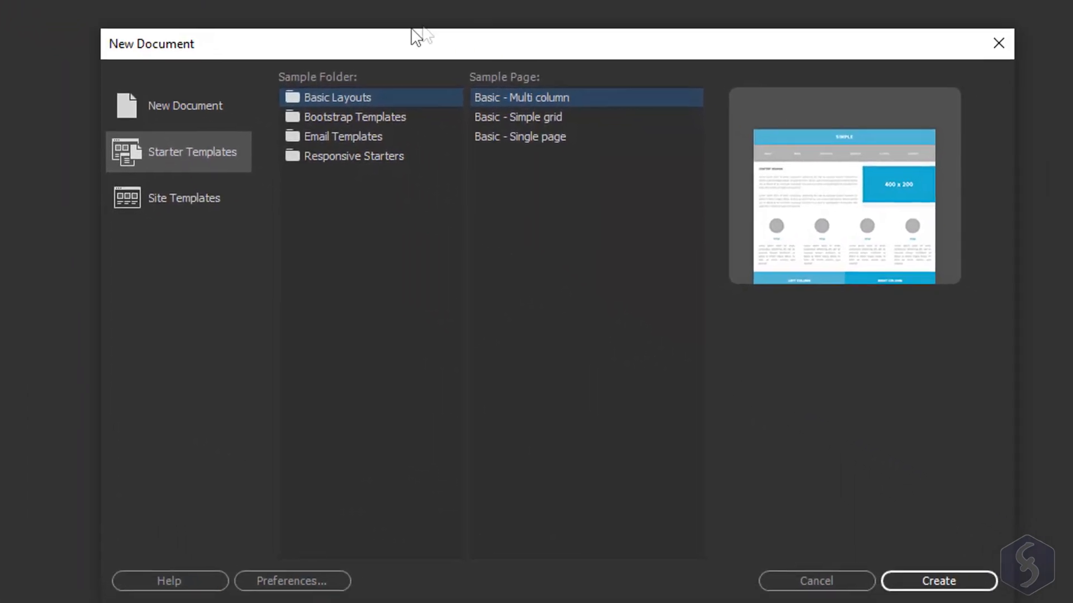
left_click(184, 105)
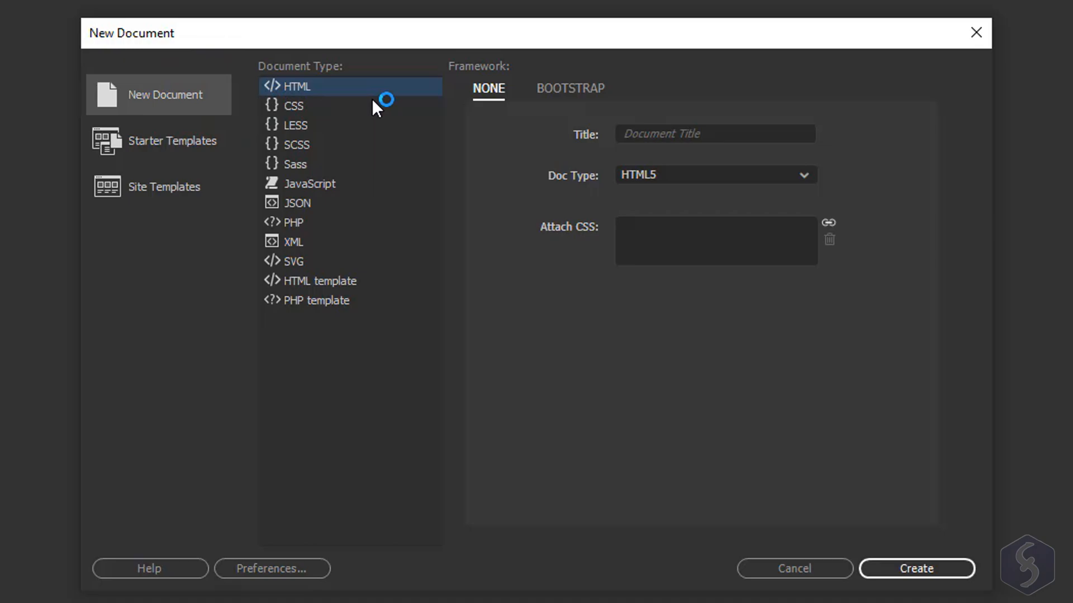
mouse_move(394, 304)
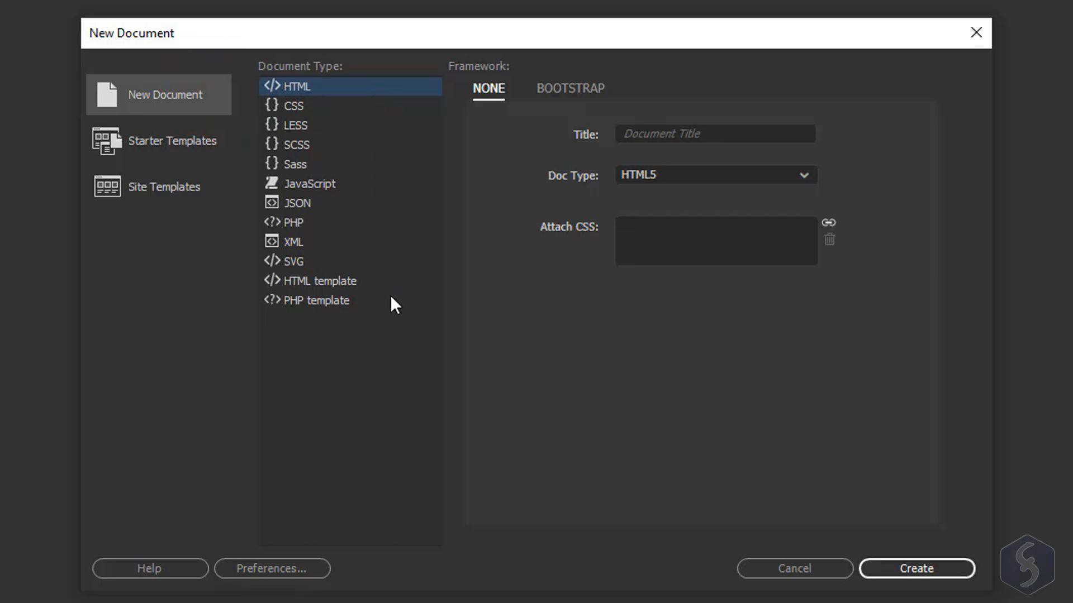
left_click(173, 141)
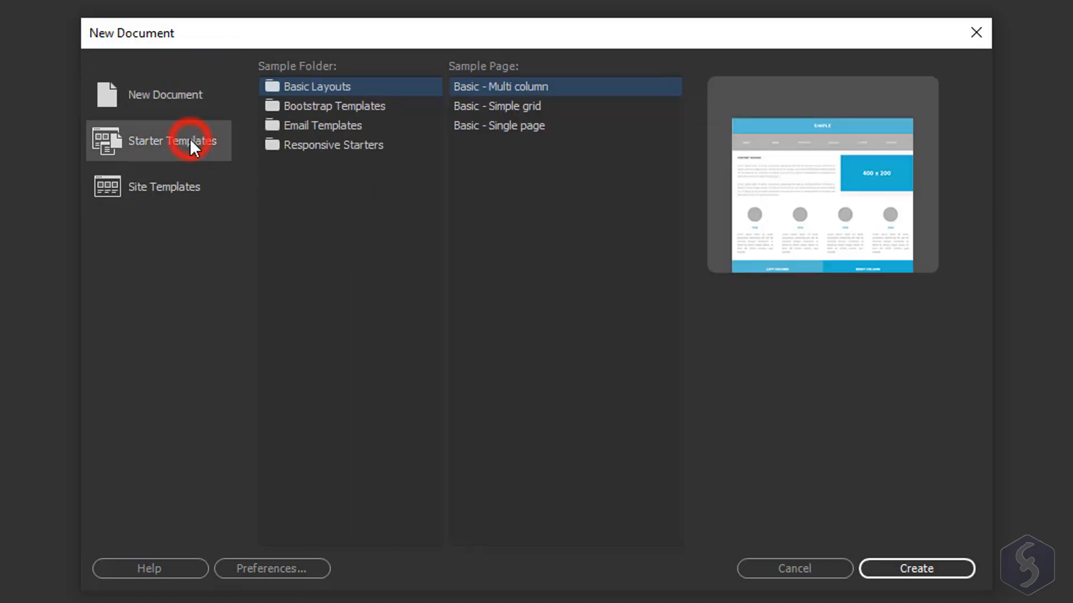
mouse_move(562, 117)
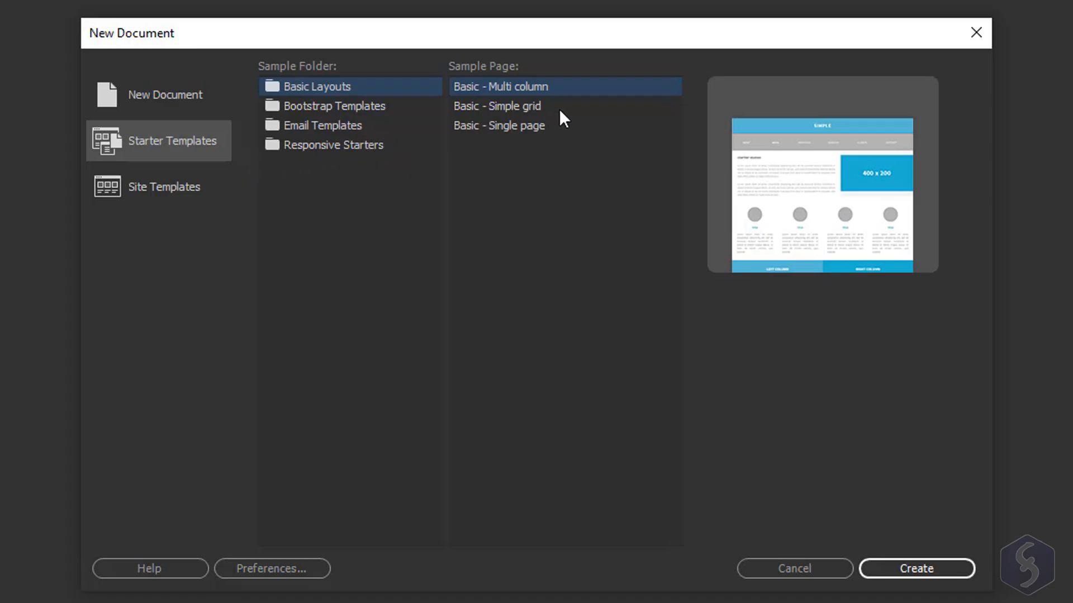
left_click(496, 107)
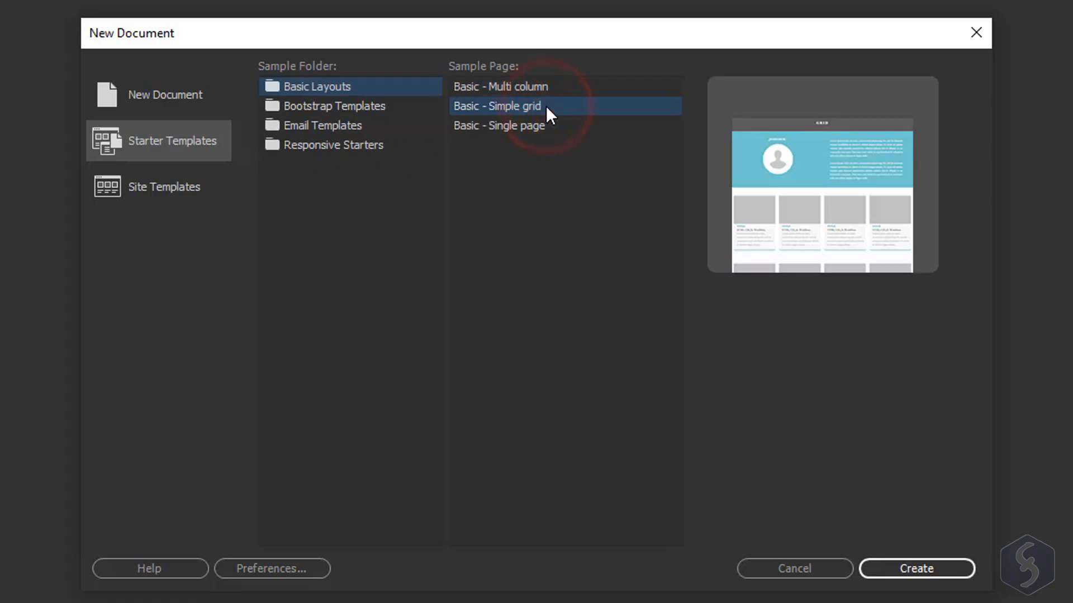
left_click(915, 568)
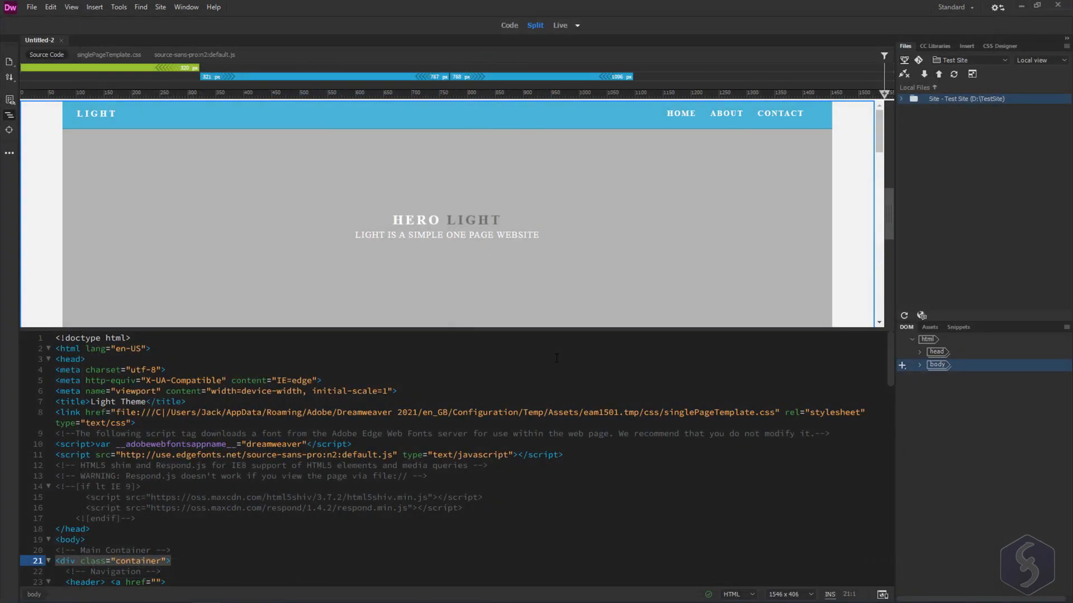
scroll("down", 3)
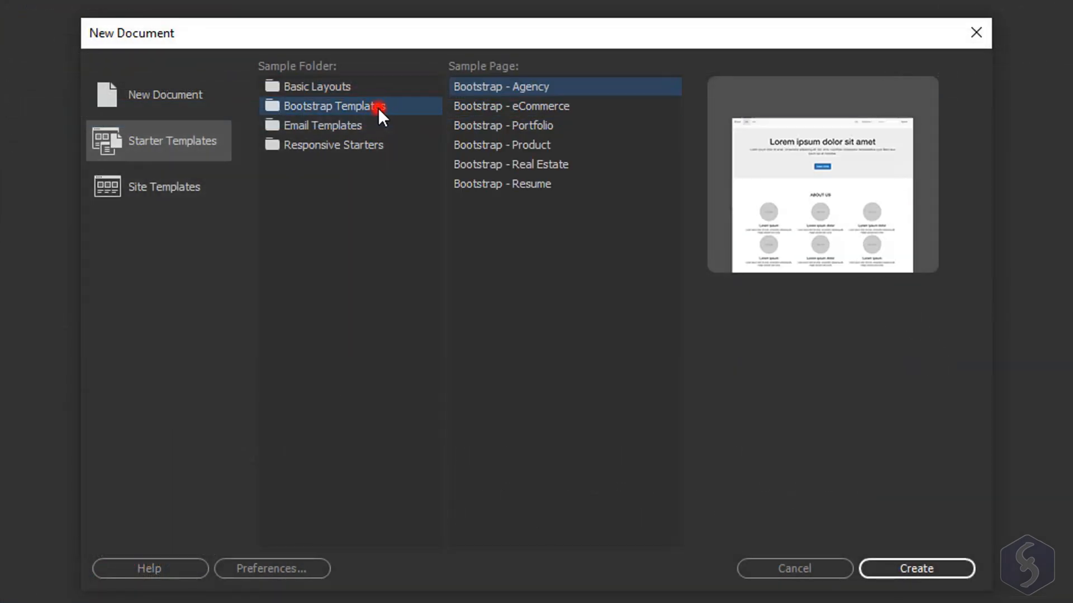
mouse_move(603, 117)
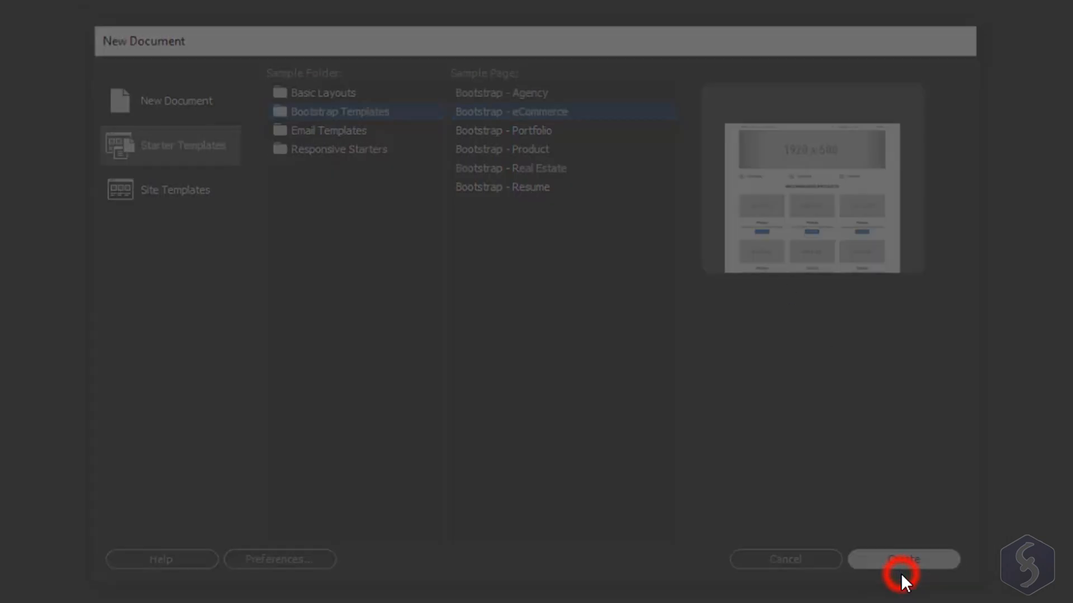
Create a Bootstrap eCommerce sample page and look through its code
left_click(902, 559)
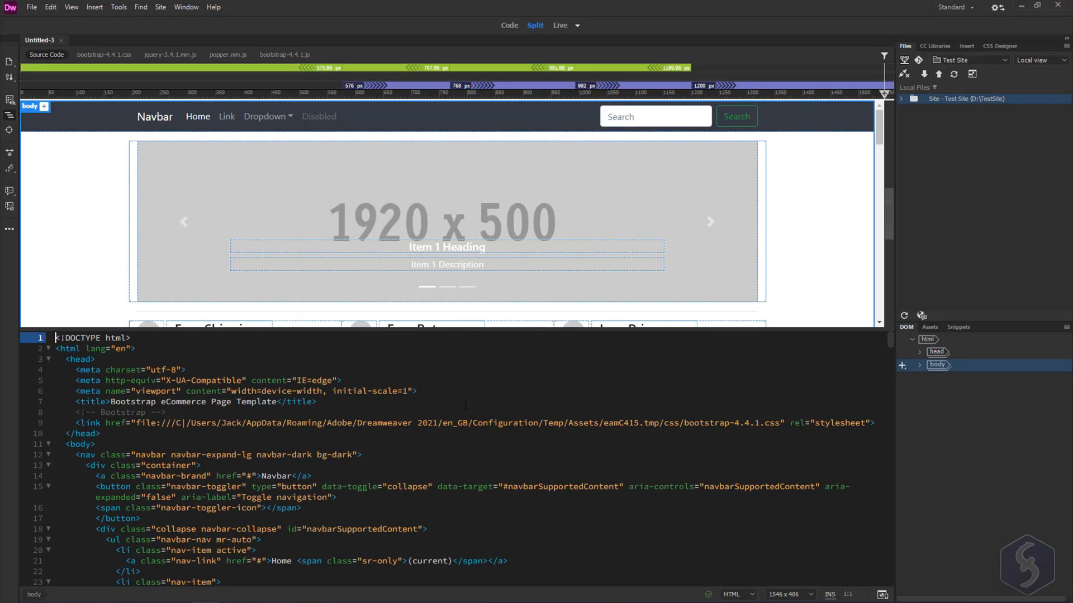
scroll("down", 3)
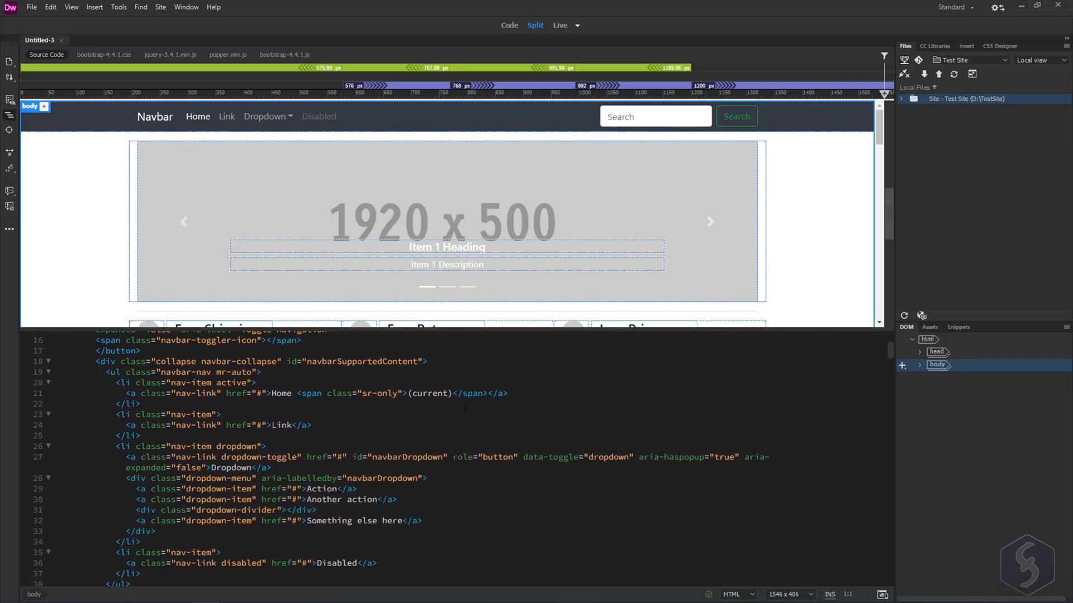
scroll("down", 3)
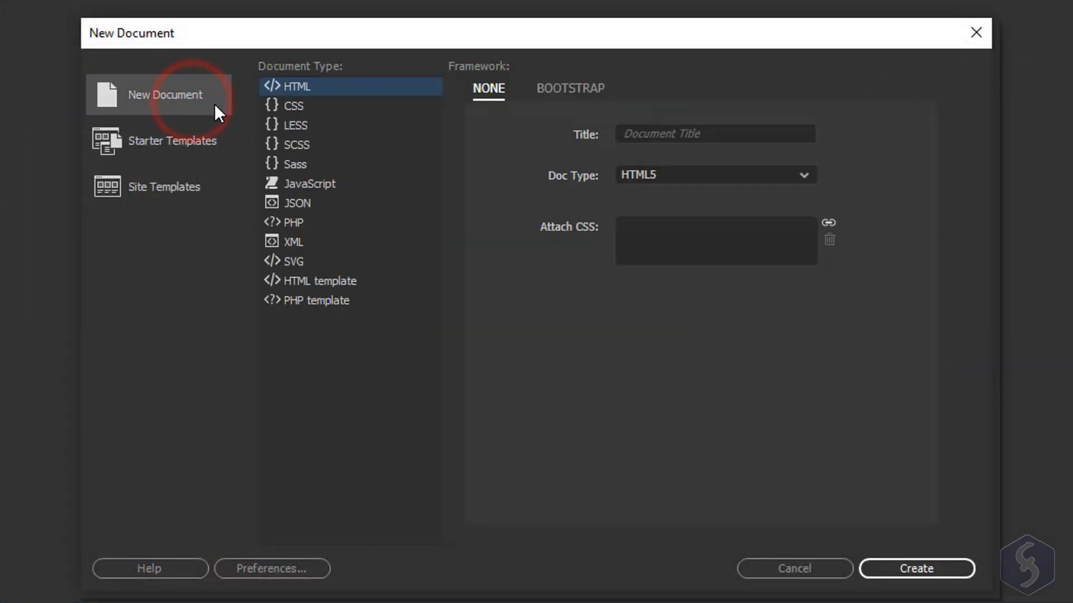
mouse_move(364, 115)
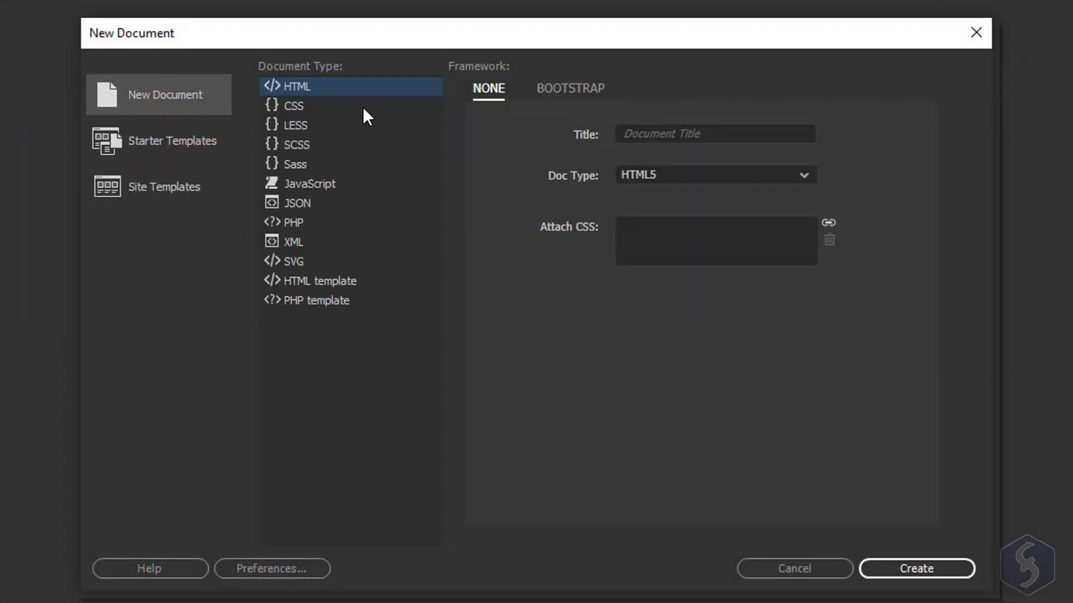
Create a blank HTML5 document titled Home
type("Home")
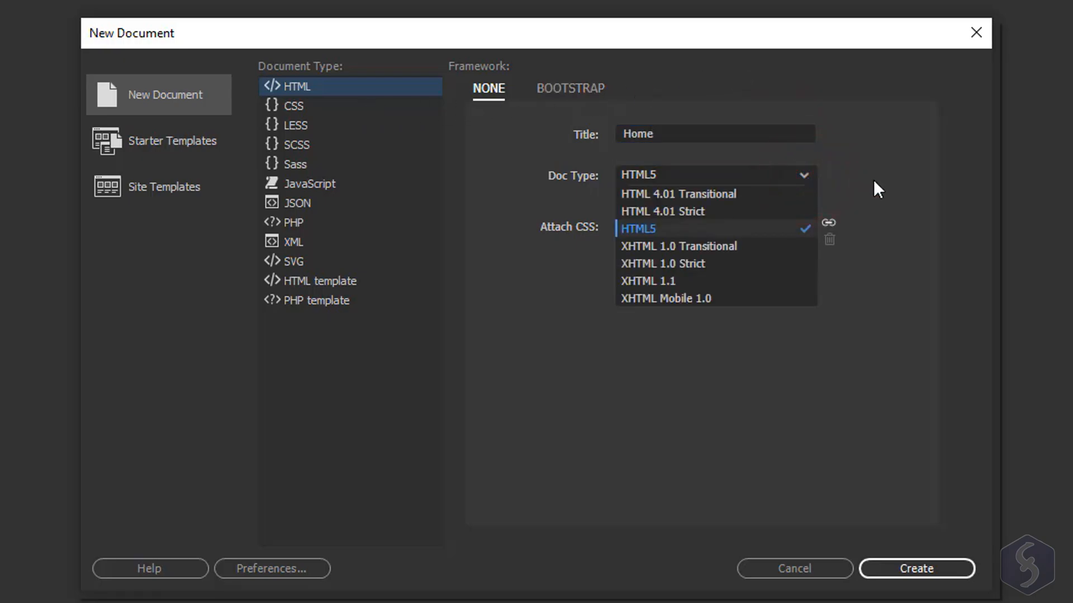
left_click(915, 569)
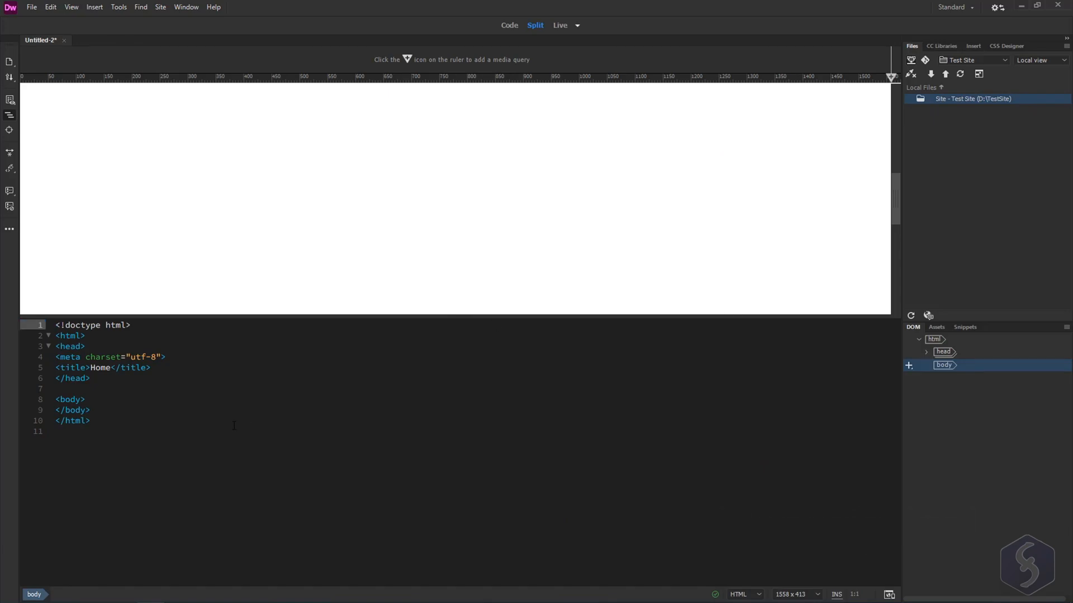
mouse_move(350, 221)
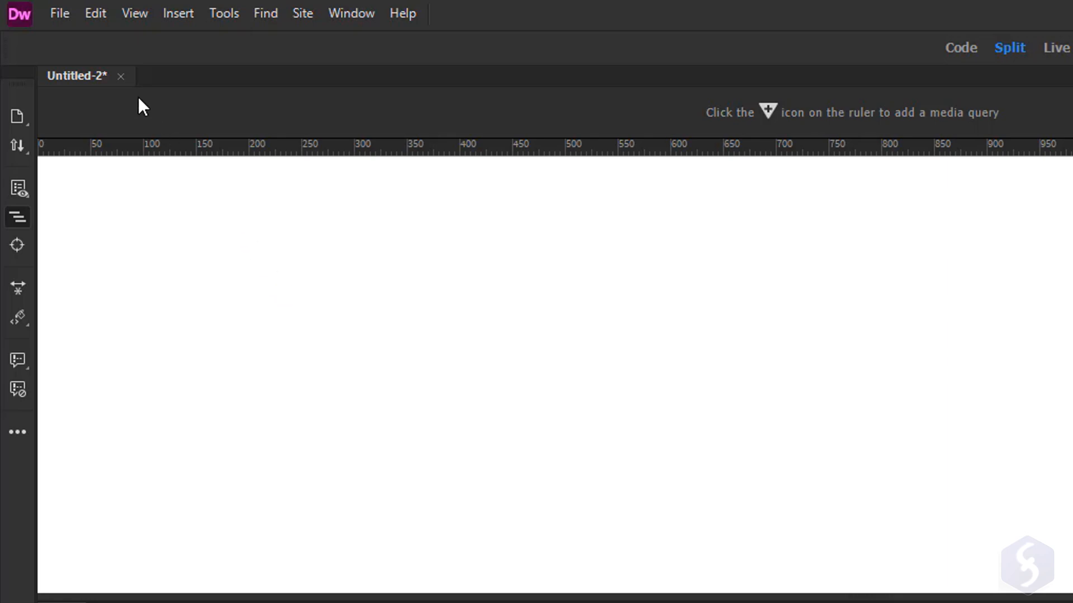
Save the page as Home.html in D:\TestSite via Save As
left_click(59, 14)
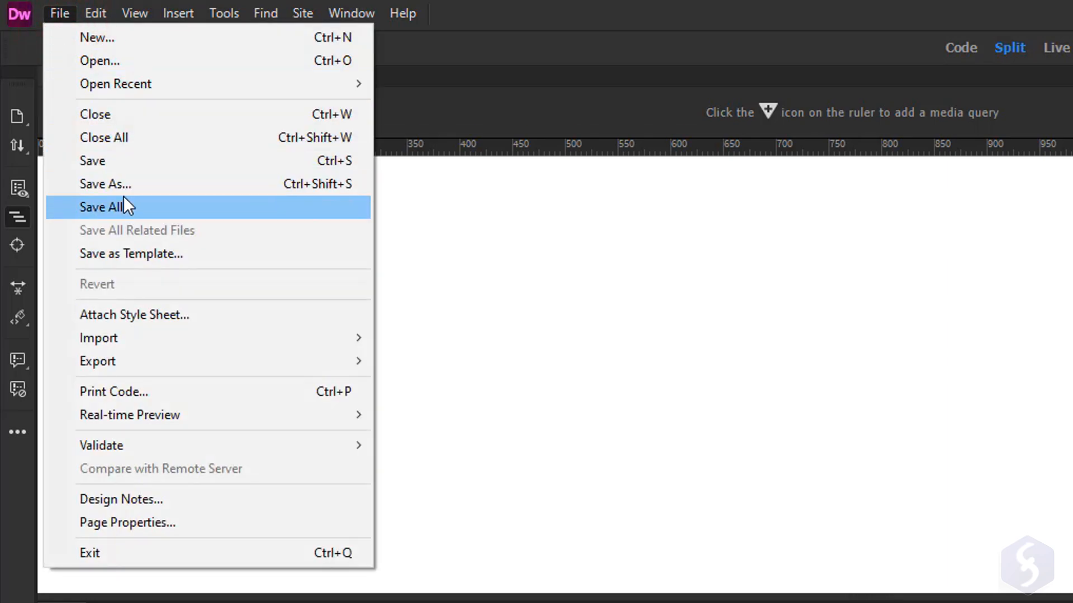
left_click(105, 183)
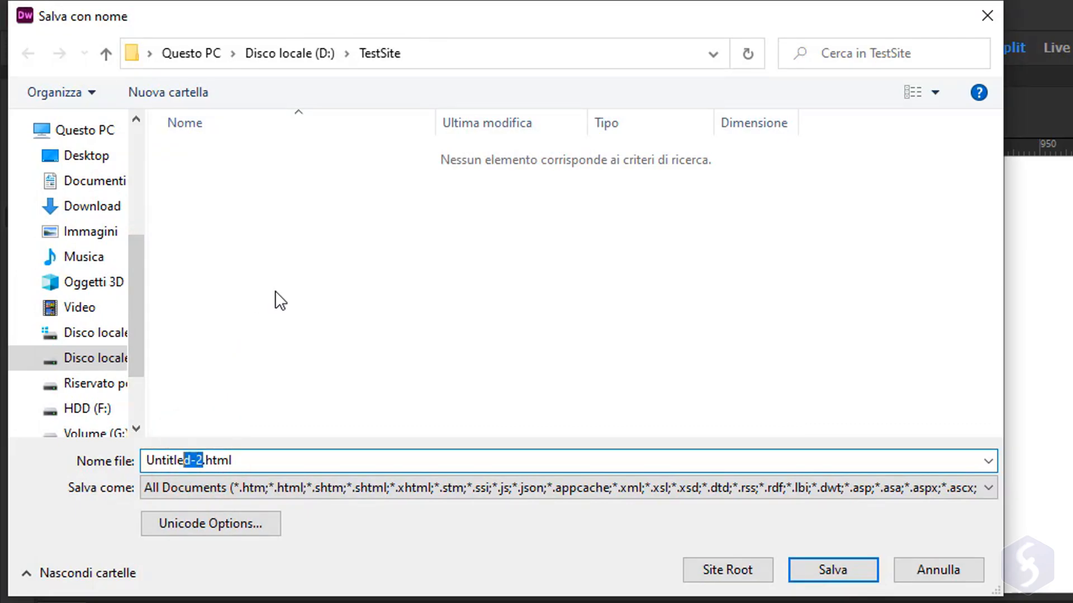
type("Home.html")
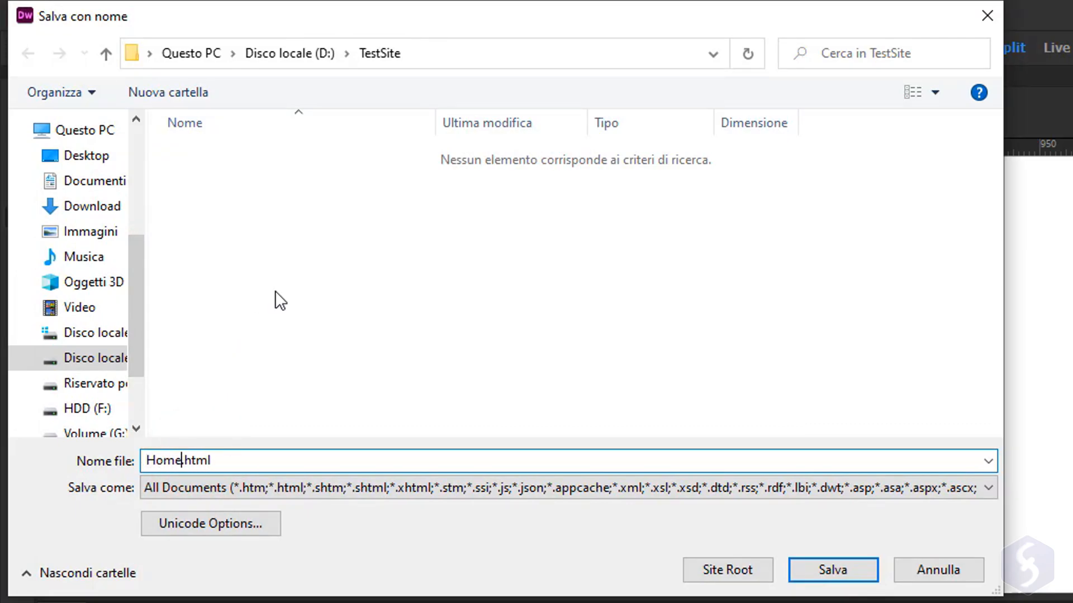
left_click(831, 570)
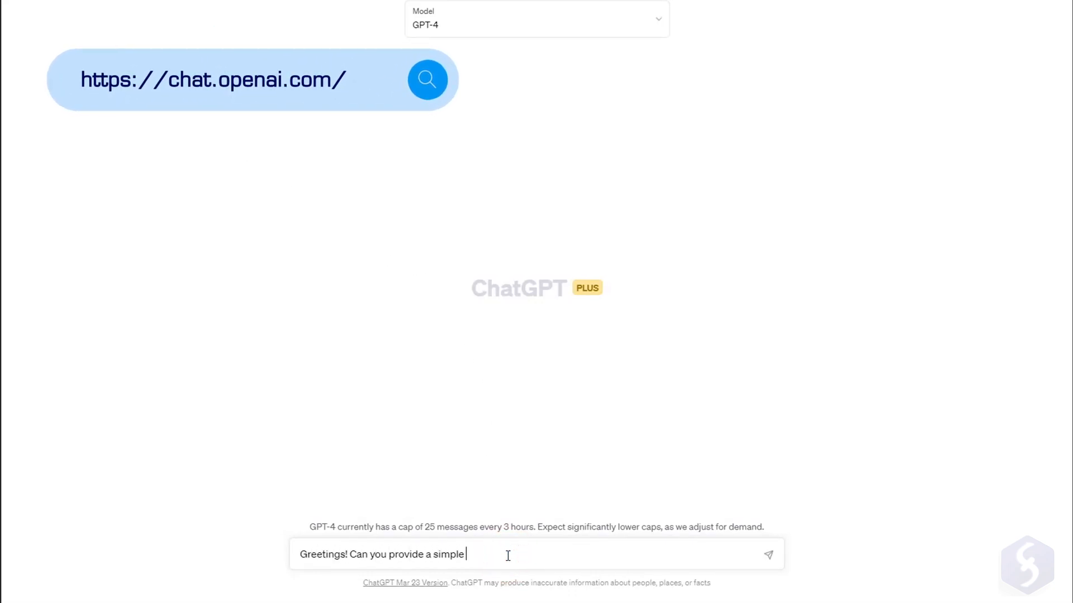
Ask ChatGPT for an HTML5 webpage of a minimal contact form and review its reply
type("HTML5 webpage of a minimal contact form")
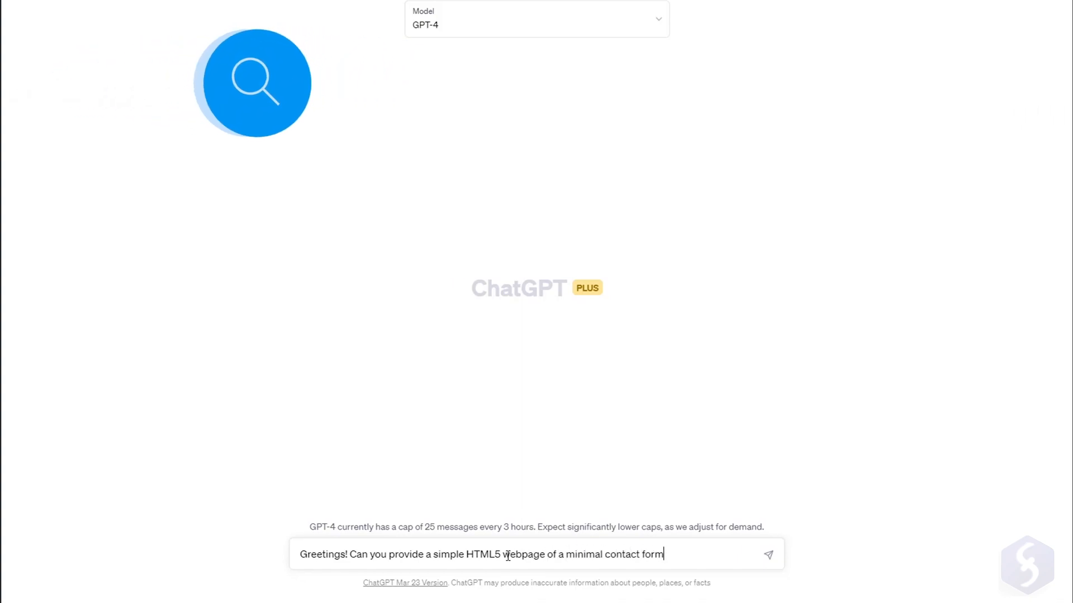
left_click(768, 554)
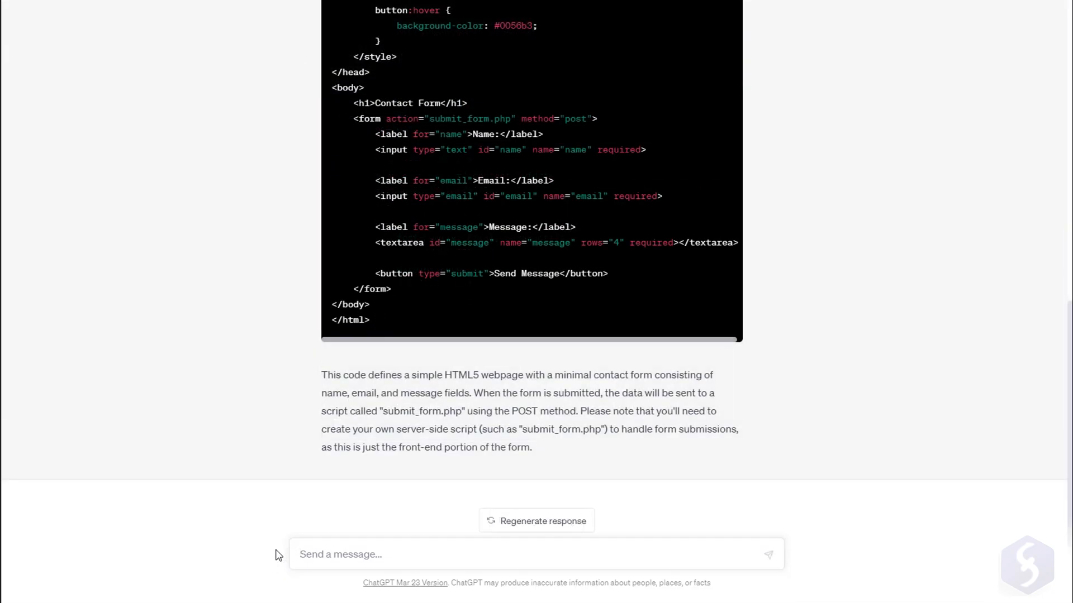
scroll("up", 3)
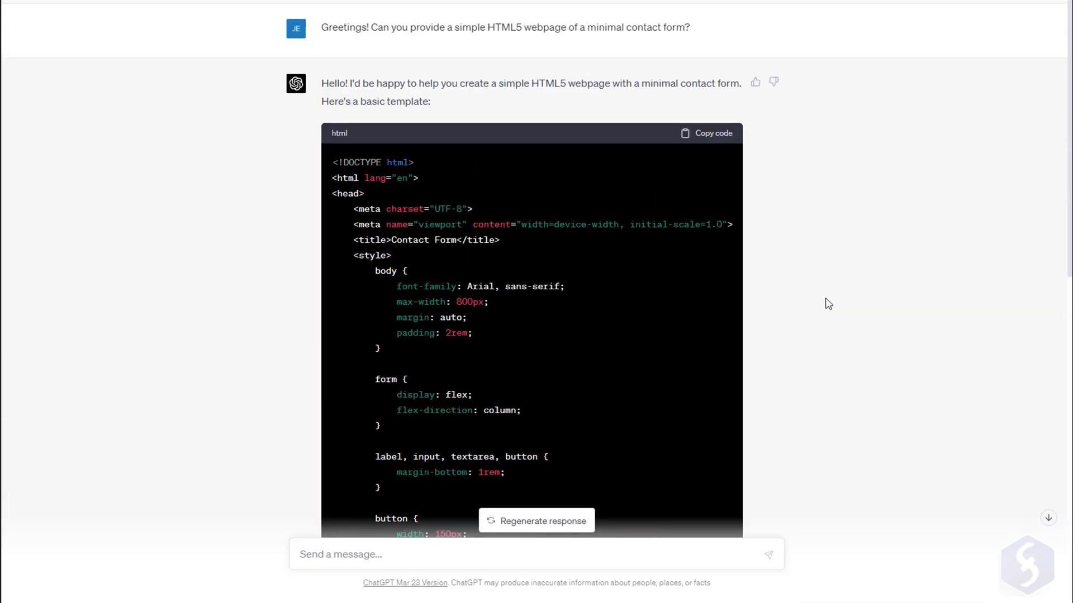
left_click(711, 132)
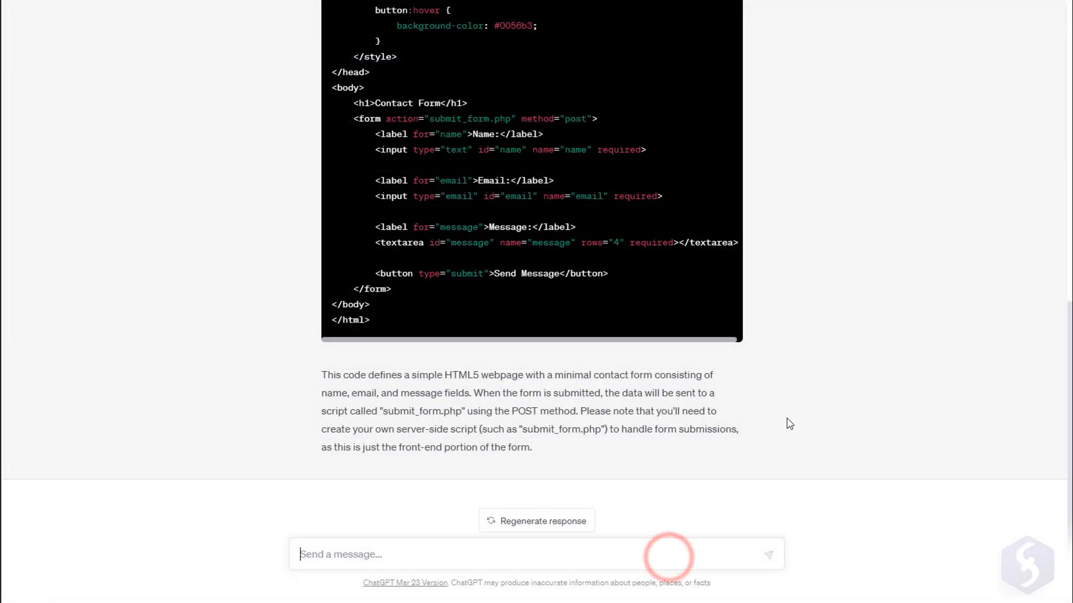
Send a follow-up asking to rewrite the code with a Contact Us title and Submit button
left_click(769, 554)
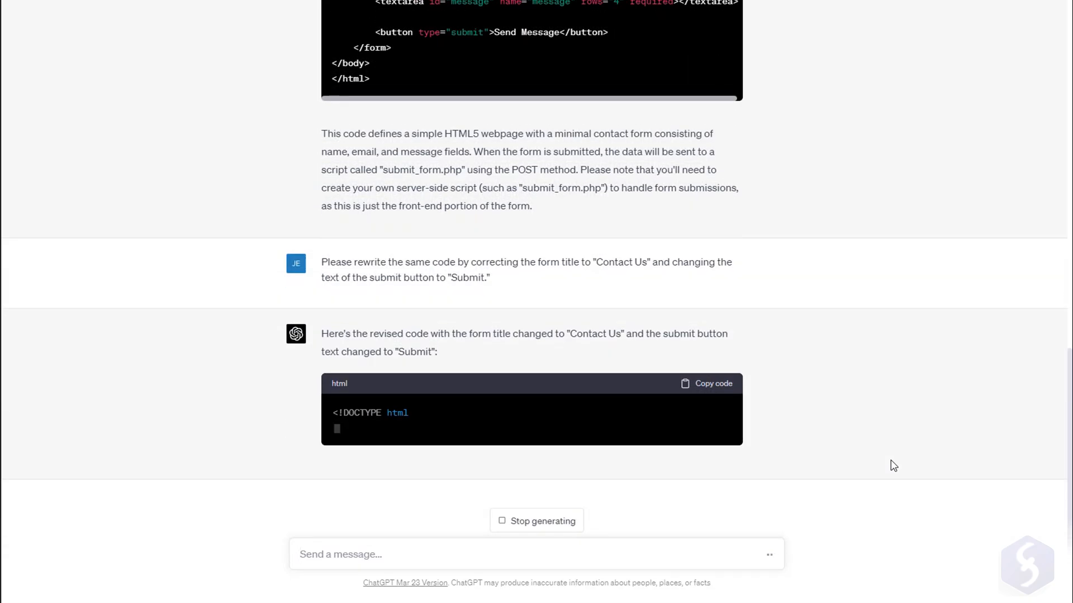
scroll("down", 3)
type("Please, rewrite this c")
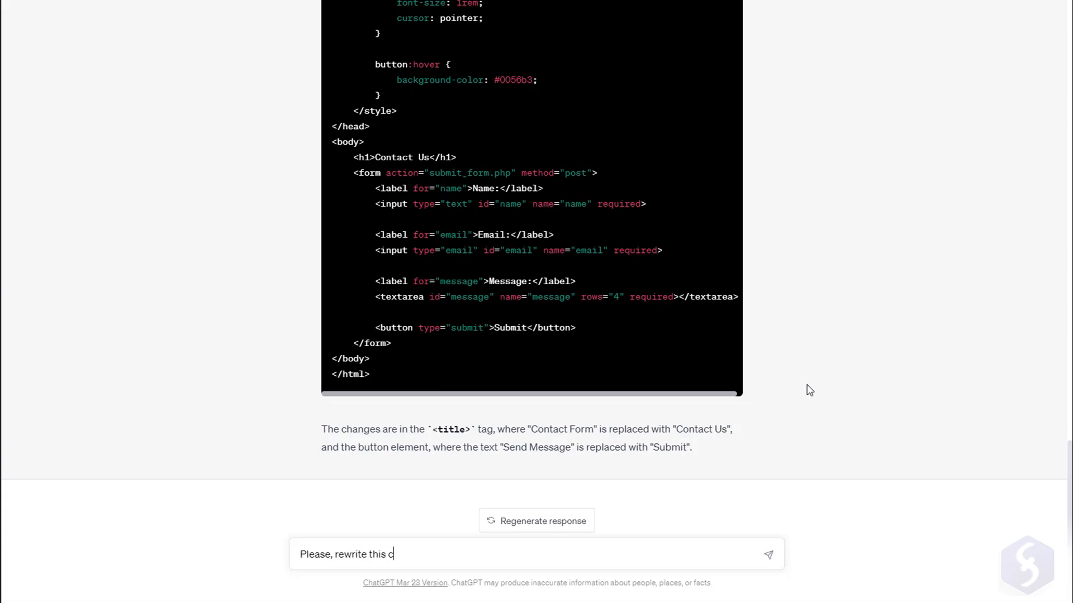
key("Return")
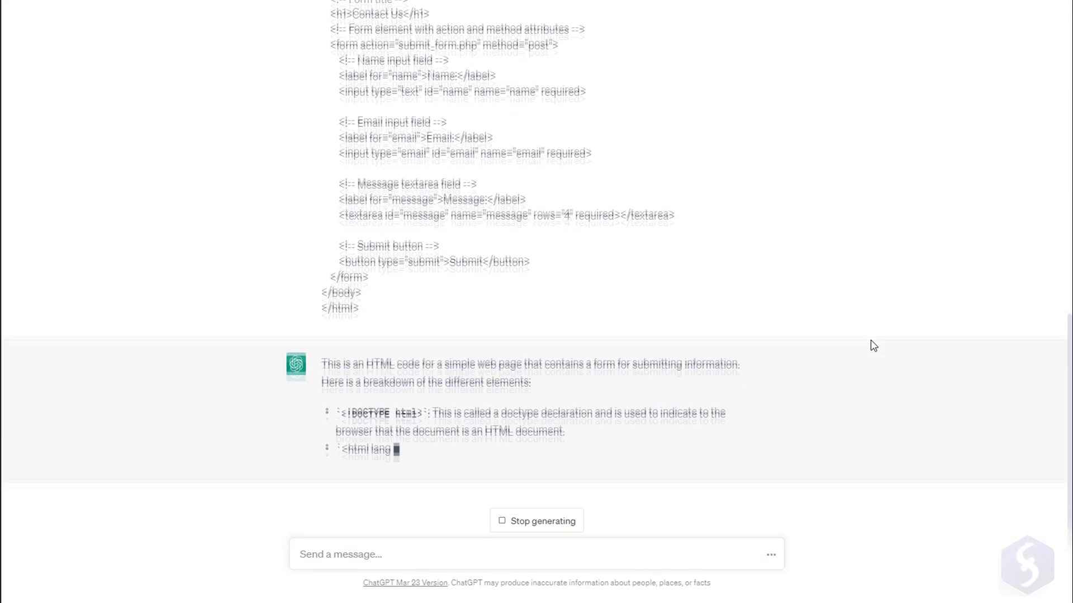
scroll("down", 3)
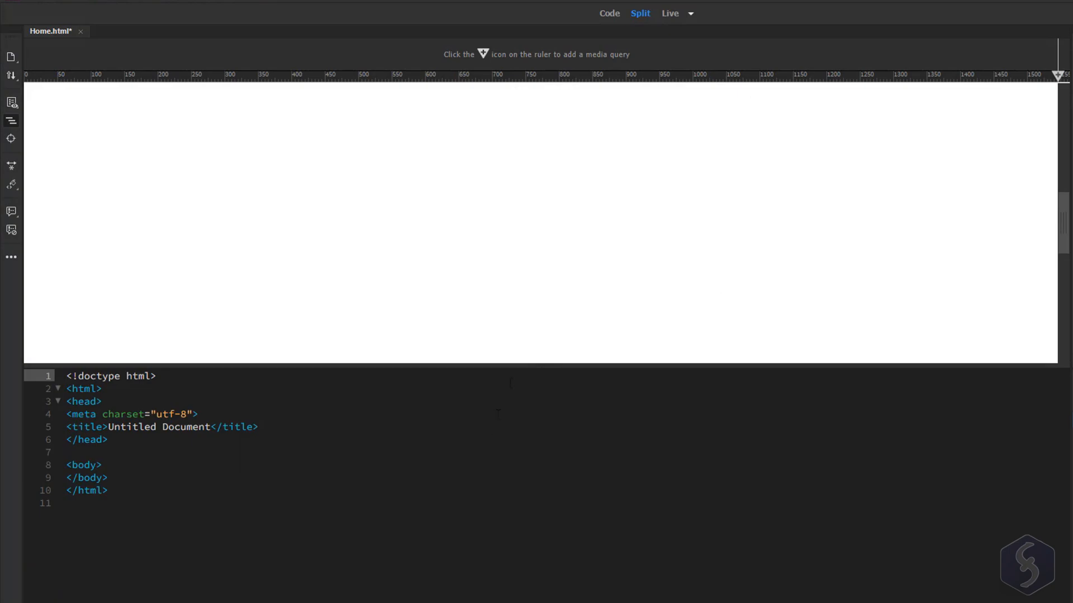
Cycle Home.html through Code, Split and Live views, settling on Split view
left_click(607, 13)
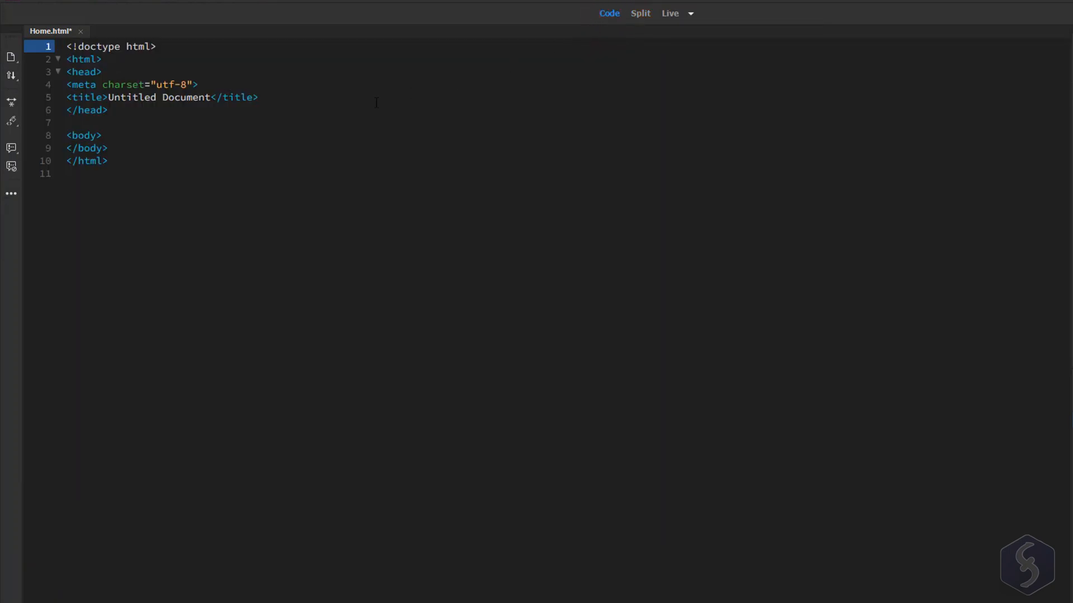
left_click(670, 14)
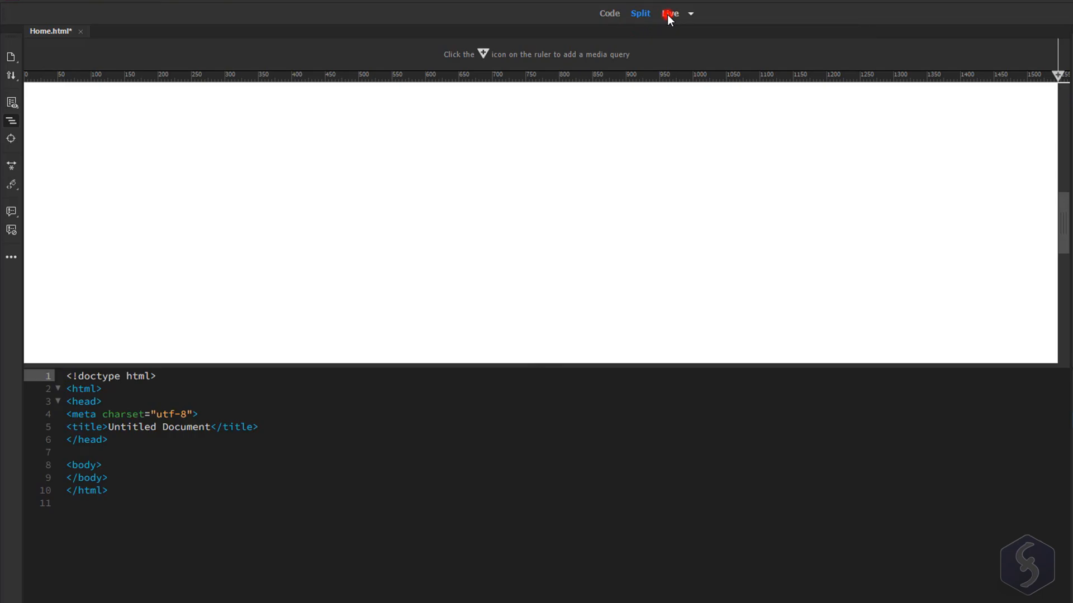
left_click(669, 13)
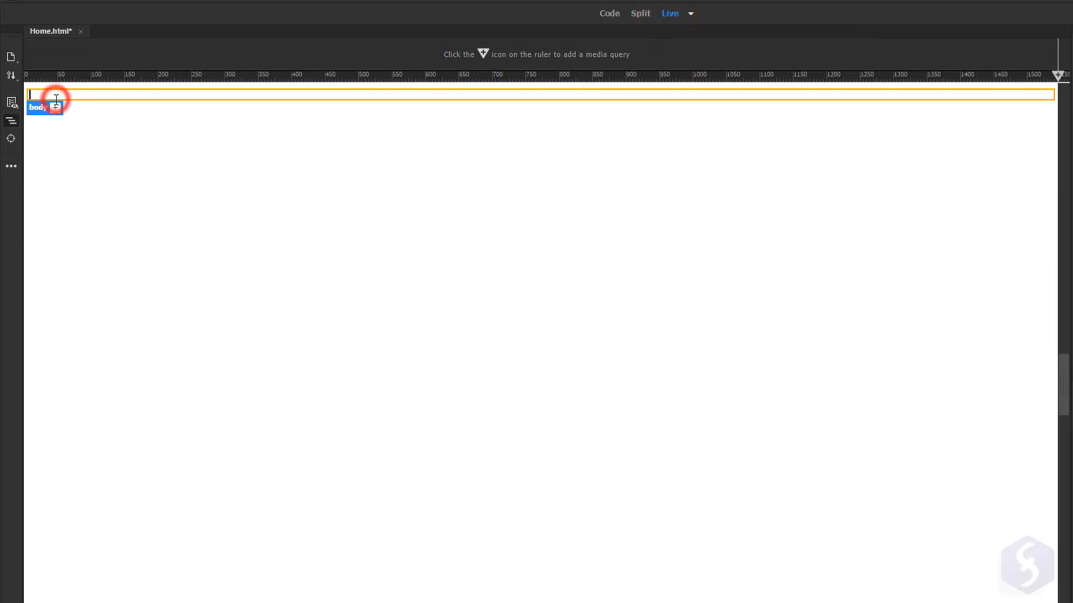
left_click(639, 14)
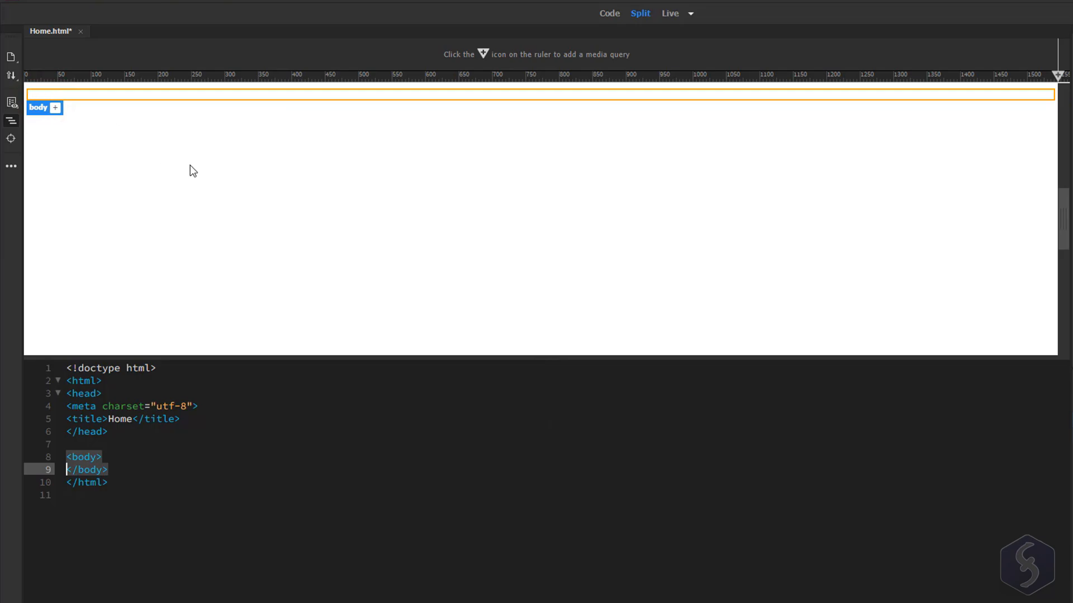
Enter the text Hello World into the page body
type("Hello")
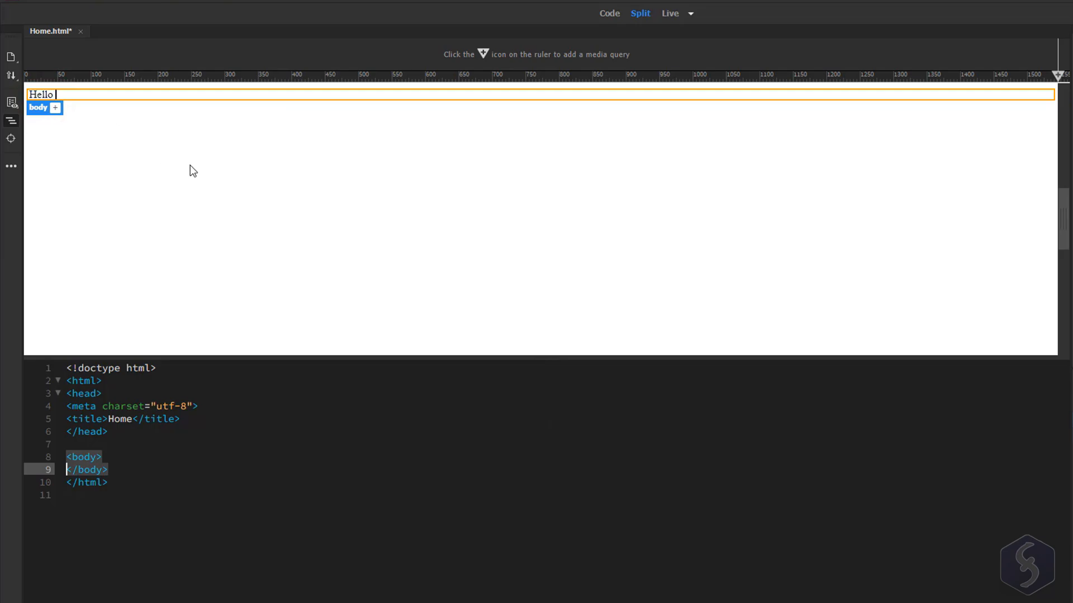
type("World")
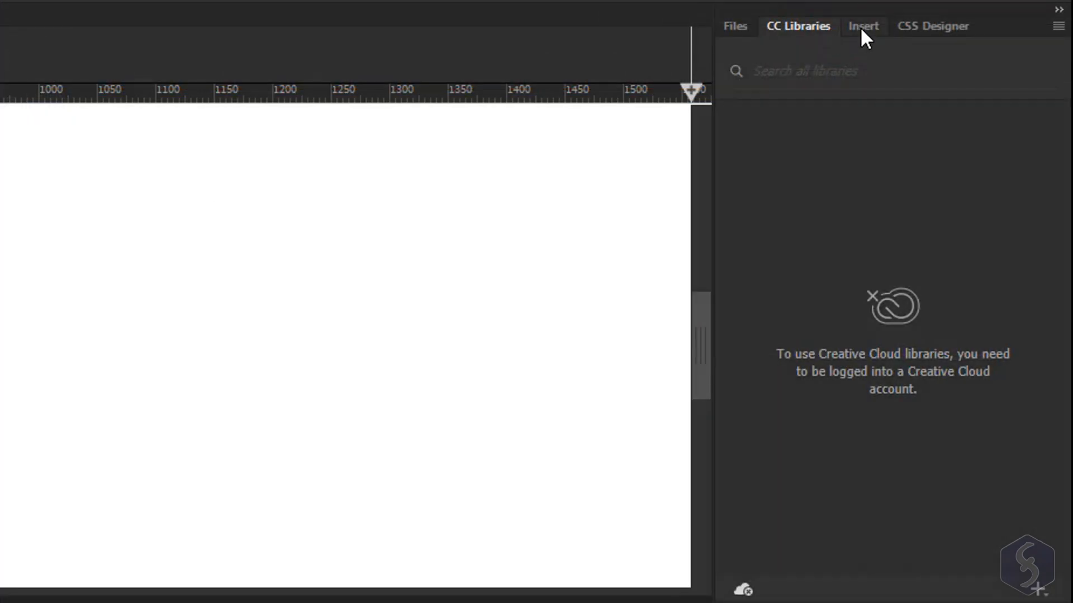
Insert an H1 heading from the Insert panel reading FRUIT DEFINITION
left_click(864, 26)
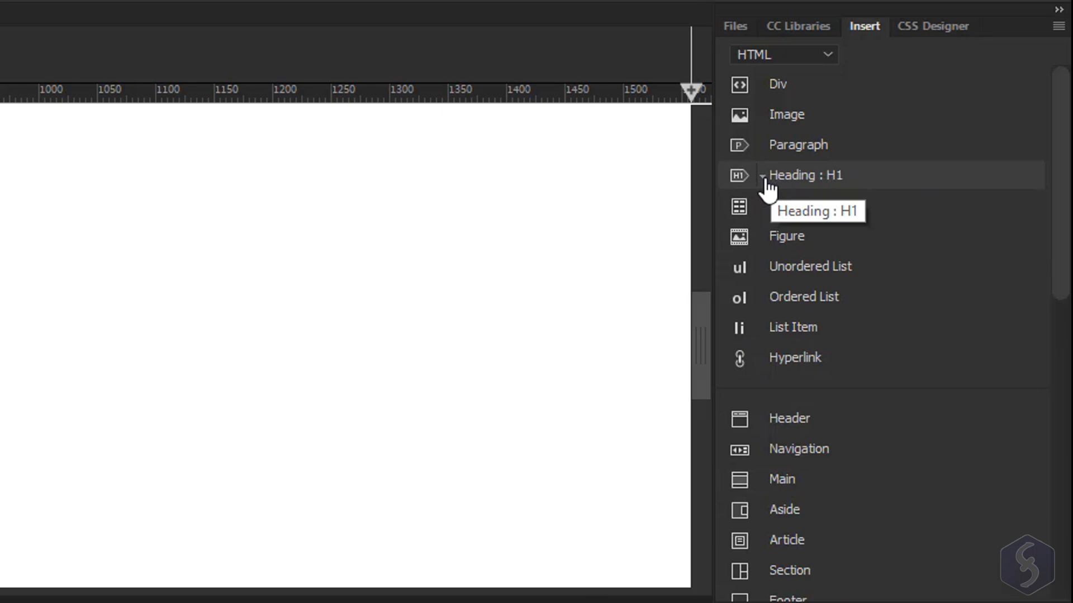
left_click(762, 175)
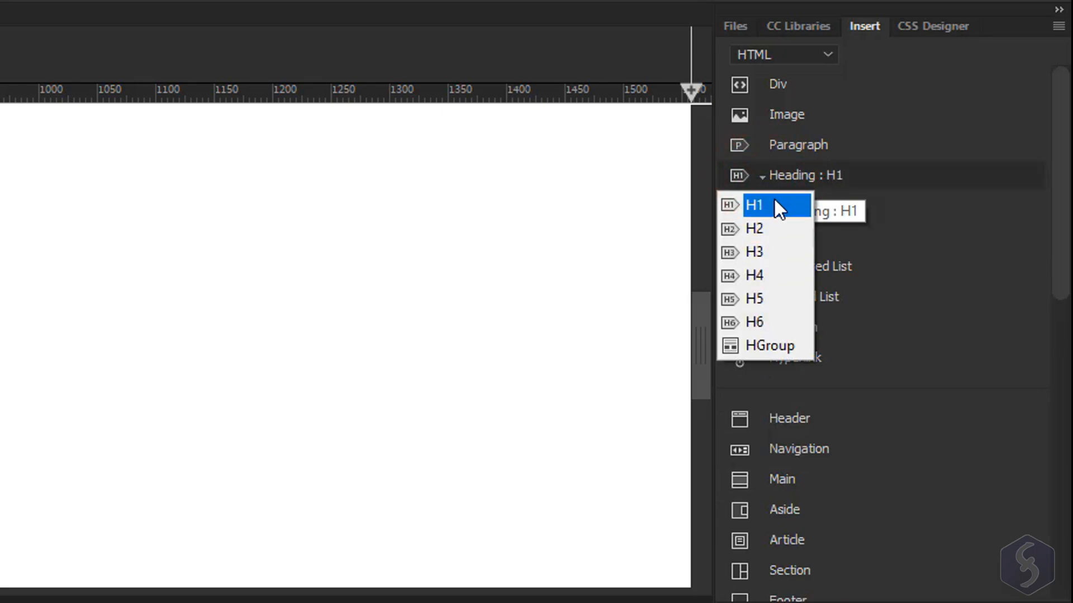
left_click(754, 205)
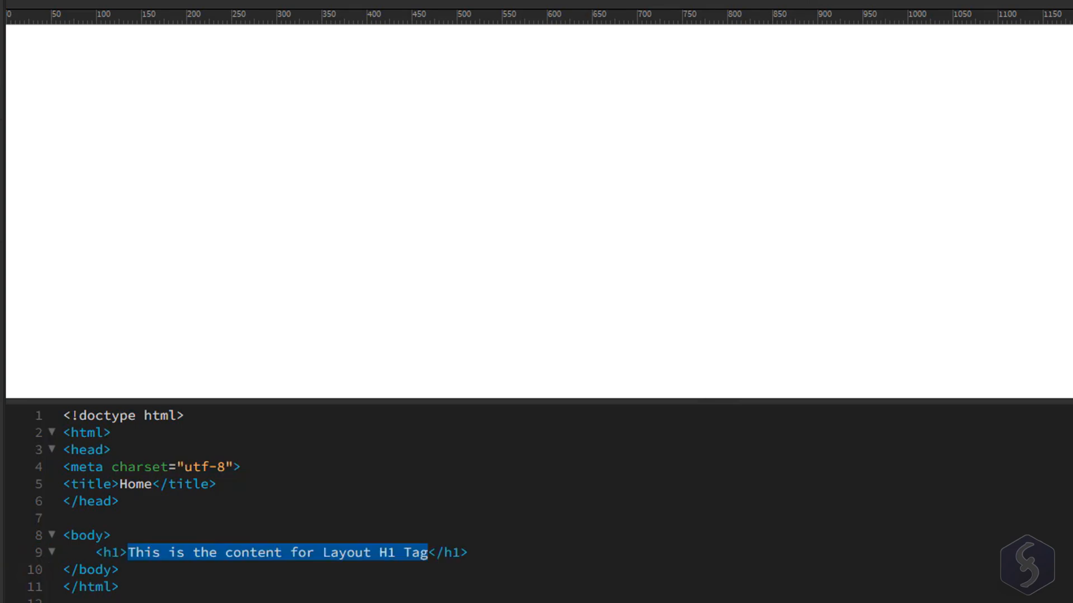
left_click(242, 62)
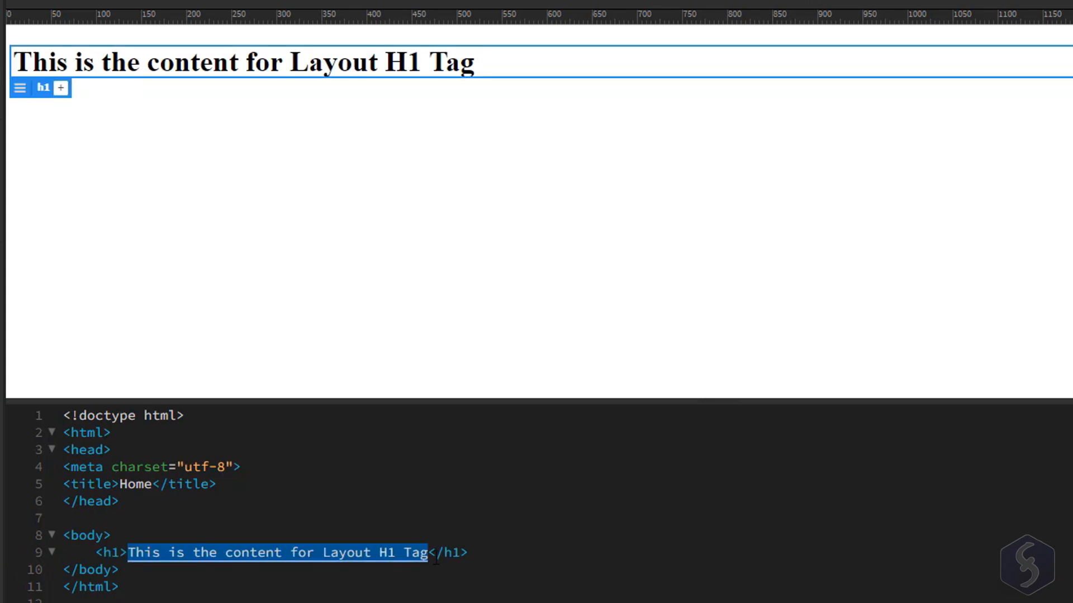
type("FRUIT DEFINITION</h1>")
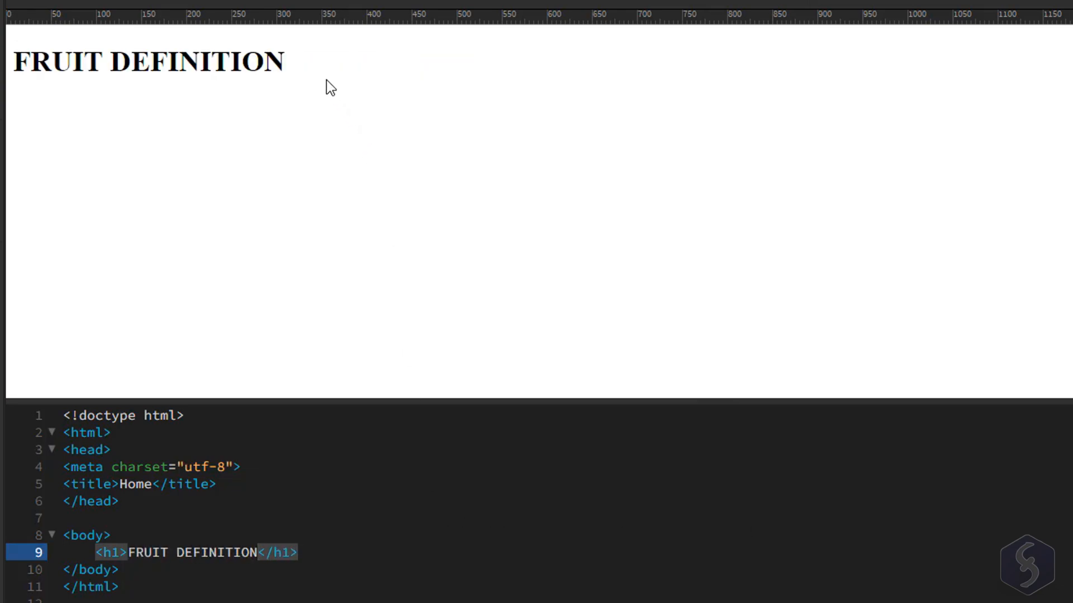
Start a <p> element after the h1 for the botanical fruit definition text
left_click(148, 62)
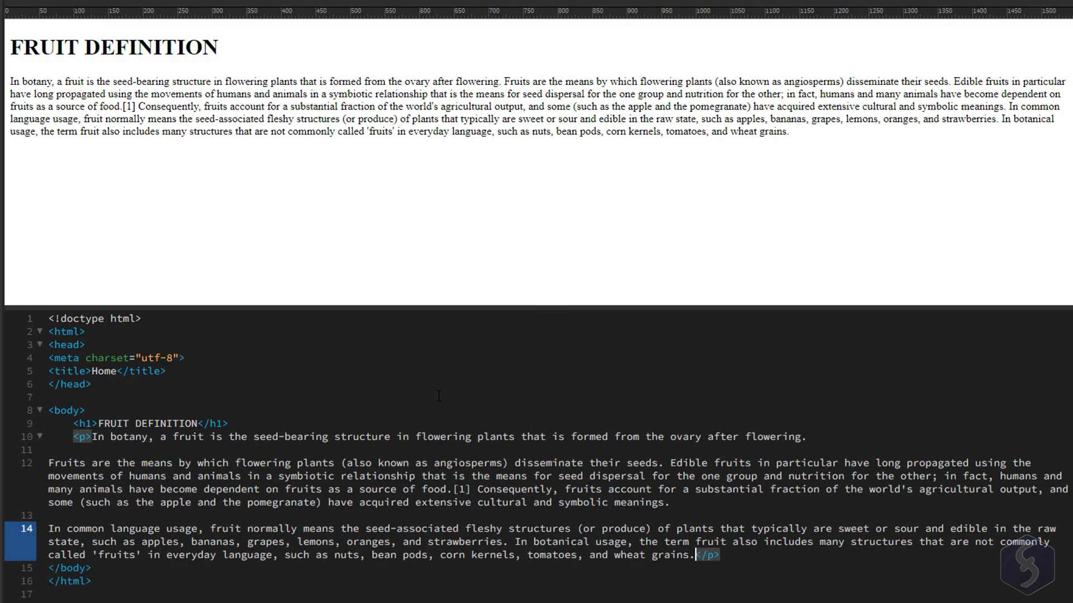
type("<")
left_click(138, 423)
type(" style=\"")
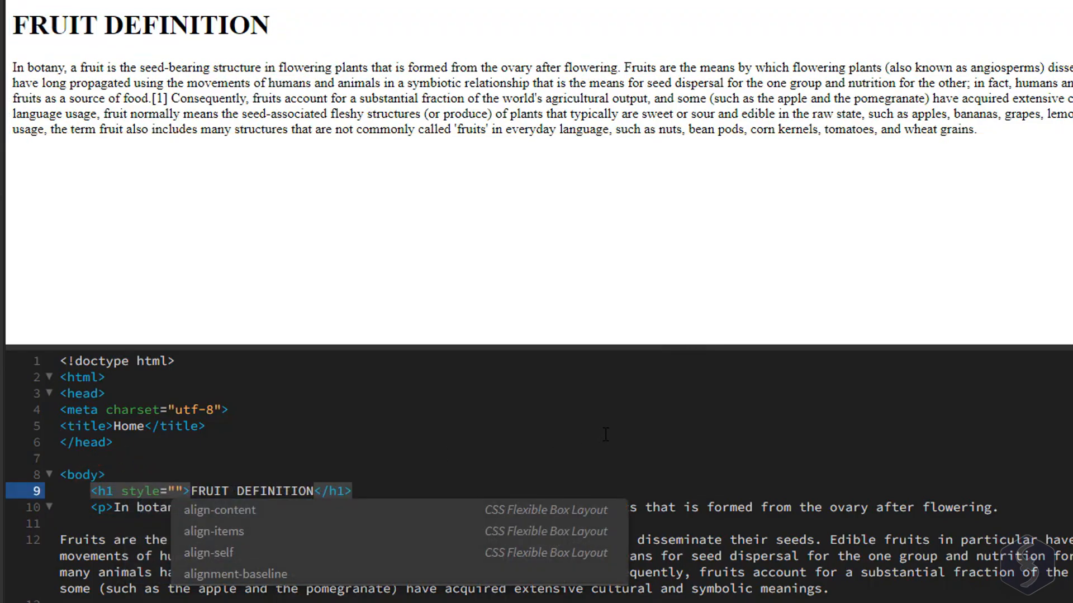
Add an inline color style to the h1 using code hints and a suggested color
type("color")
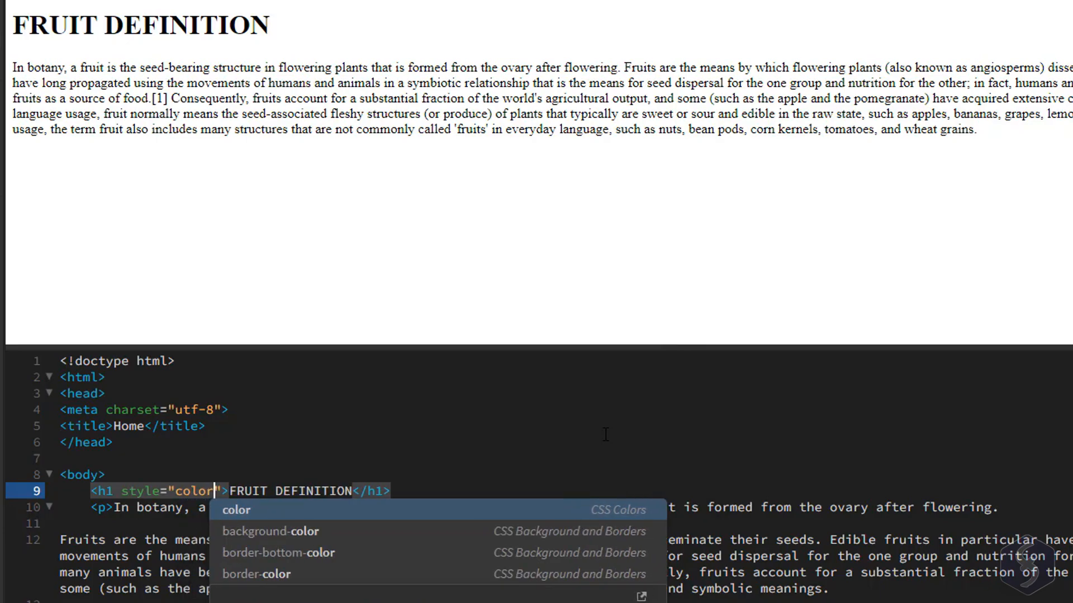
mouse_move(562, 513)
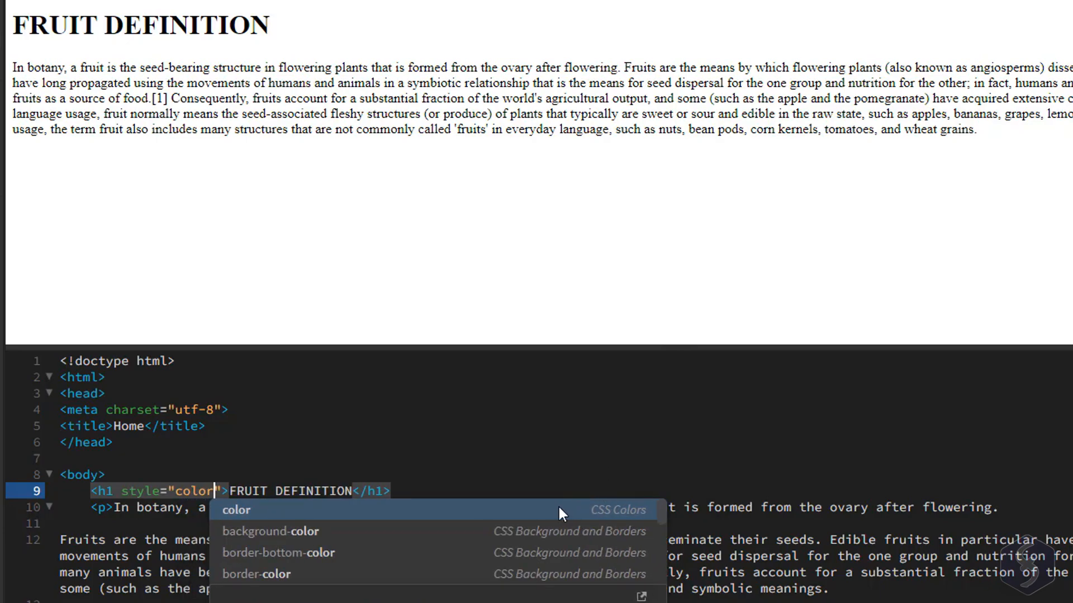
left_click(236, 510)
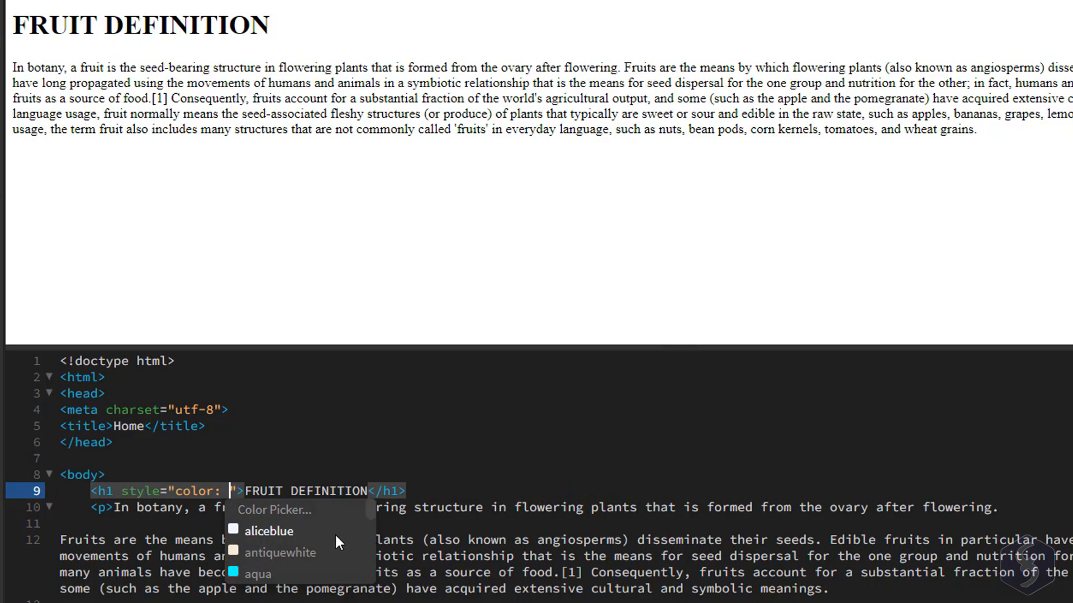
mouse_move(306, 572)
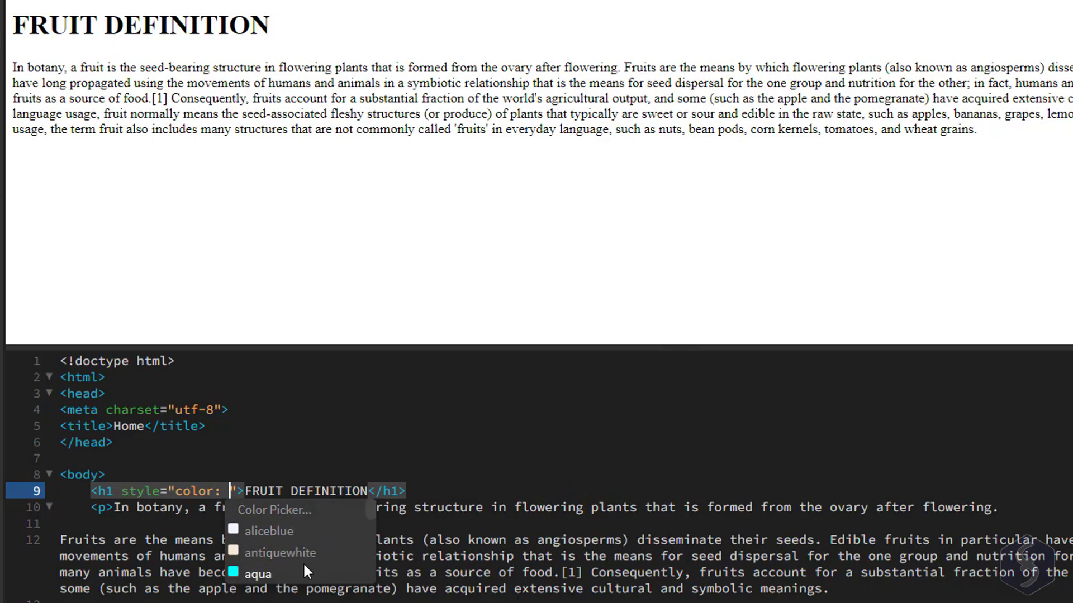
left_click(273, 509)
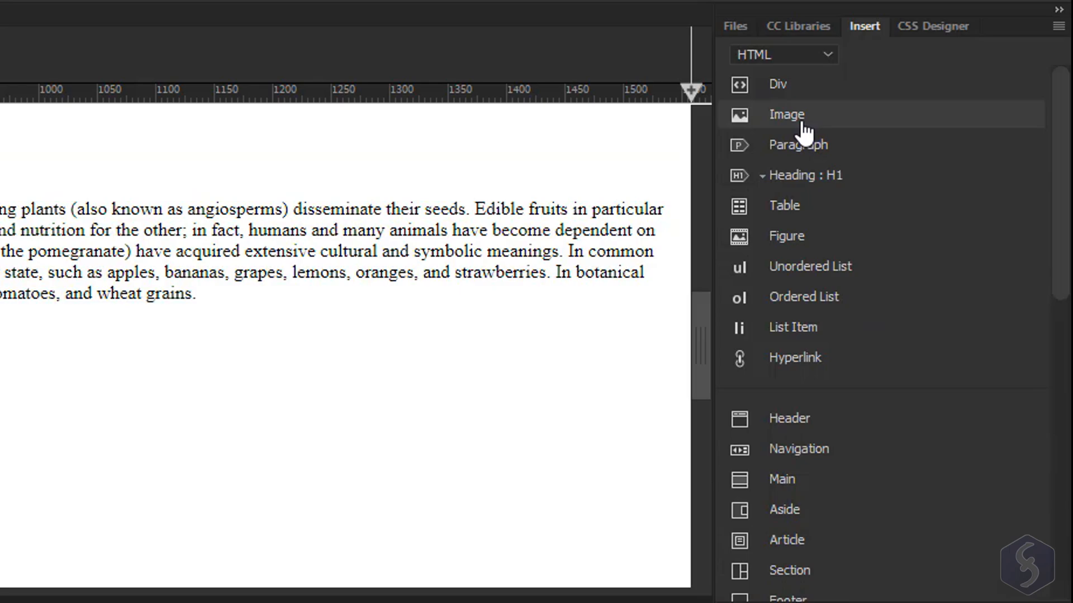
Insert the fruit basket image and resize it to width 440 with a reduced height
left_click(785, 114)
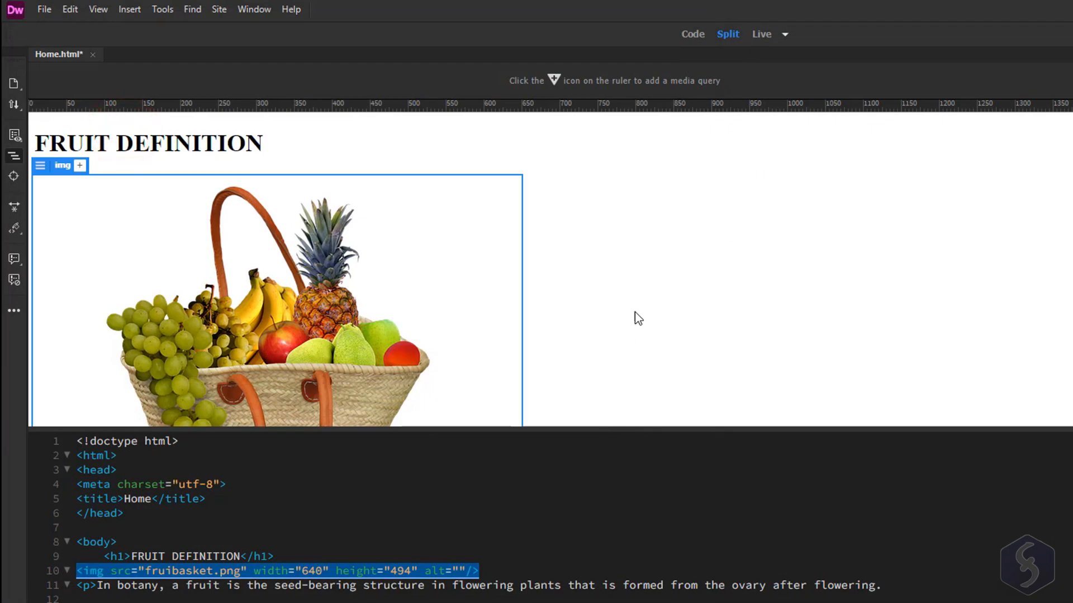
scroll("down", 3)
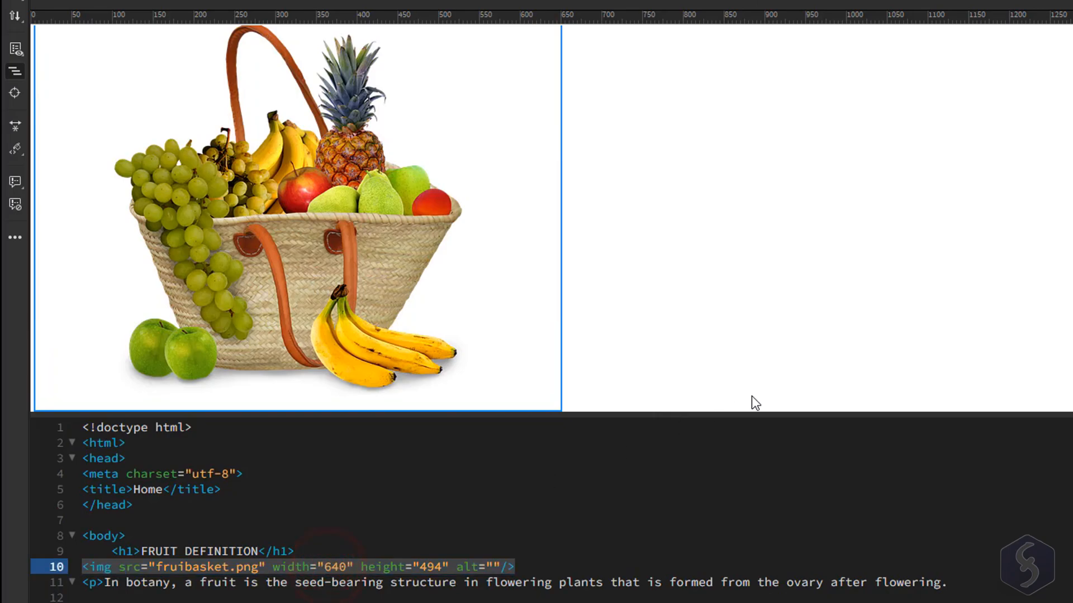
left_click(331, 566)
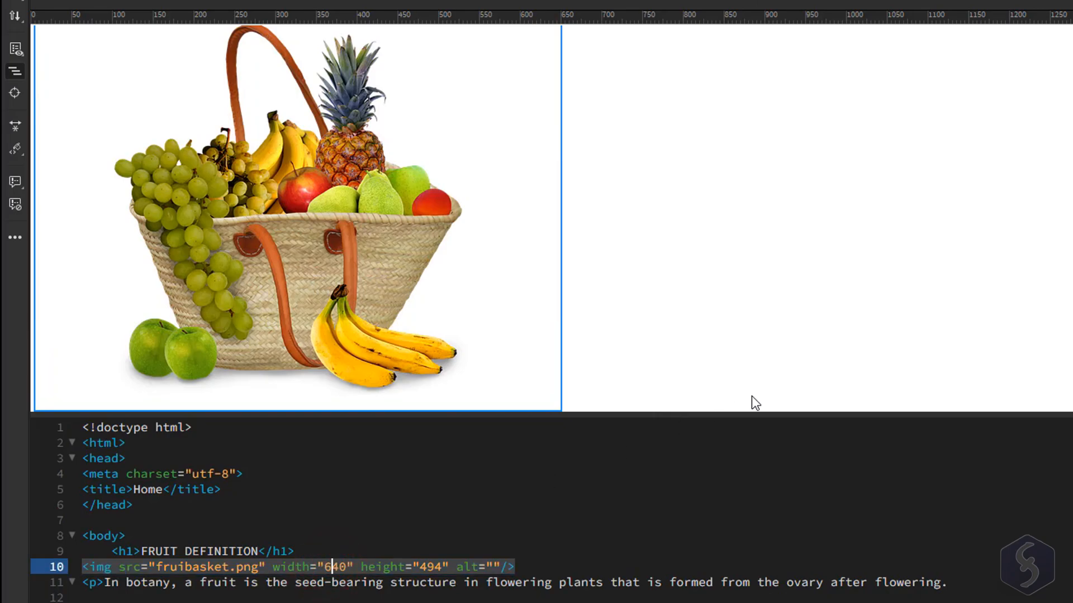
type("440")
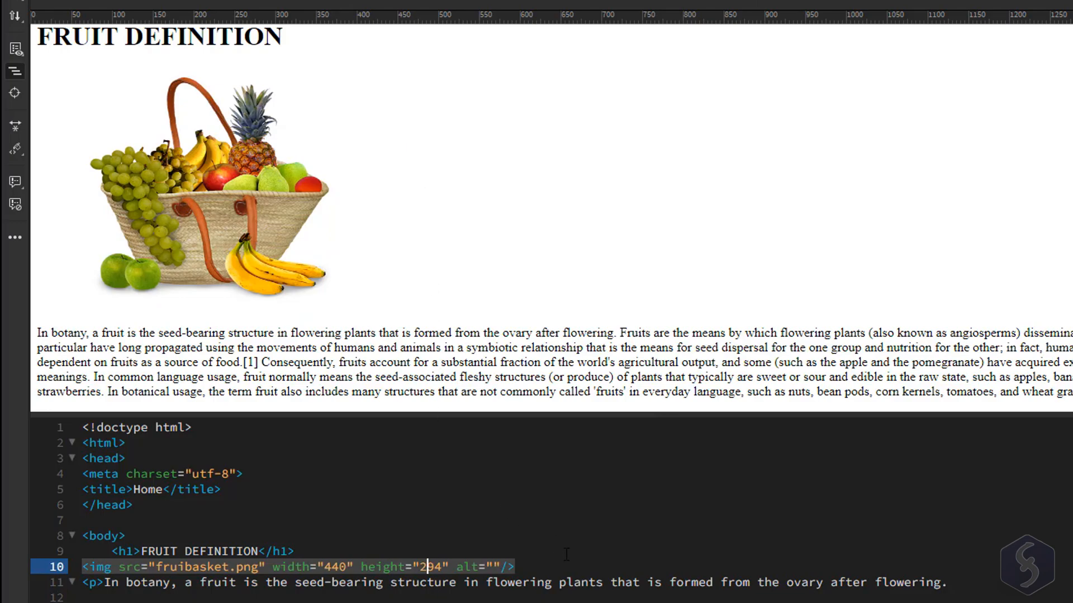
type("9")
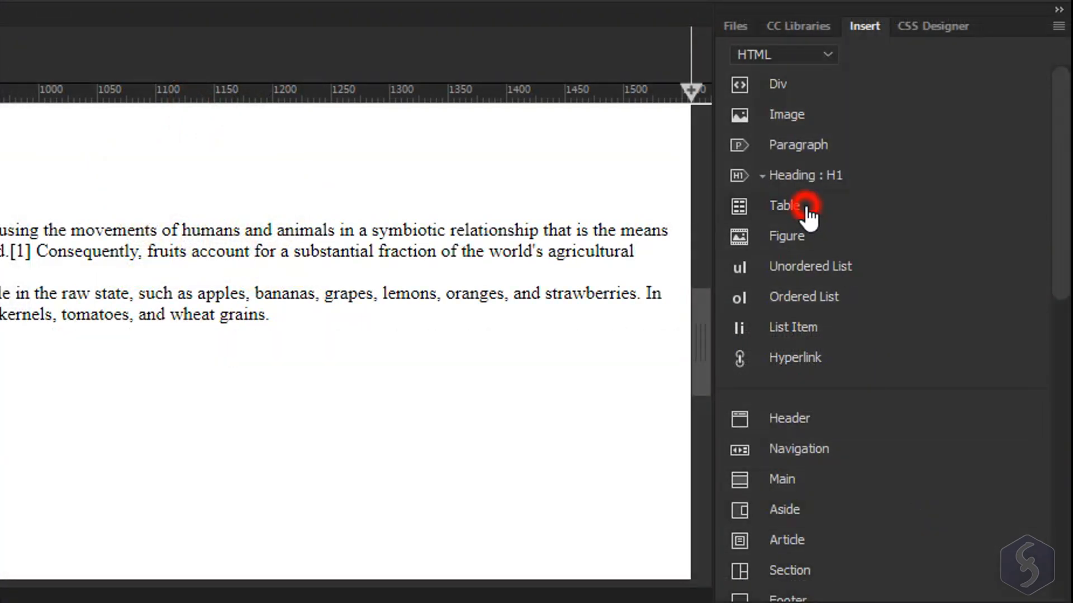
Insert a 3-by-3 table, 250 px wide, border 2, with a top header row
left_click(784, 205)
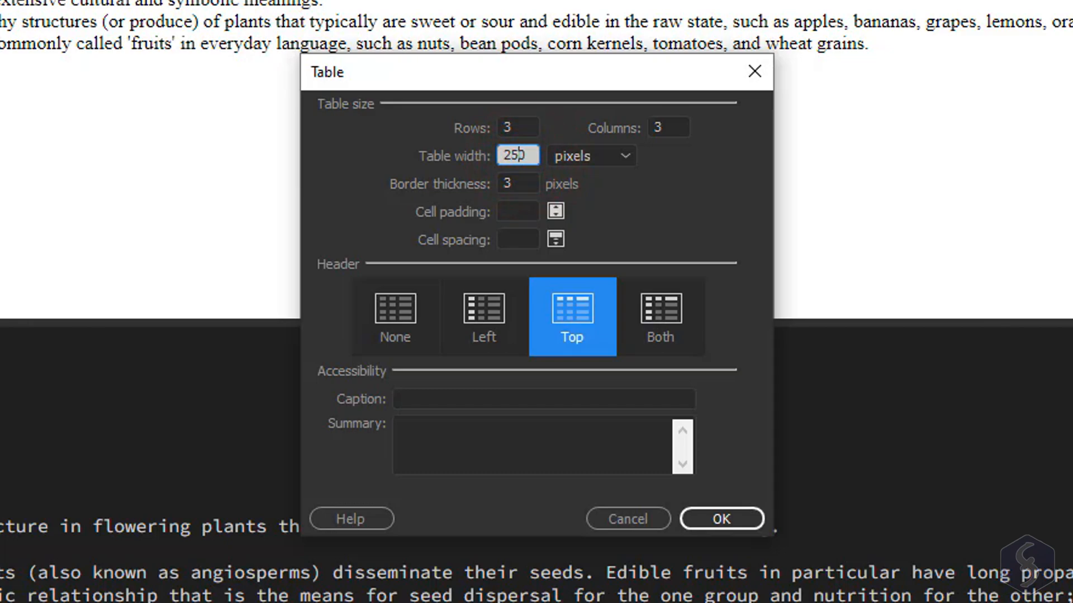
left_click(659, 316)
type("2")
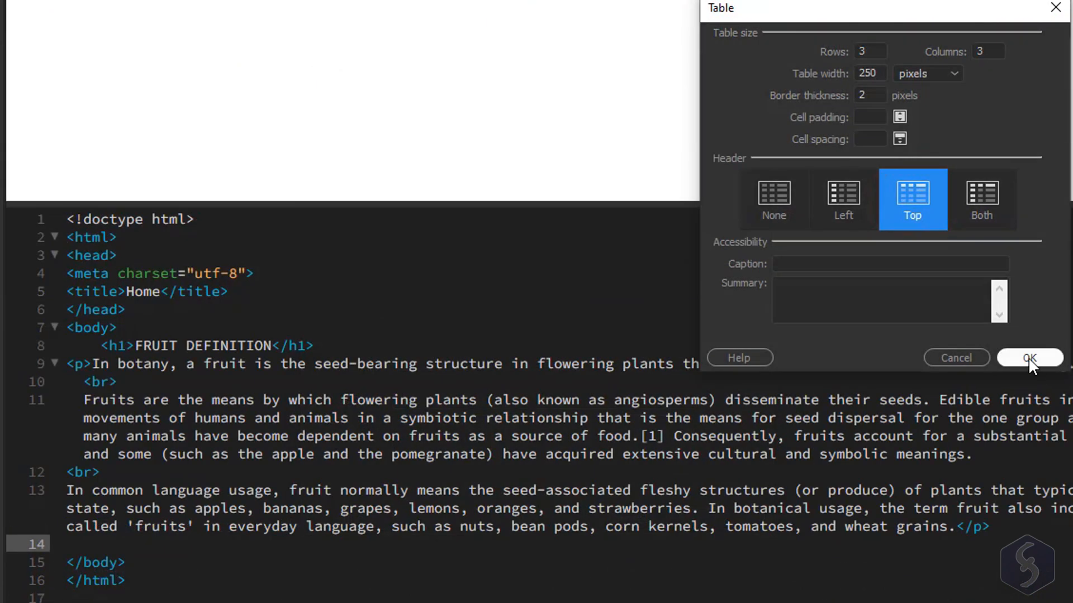
left_click(1029, 357)
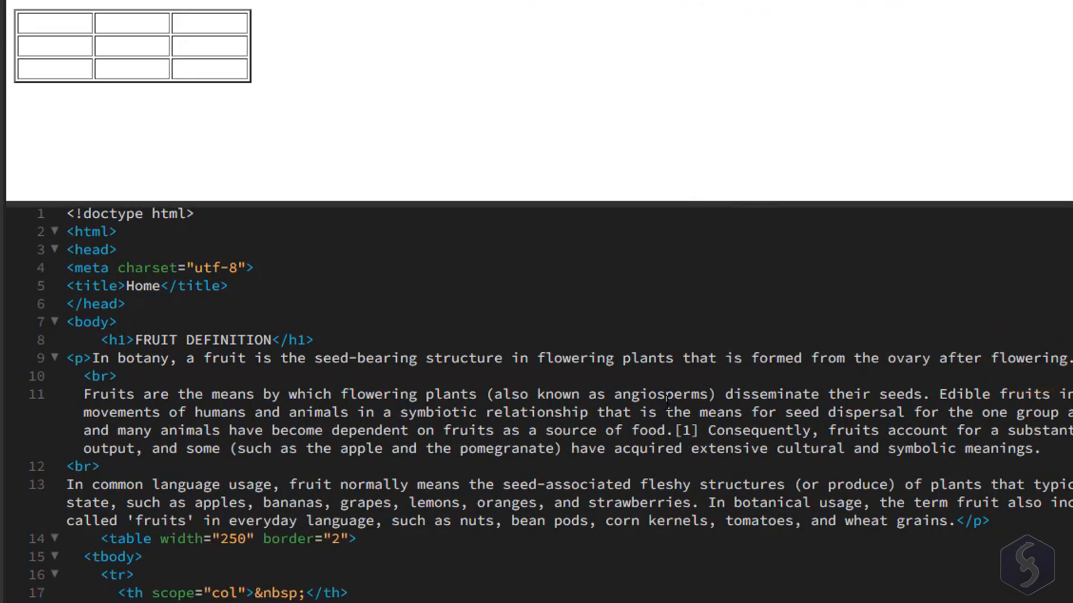
scroll("down", 3)
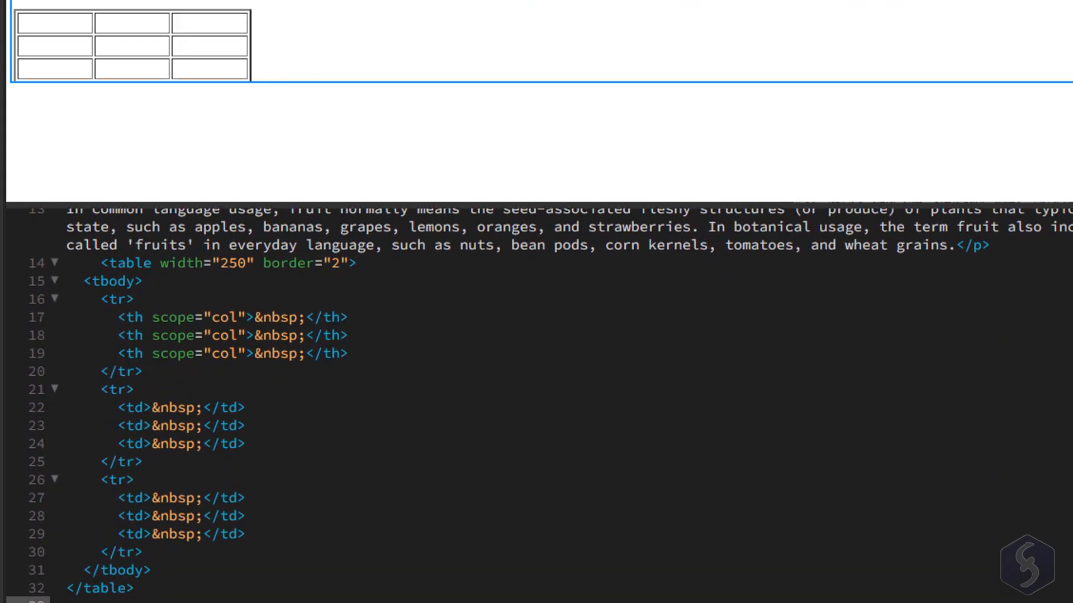
left_click(113, 299)
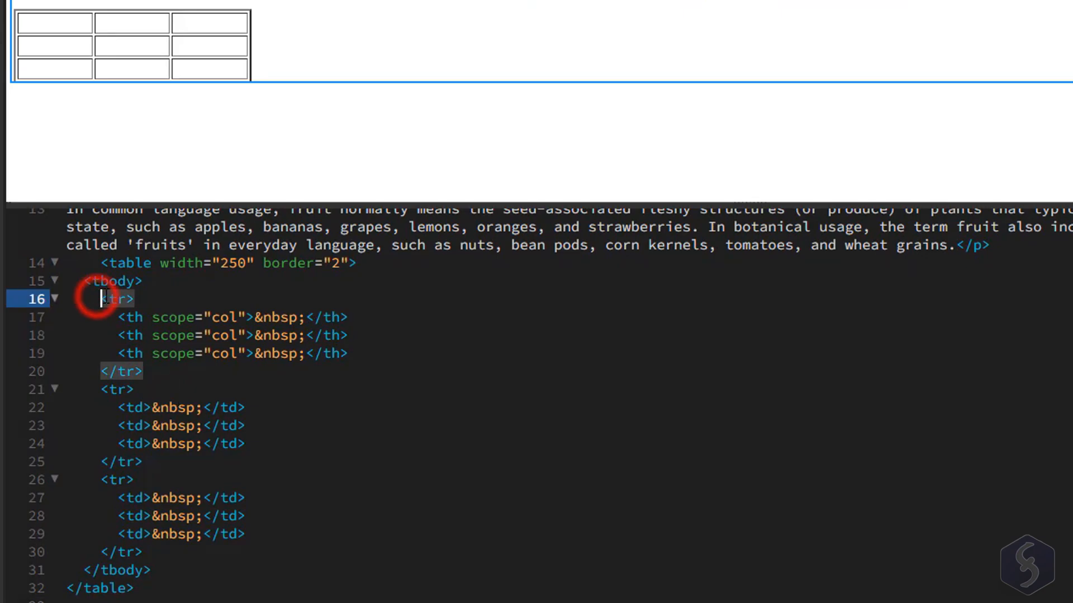
double_click(116, 299)
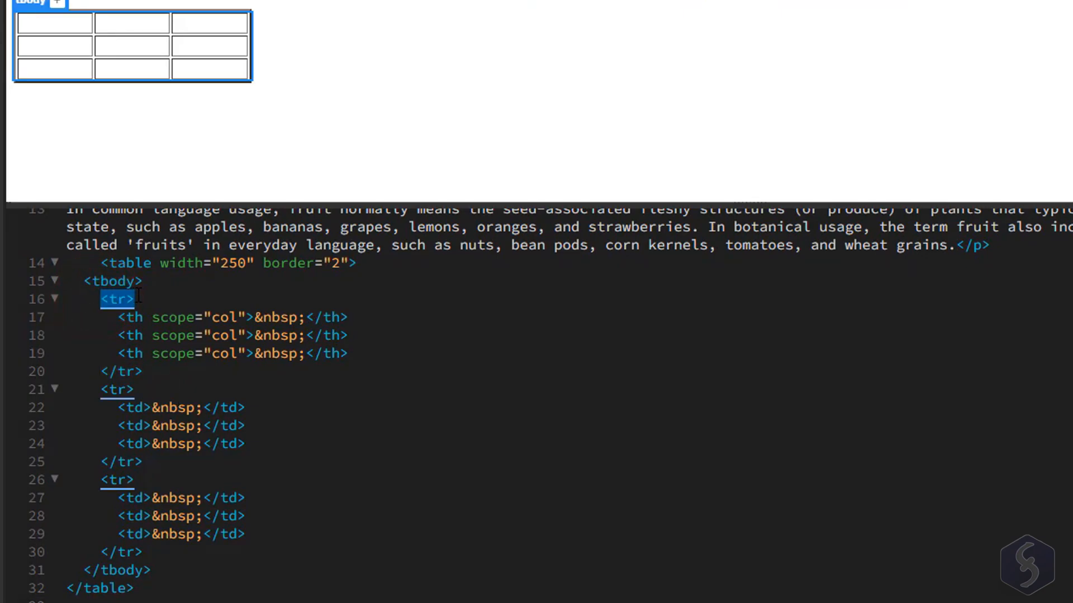
left_click(113, 335)
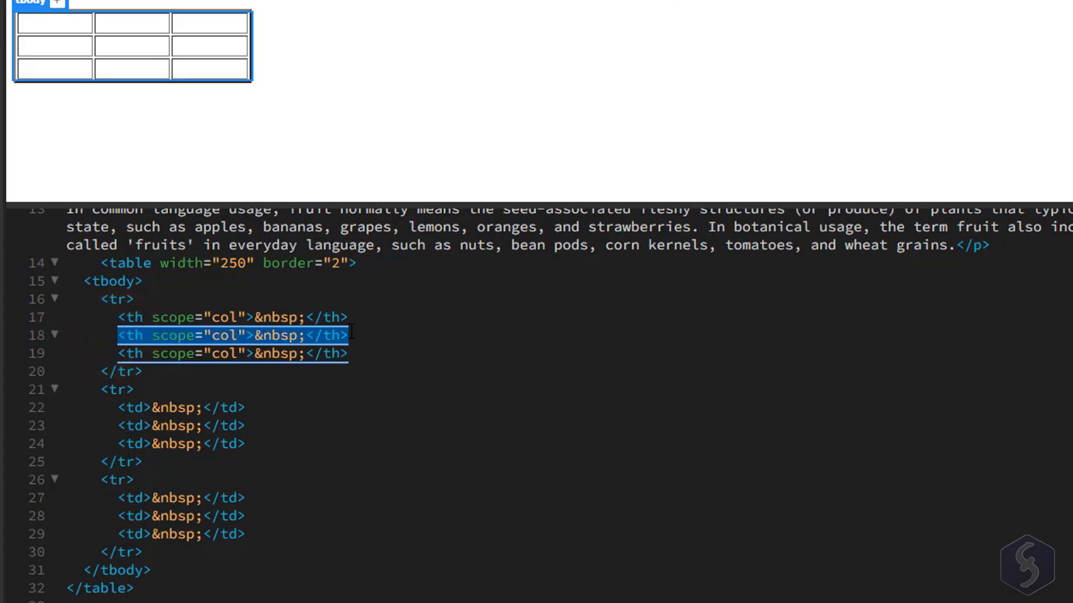
left_click(132, 23)
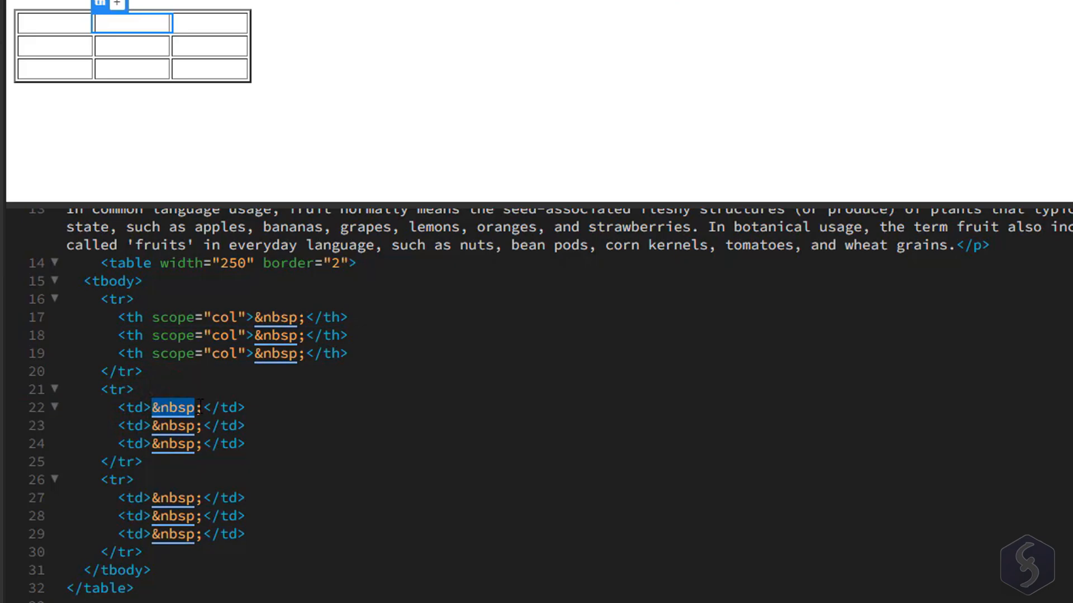
left_click(53, 45)
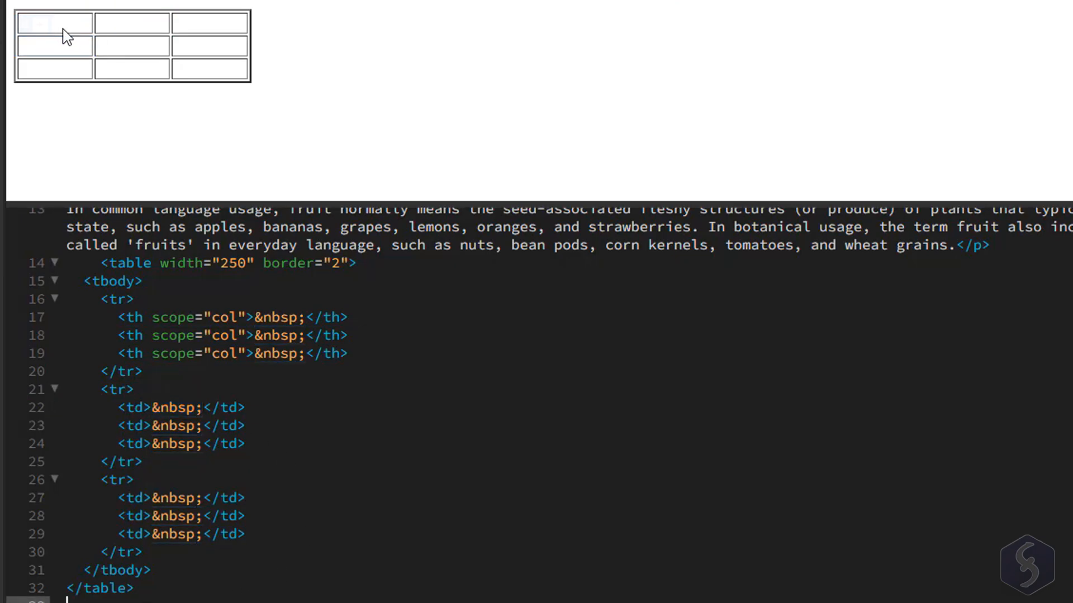
Fill the table headers Fruits, Vegetables, Animals and start the next row with Pear
type("Fruits")
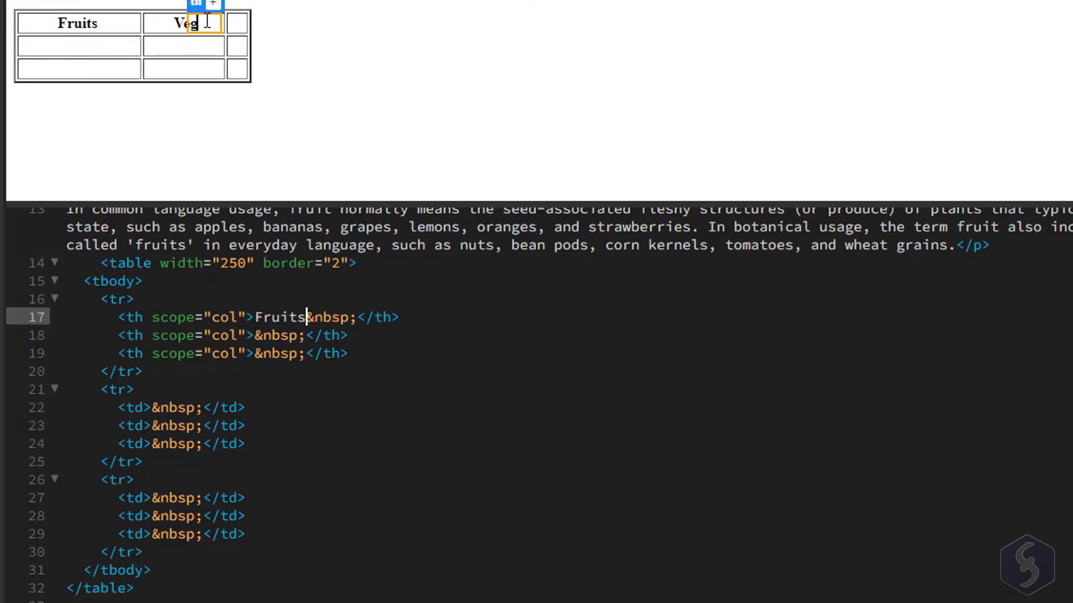
type("Vegetables")
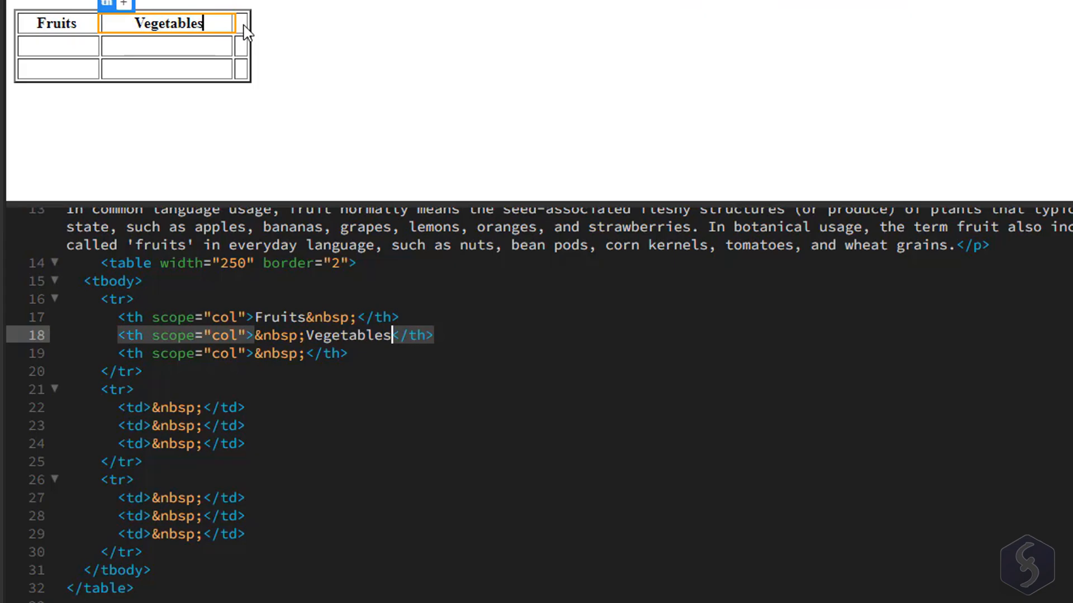
type("Animals")
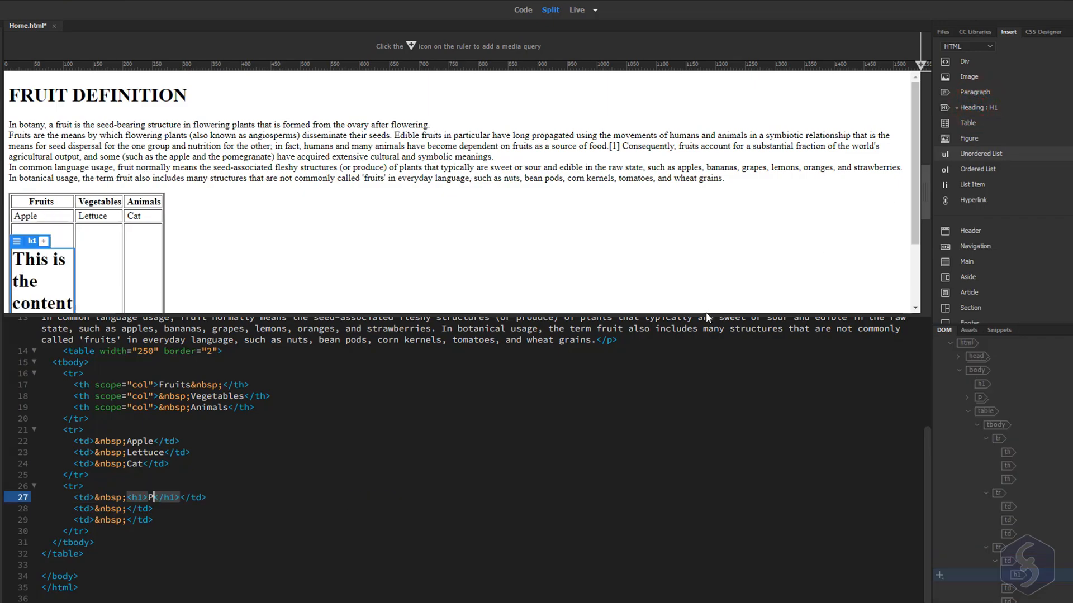
type("Pear")
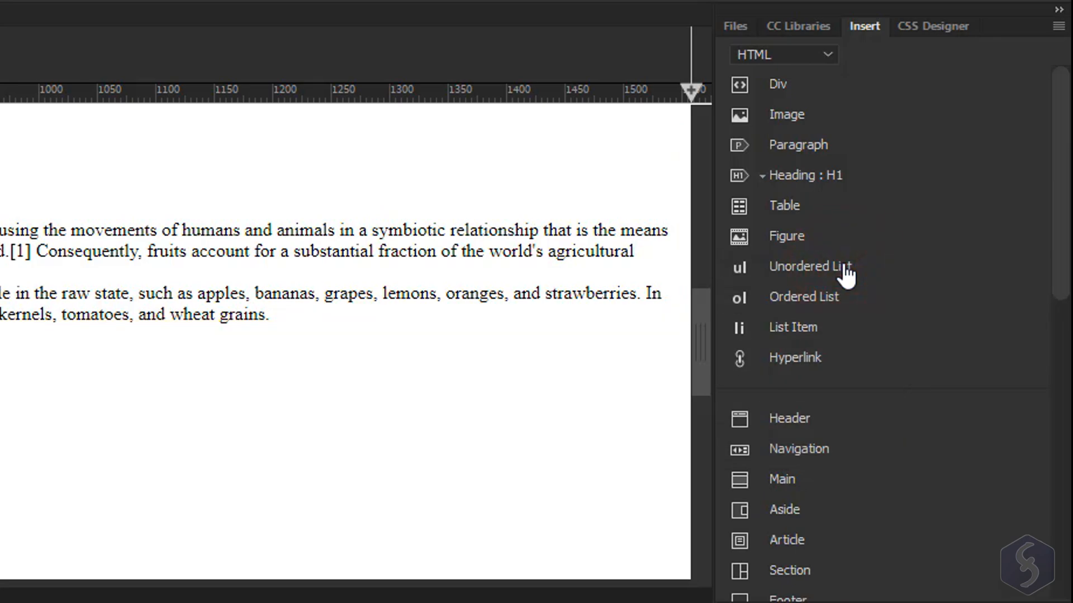
Insert an unordered list with a first list item reading First
left_click(811, 266)
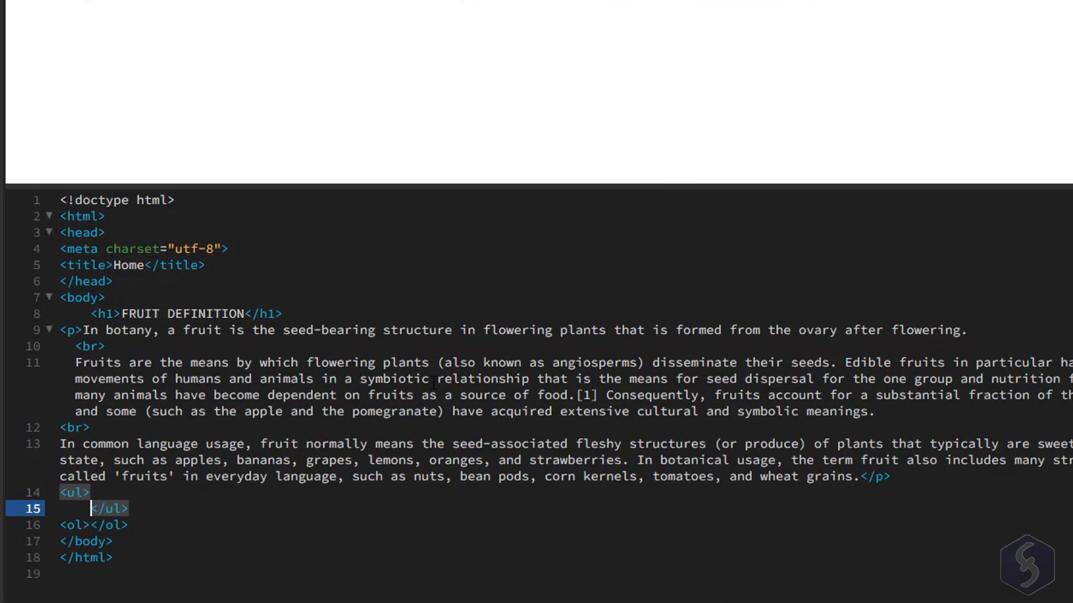
key("enter")
type("<li></li>")
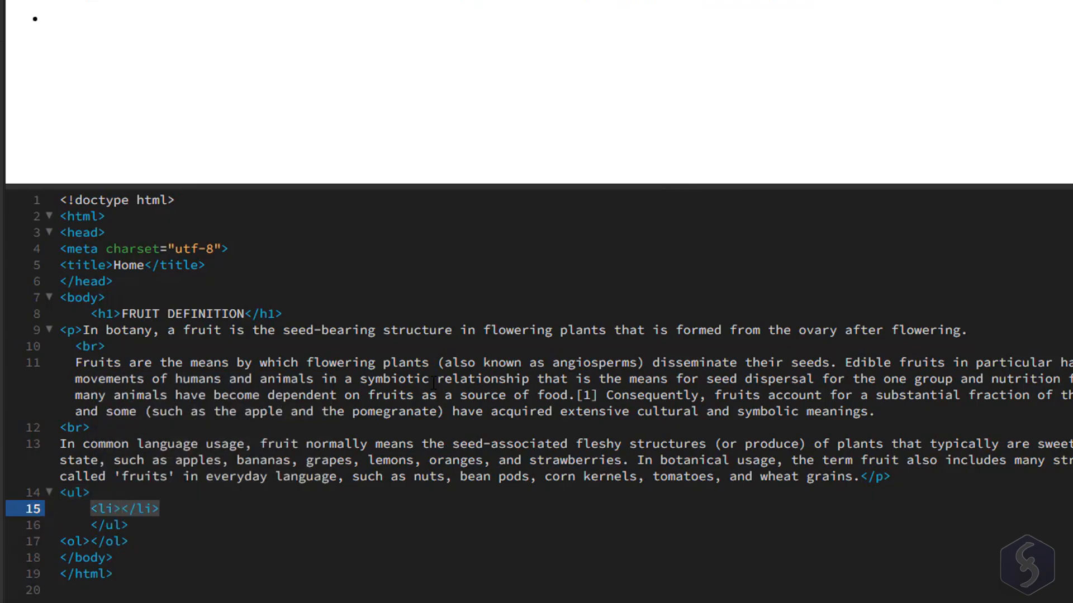
type("First")
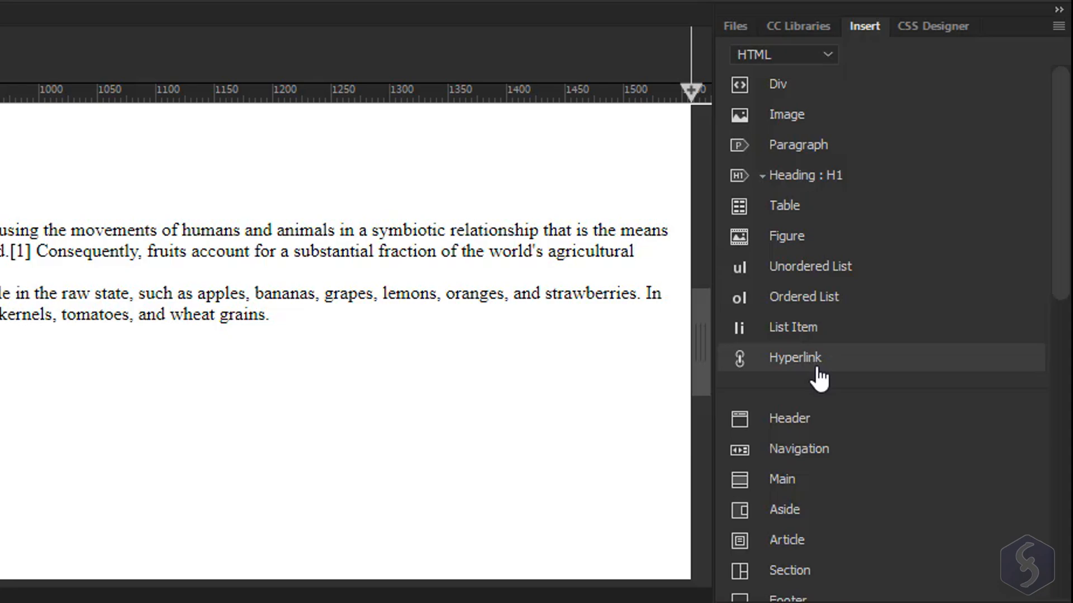
left_click(795, 358)
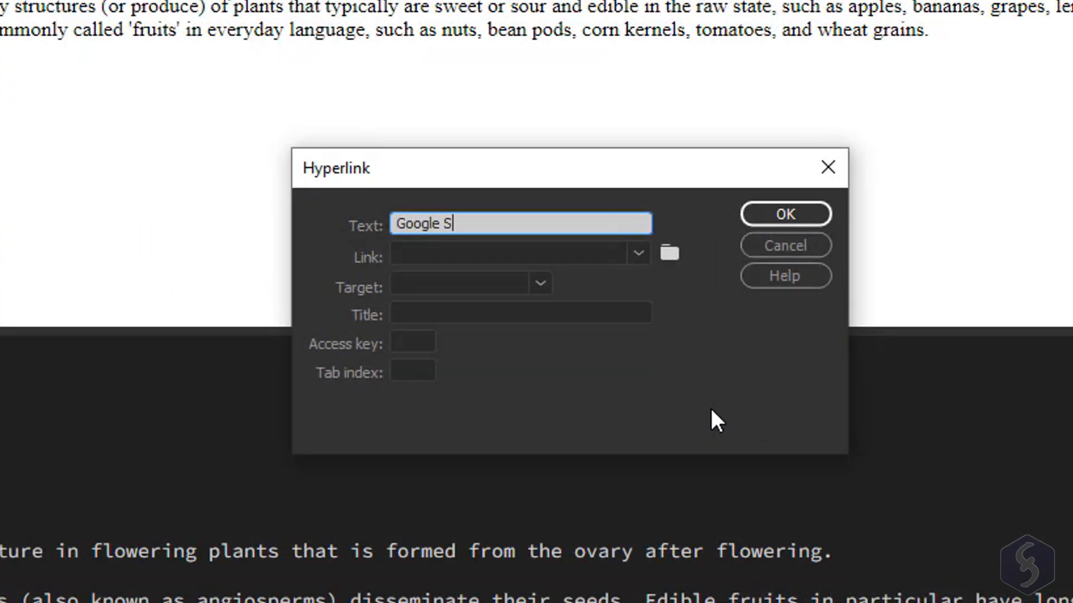
left_click(517, 253)
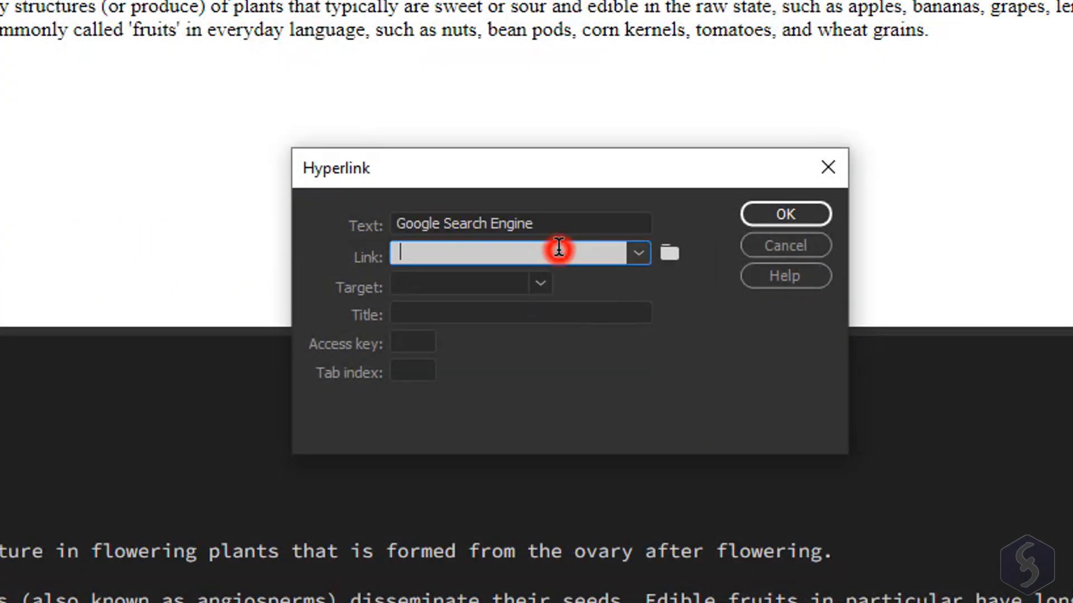
type("https://www.google.com")
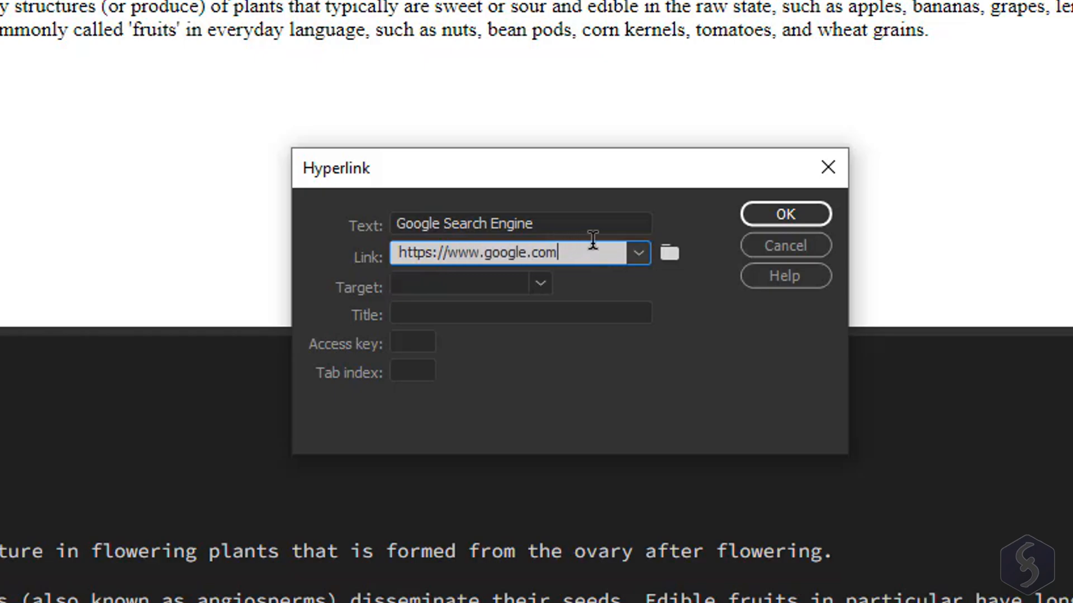
left_click(784, 213)
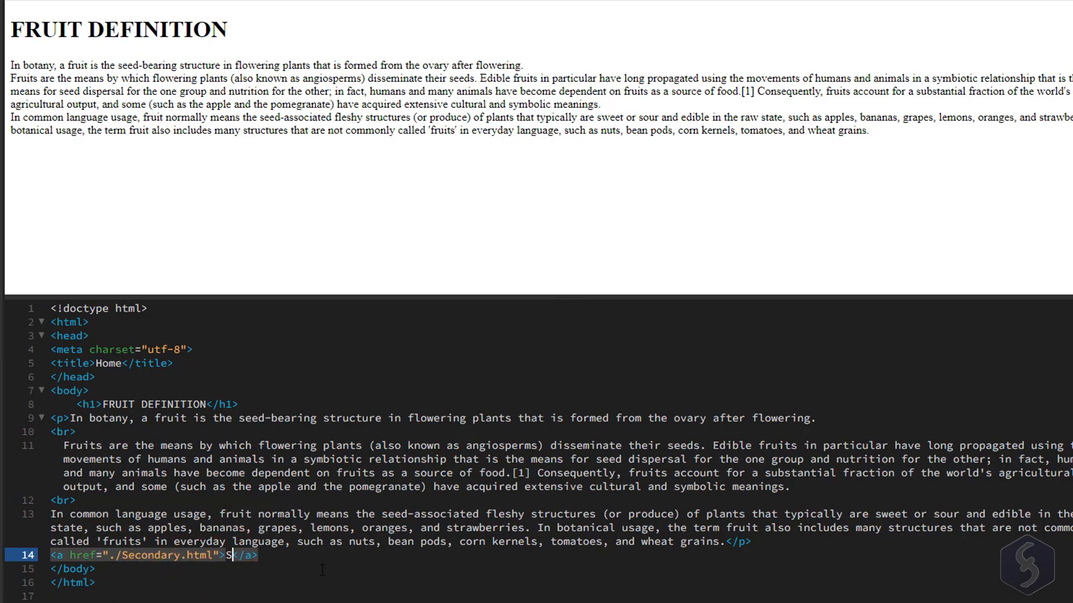
Edit the anchor to read Secondary Page and point to ./Secondary.html
type("econdary Page")
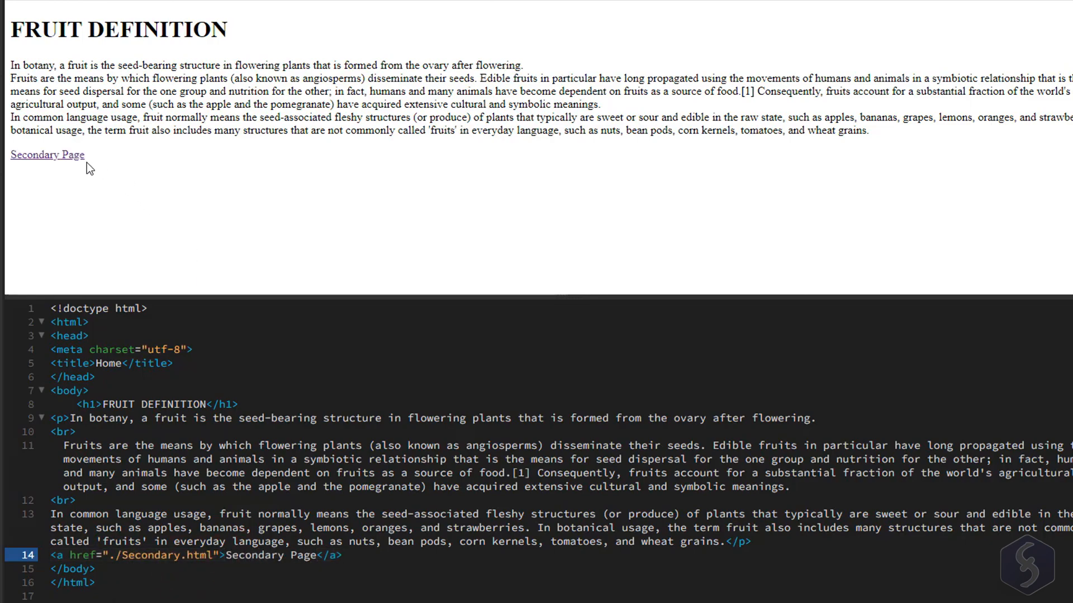
left_click(47, 154)
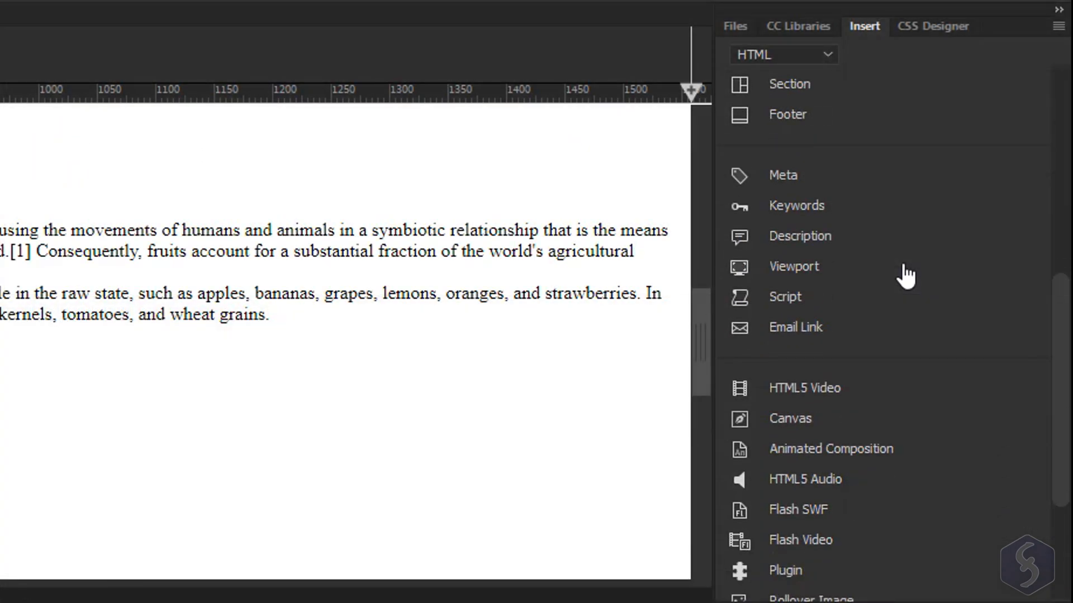
Insert a video element into Home.html sized width="800" height="600" with controls
scroll("down", 3)
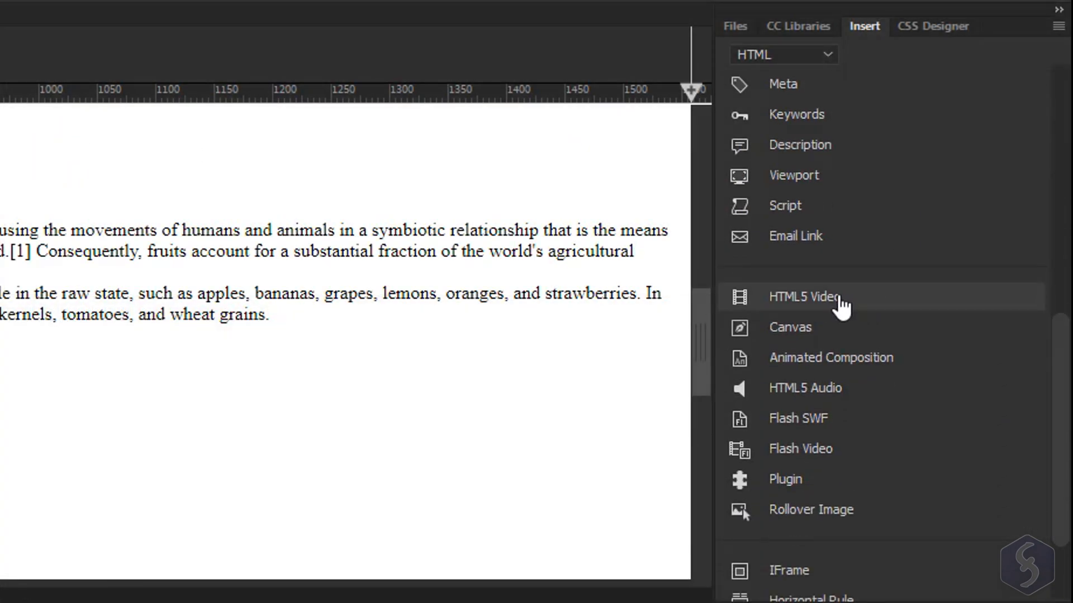
left_click(804, 296)
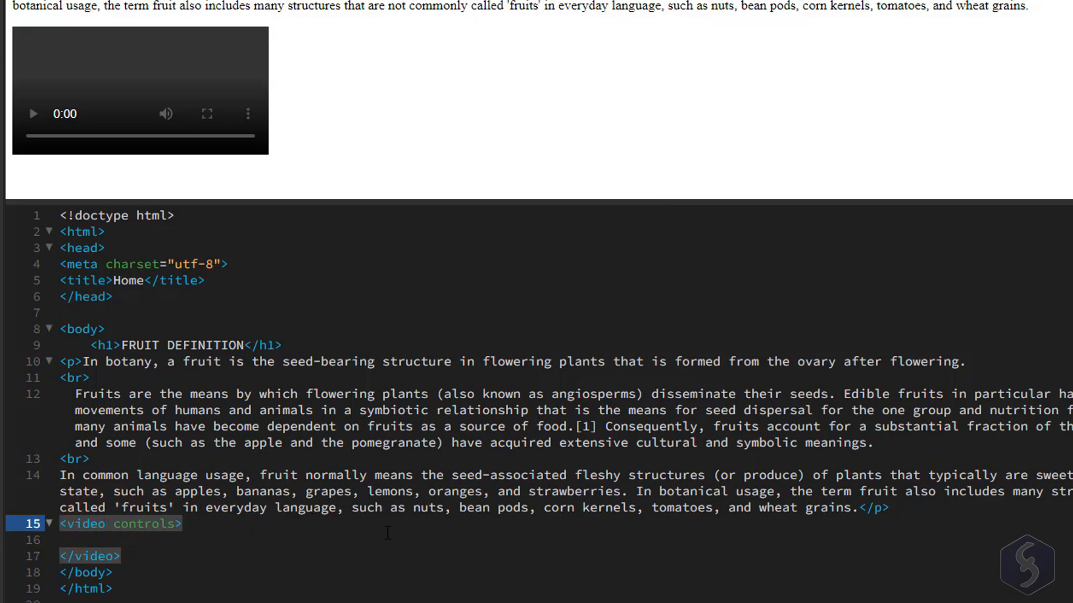
type("width=\"800\"")
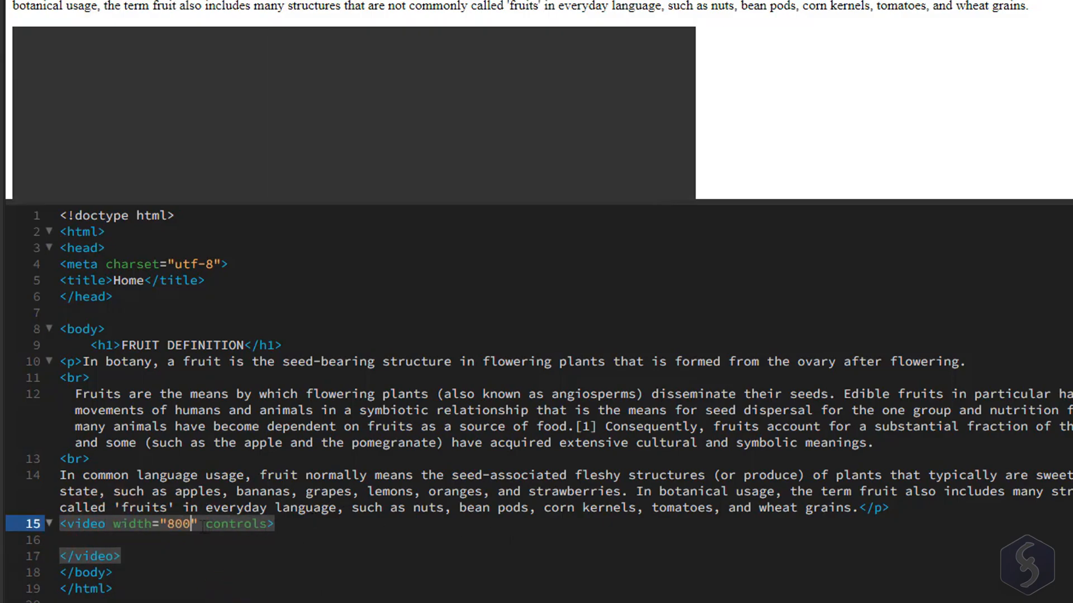
type("height=\"600\"")
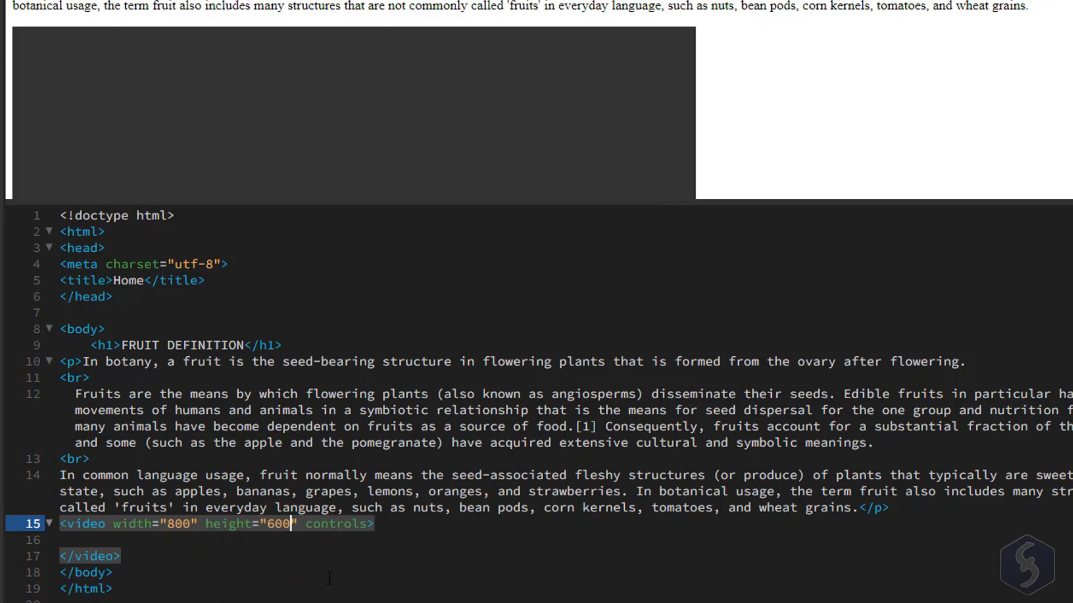
Add a source tag pointing to AppleVideo.mp4, chosen from the site folder, with a type attribute started
type("<")
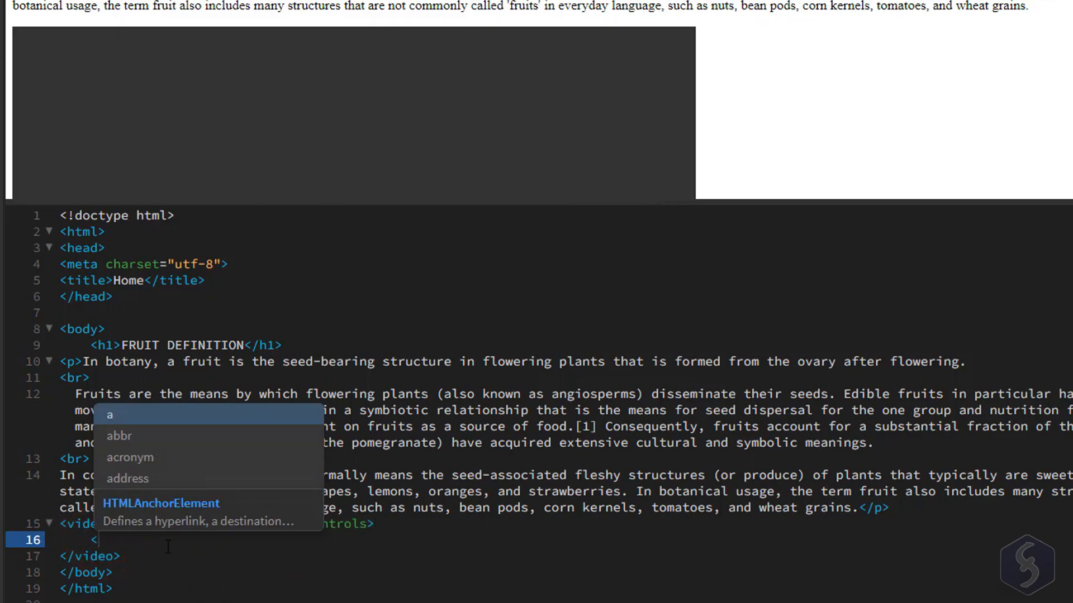
type("source src=\"")
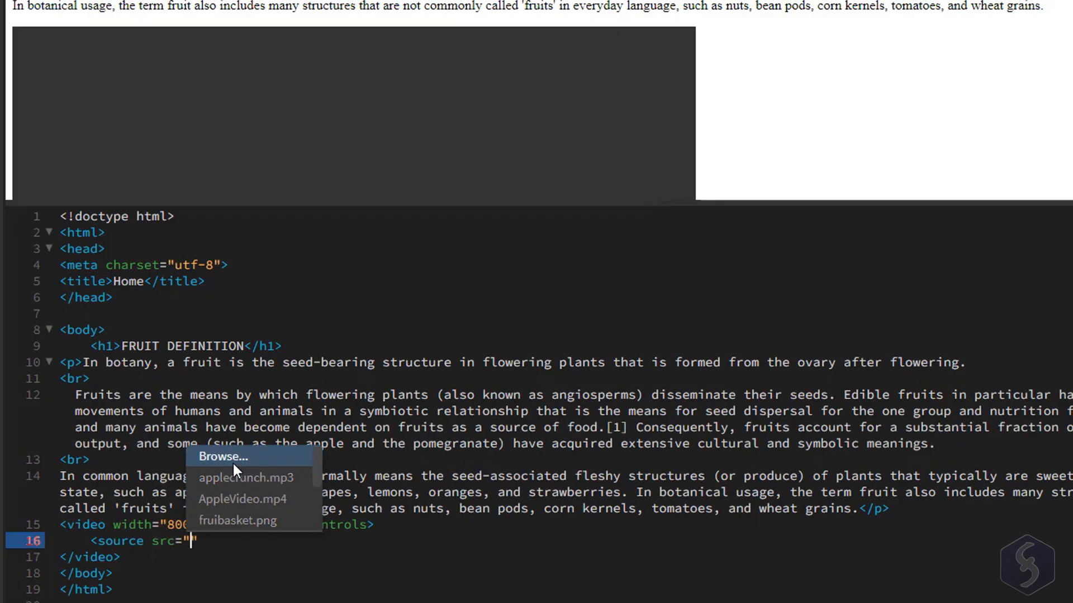
left_click(223, 456)
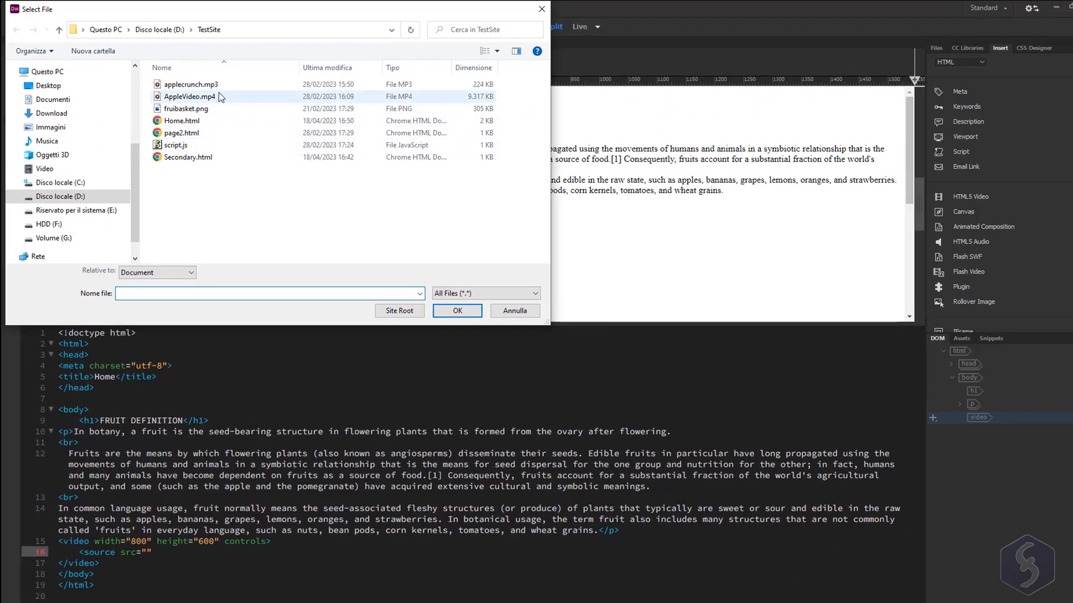
left_click(455, 311)
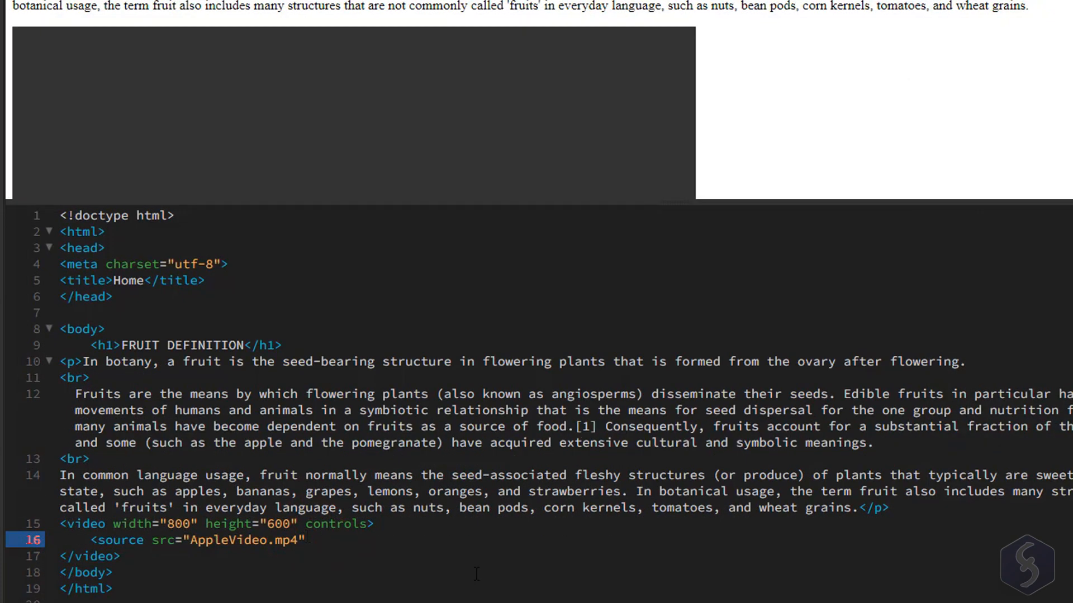
type("type=\"\"")
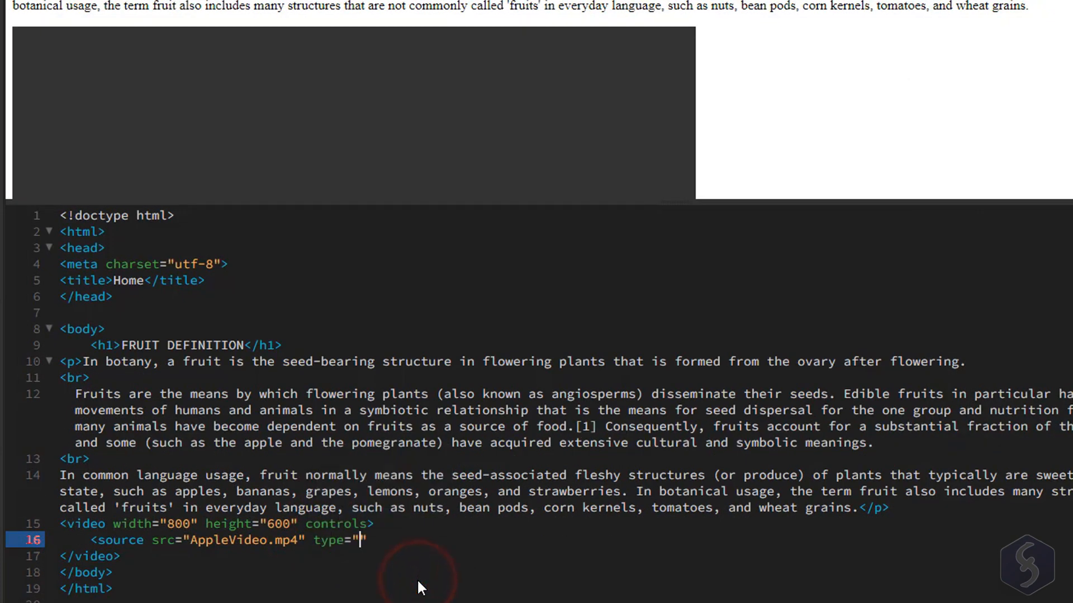
Set the source type to video/mp4 and load the local page address in the browser
type("video/mp4")
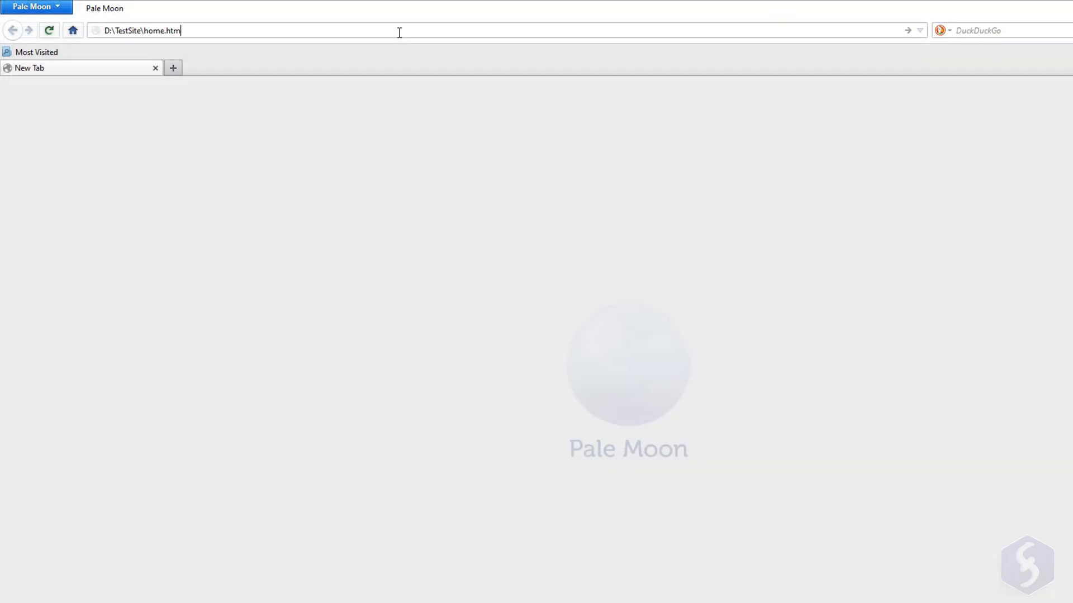
key("Return")
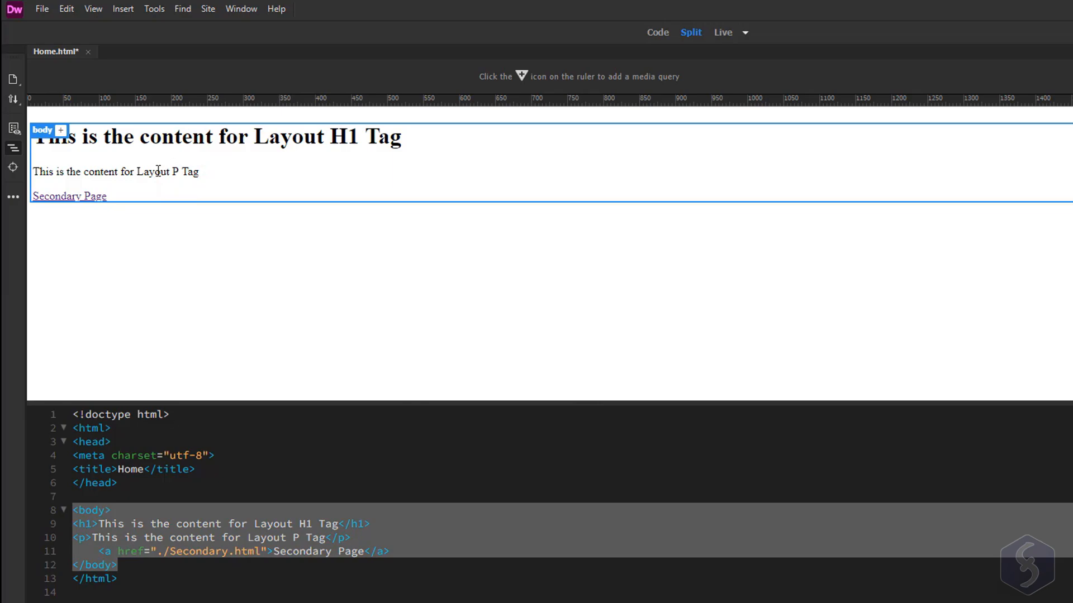
Try h1 format and Bold on the Layout paragraph via the Quick Property Inspector, then revert them
left_click(115, 172)
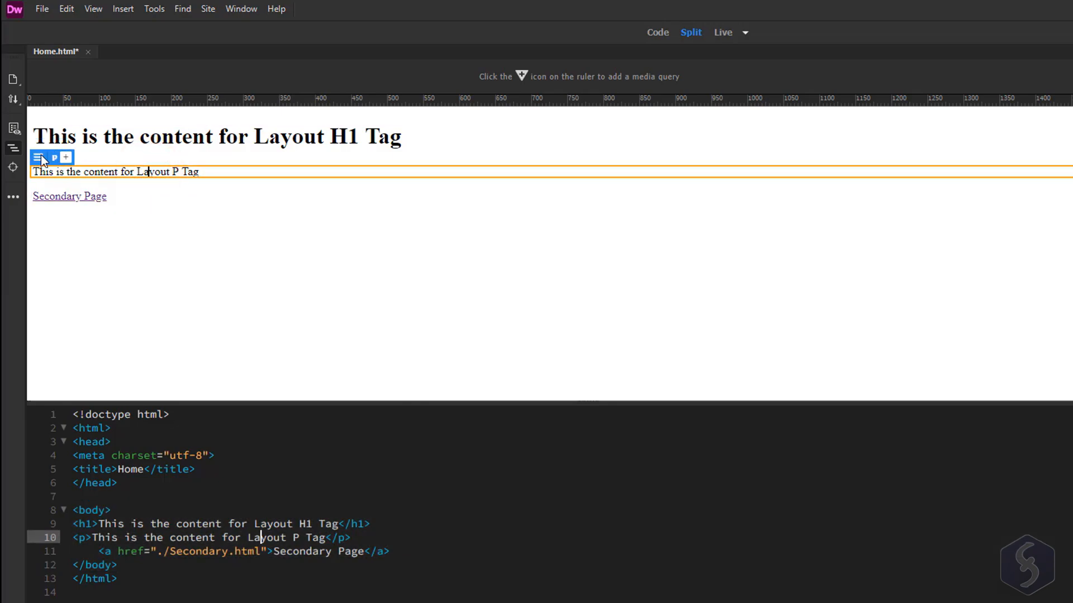
left_click(38, 157)
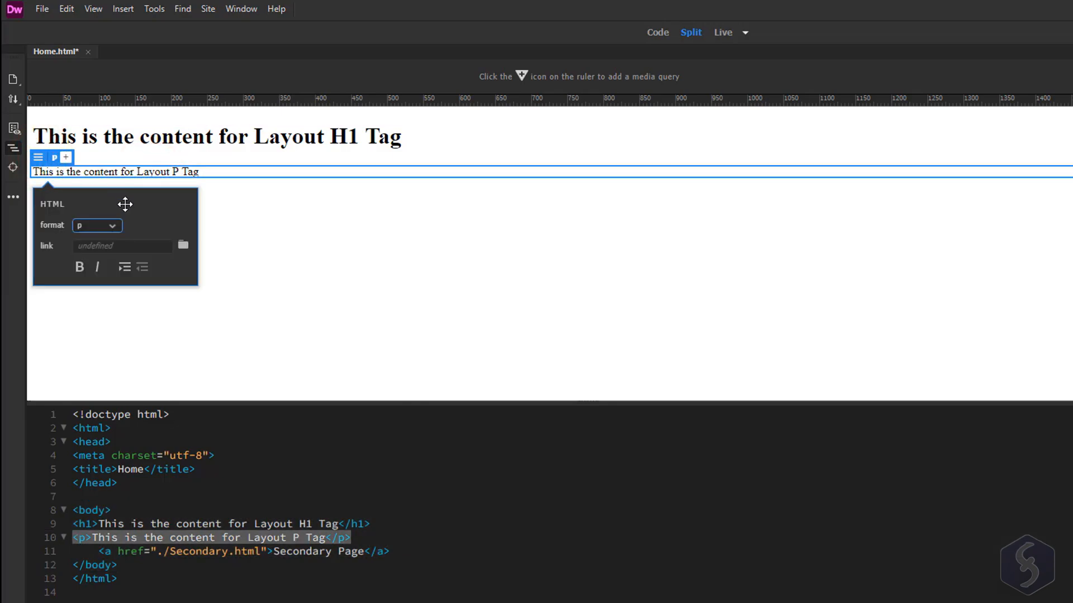
left_click(96, 225)
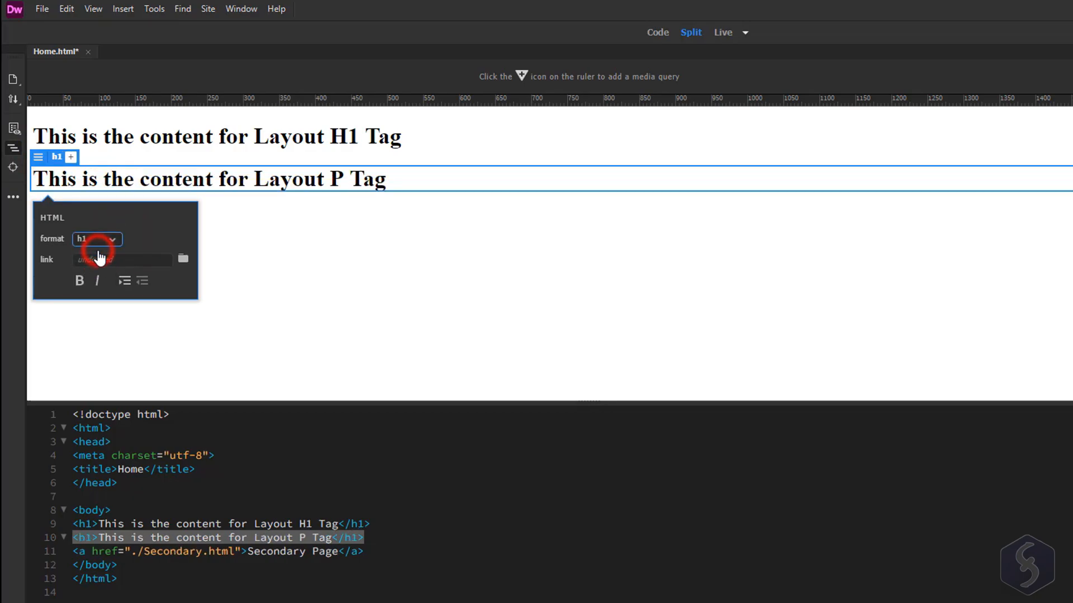
left_click(182, 258)
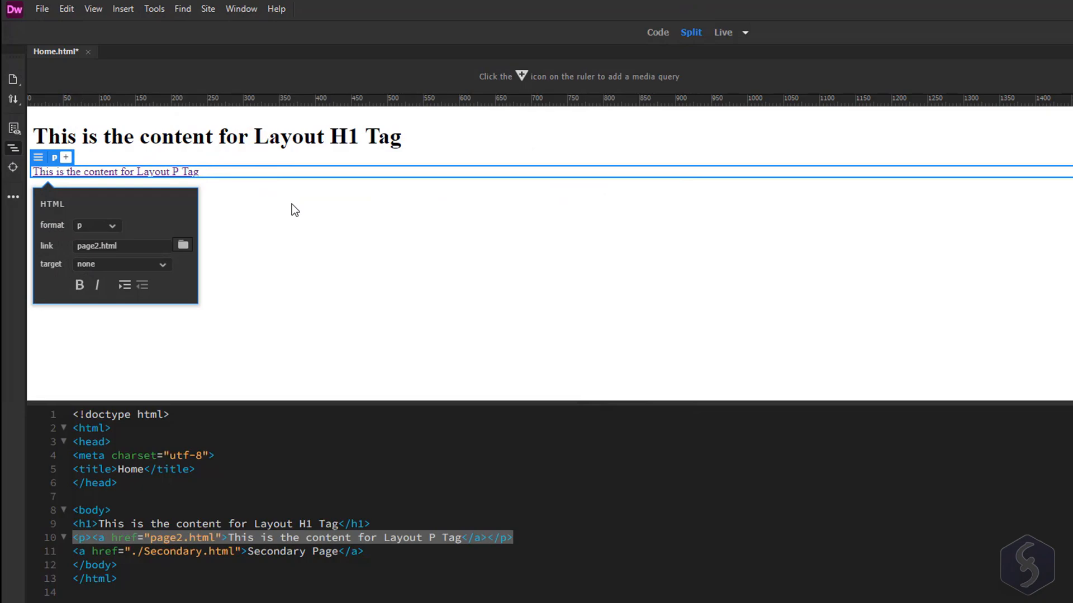
left_click(80, 267)
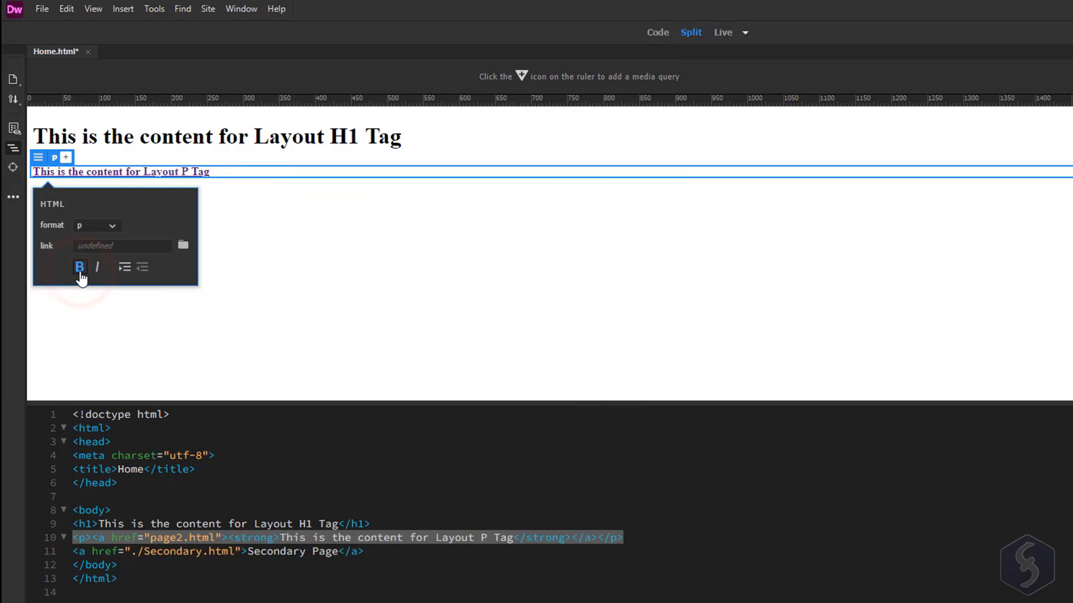
left_click(80, 267)
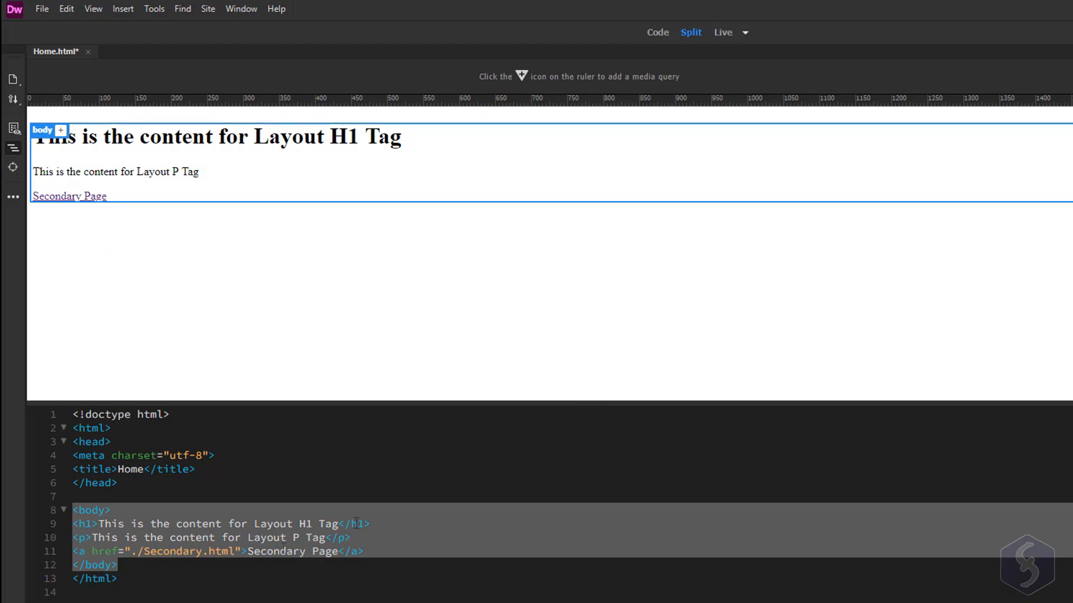
Save Home.html with its heading, paragraph and Secondary Page link unchanged
key("ctrl+s")
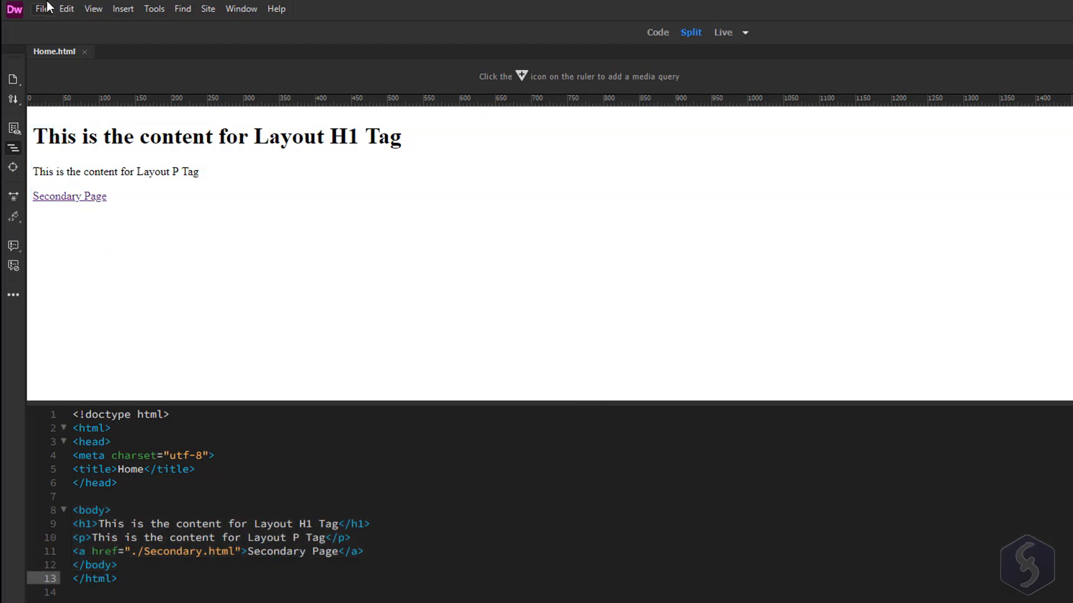
Launch a Real-time Preview of Home.html in Microsoft Edge from the File menu
left_click(42, 8)
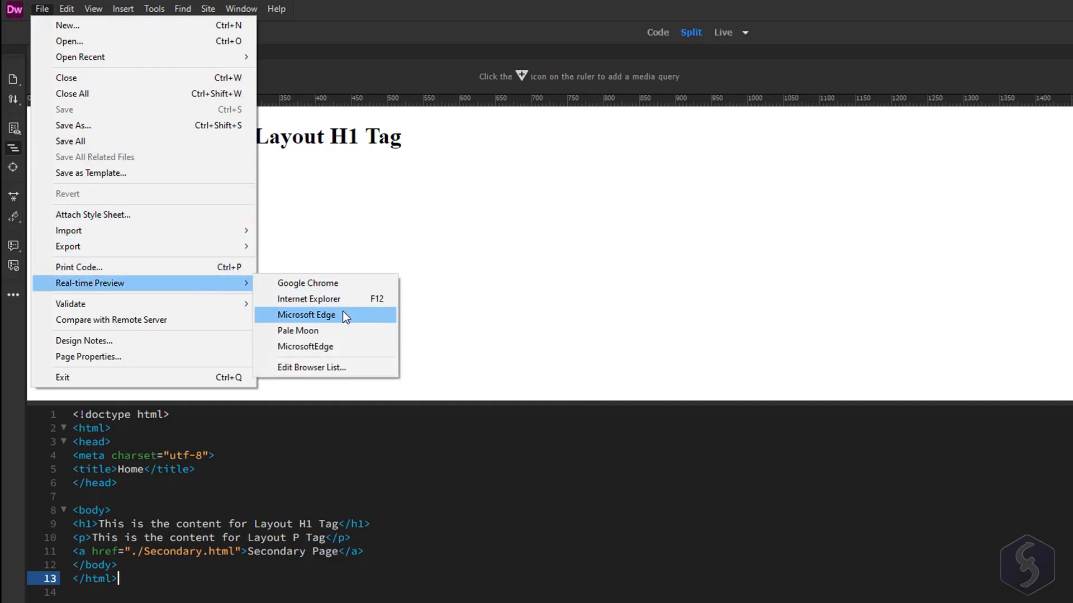
left_click(306, 315)
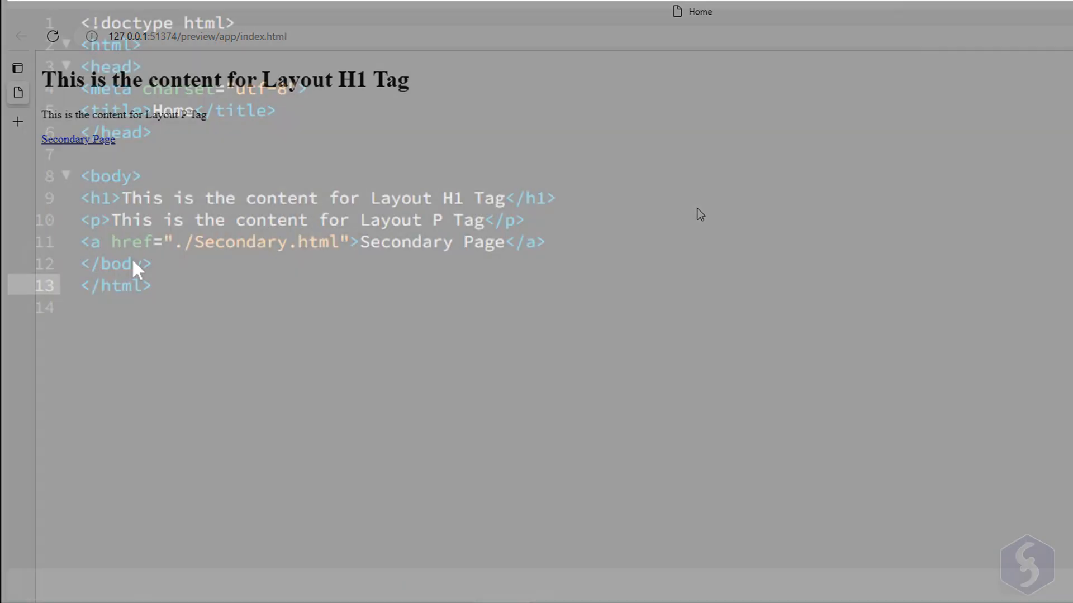
right_click(115, 264)
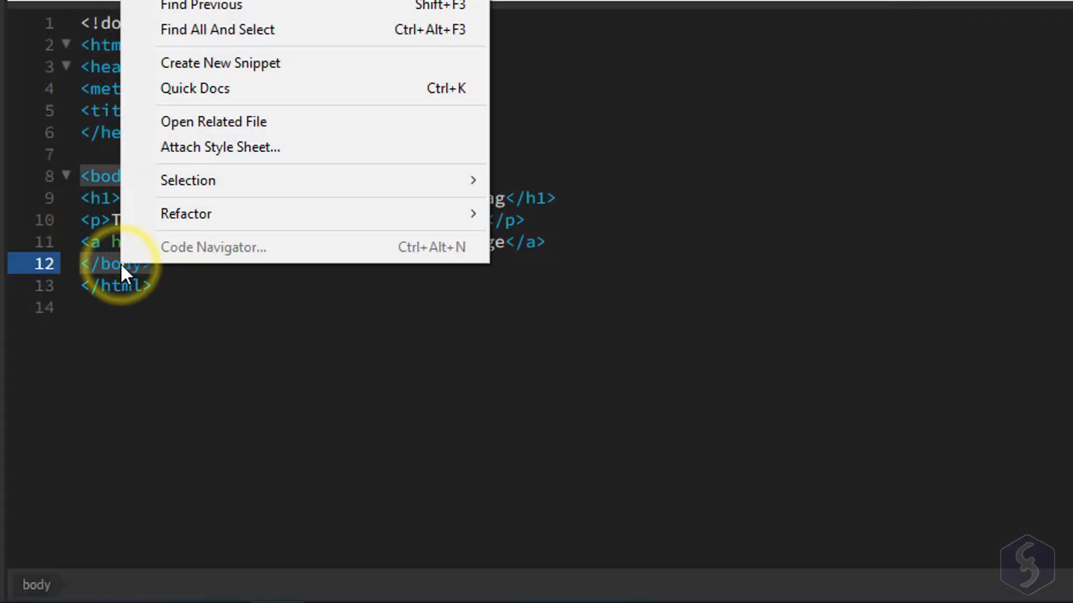
mouse_move(322, 89)
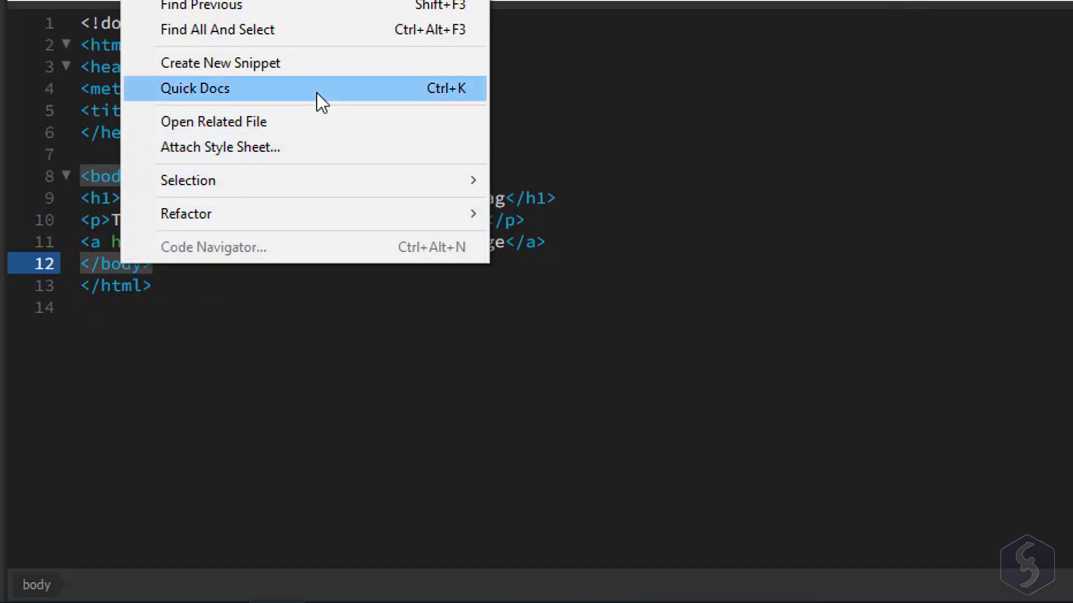
left_click(195, 87)
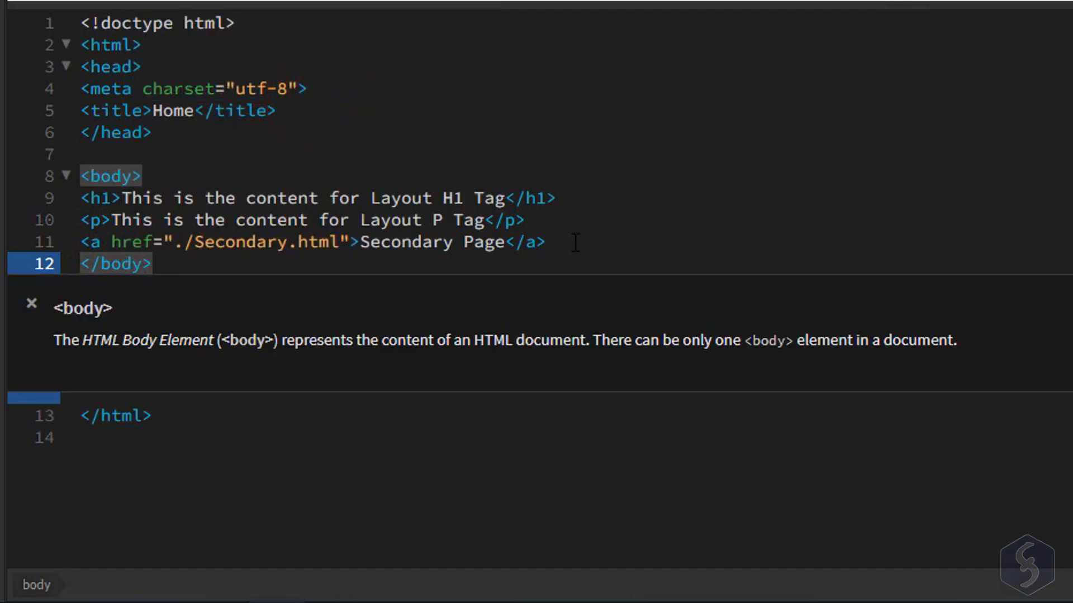
left_click(31, 304)
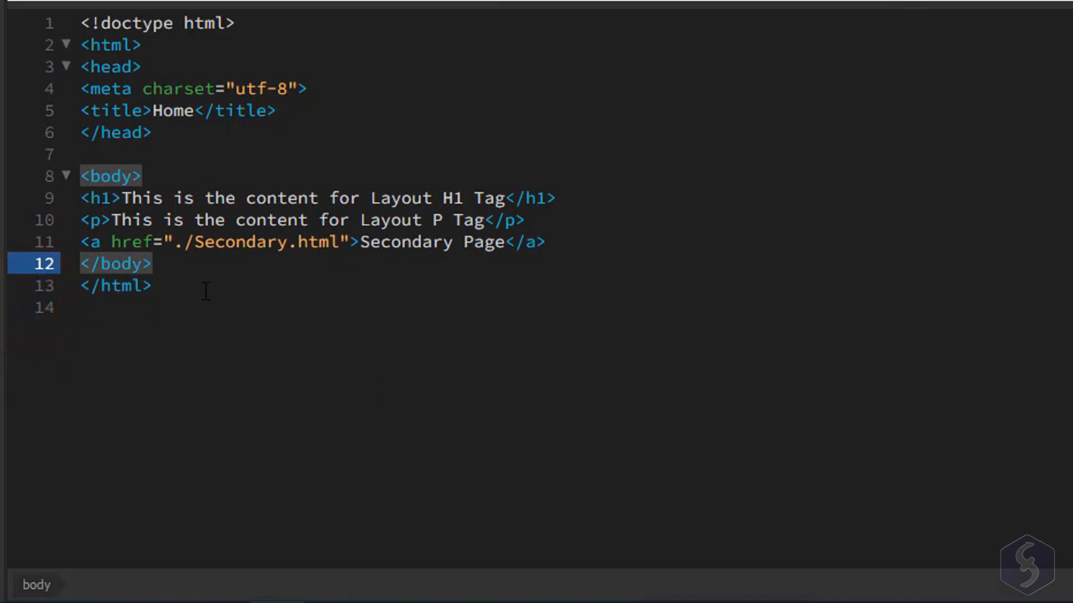
left_click(115, 285)
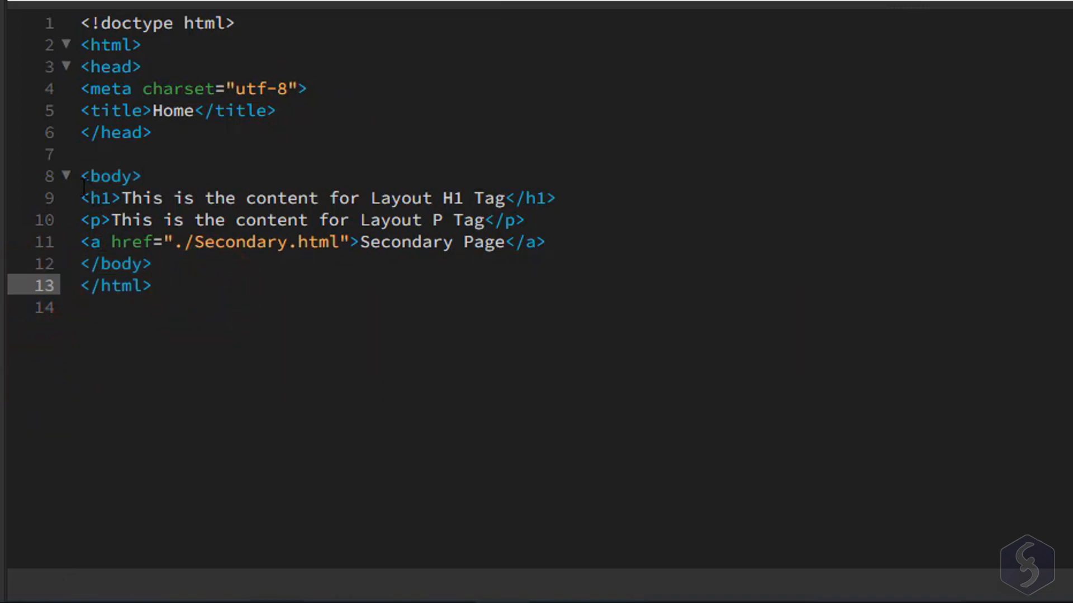
left_click(66, 175)
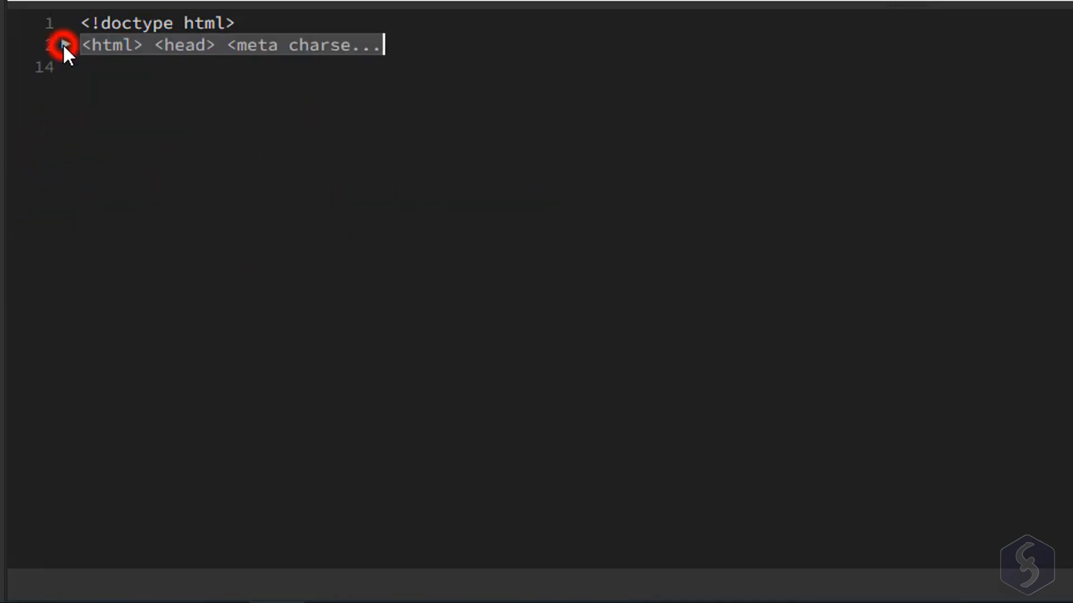
left_click(65, 45)
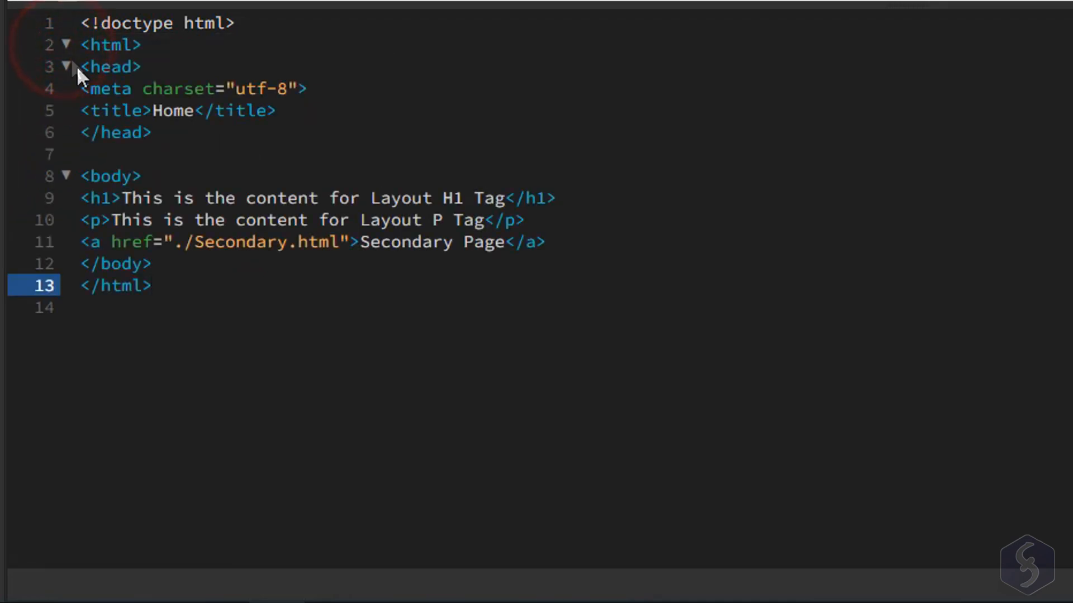
left_click(154, 285)
type("Ind")
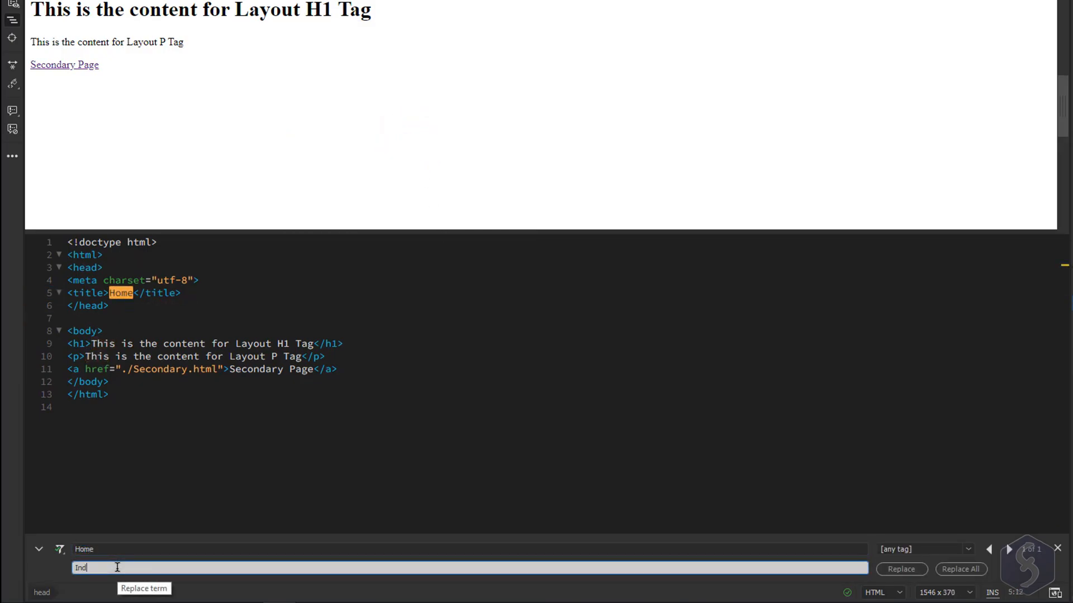
Replace the title text Home with Index via Find and Replace
type("ex")
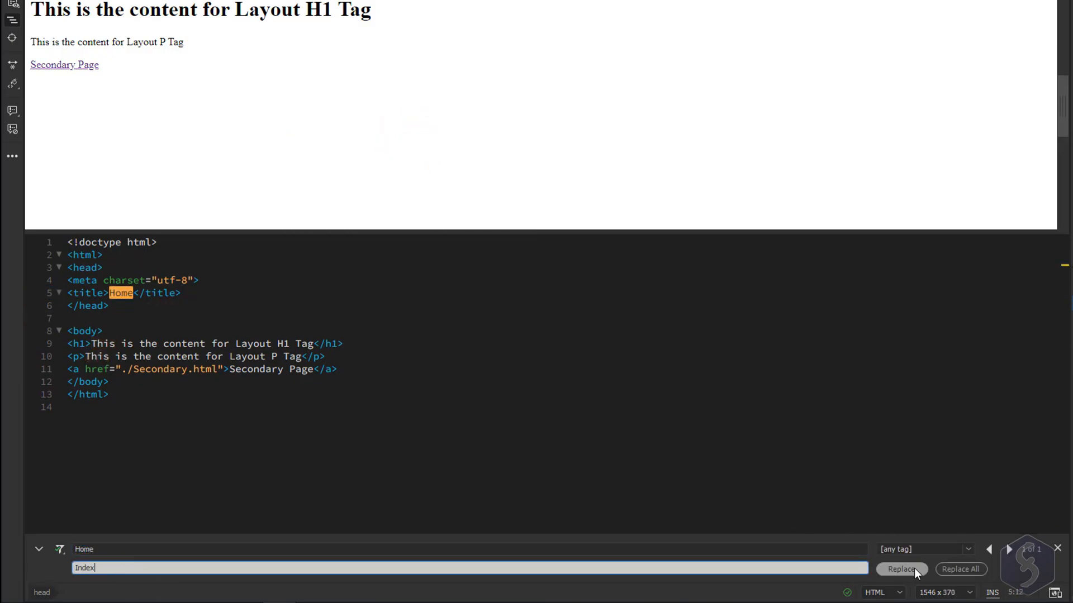
left_click(901, 568)
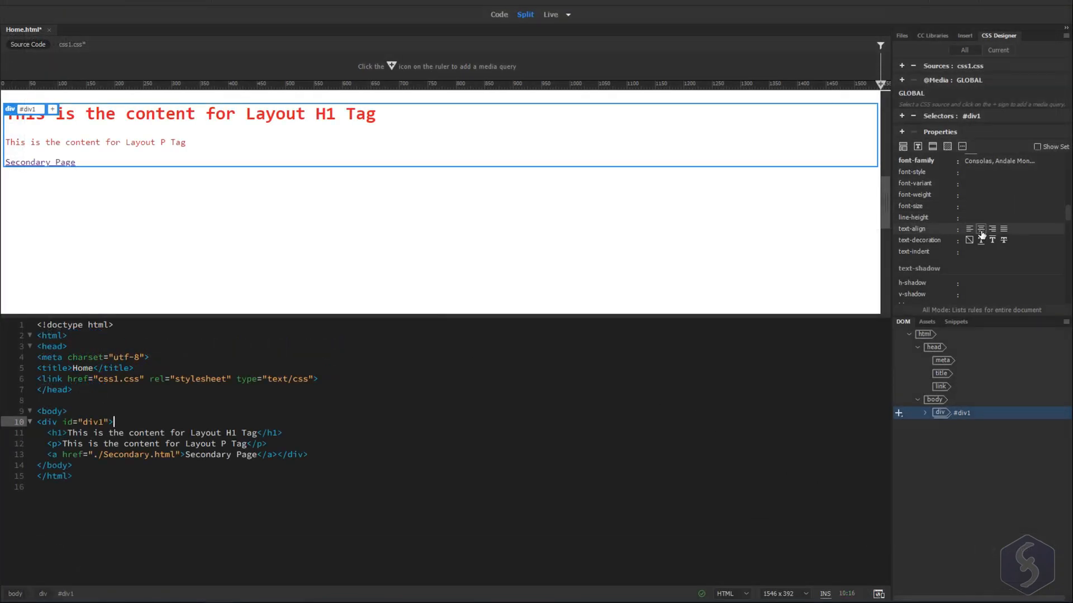
Set text-align to center on the #div1 rule in CSS Designer
left_click(980, 229)
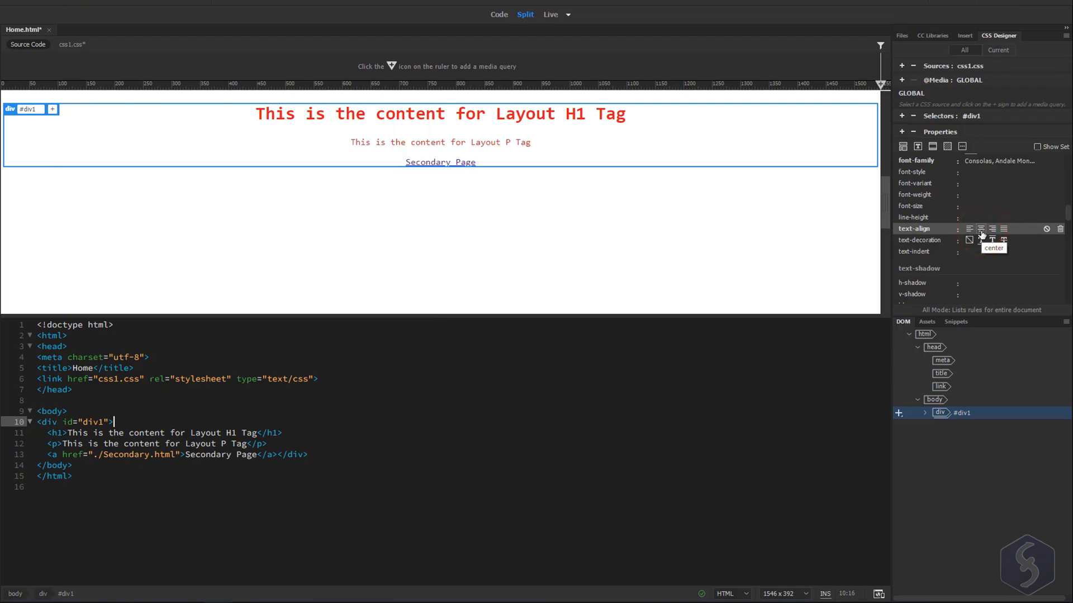
left_click(969, 227)
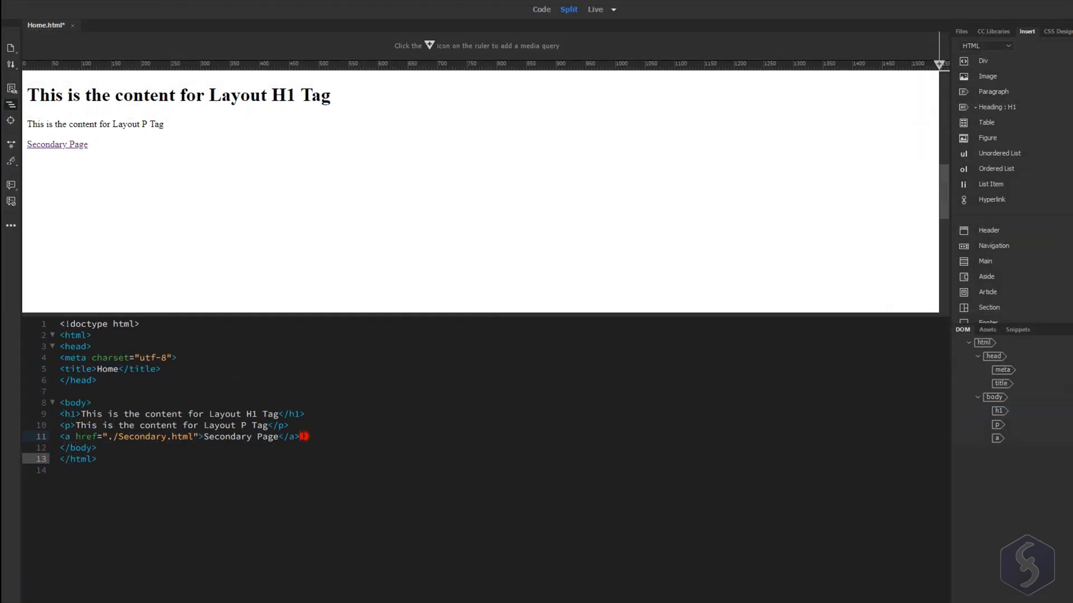
Wrap all the body content in a new div via Insert > Div
left_click(994, 397)
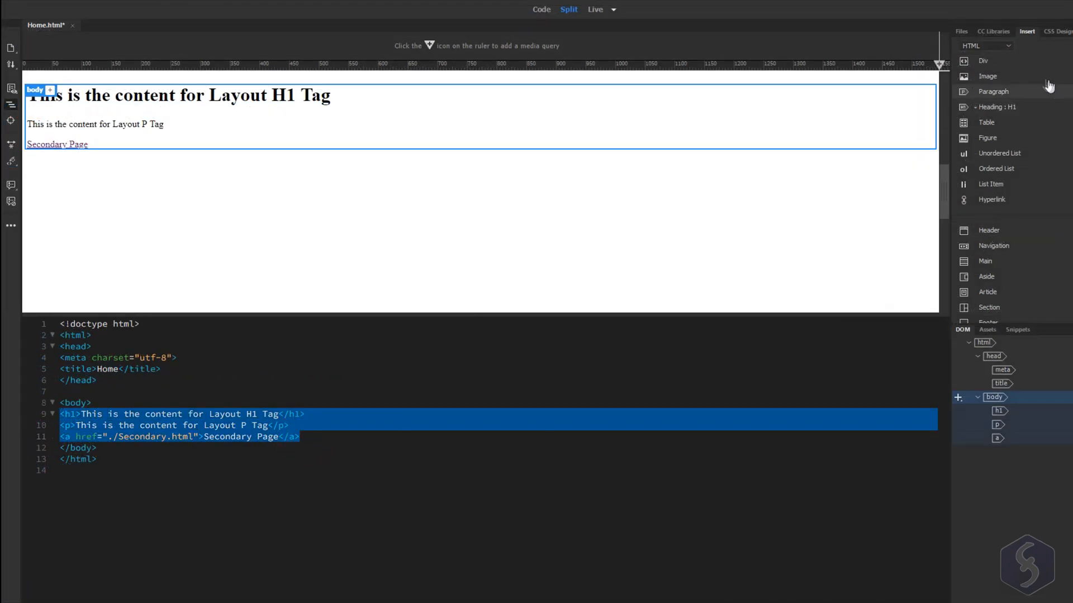
left_click(983, 61)
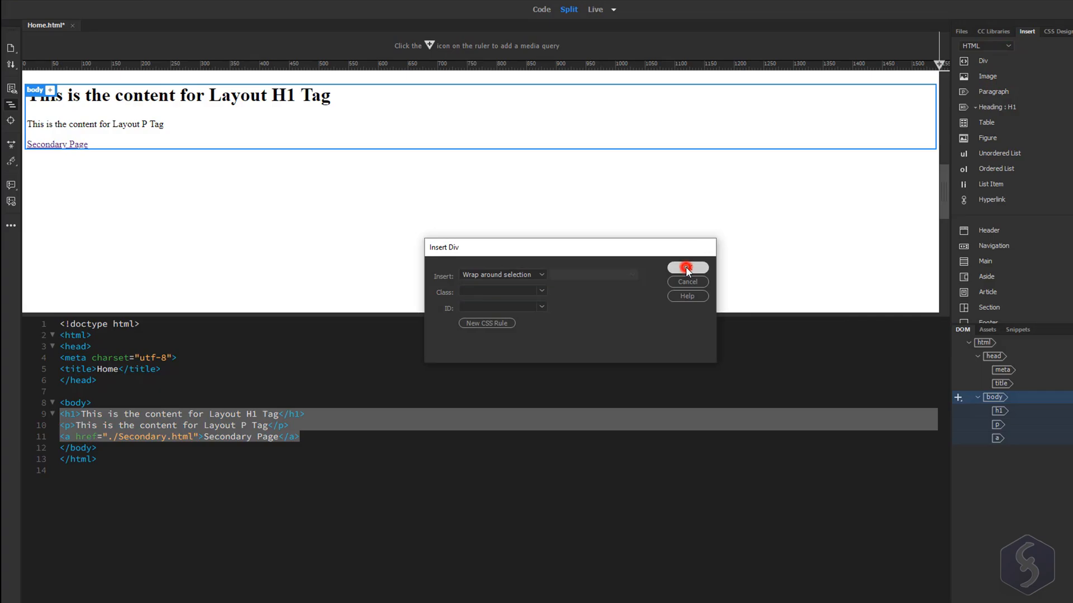
left_click(686, 267)
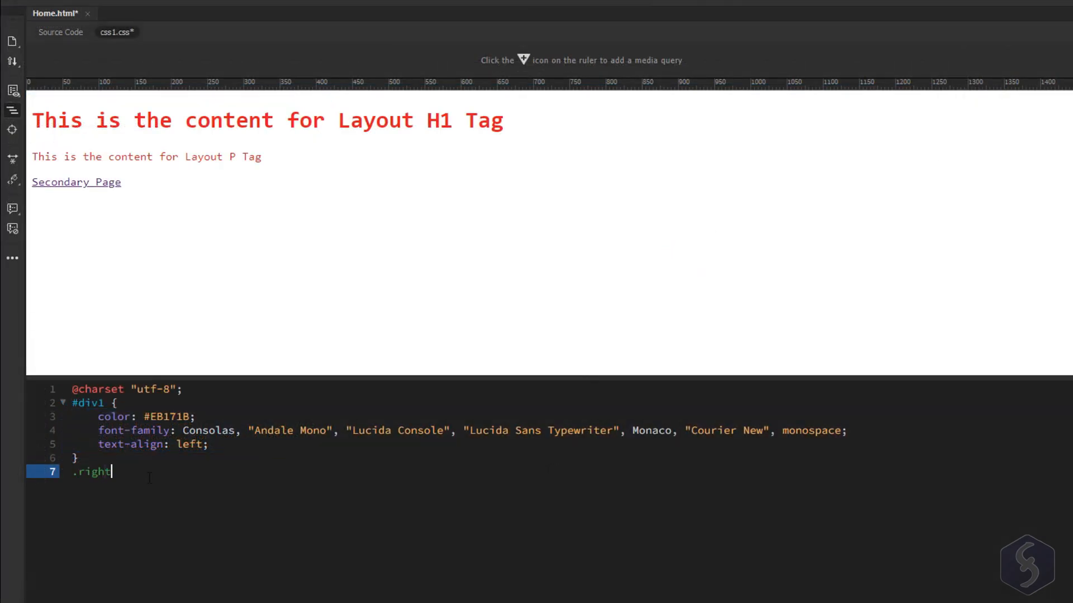
Write a .right { text-align: right; } class rule in css1.css
type("{")
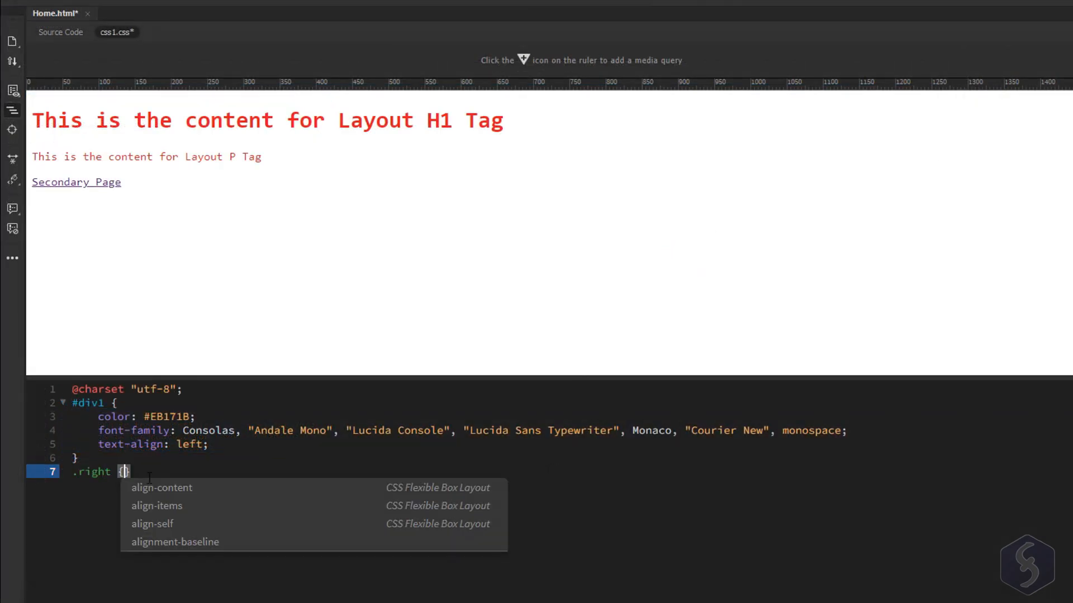
type("t")
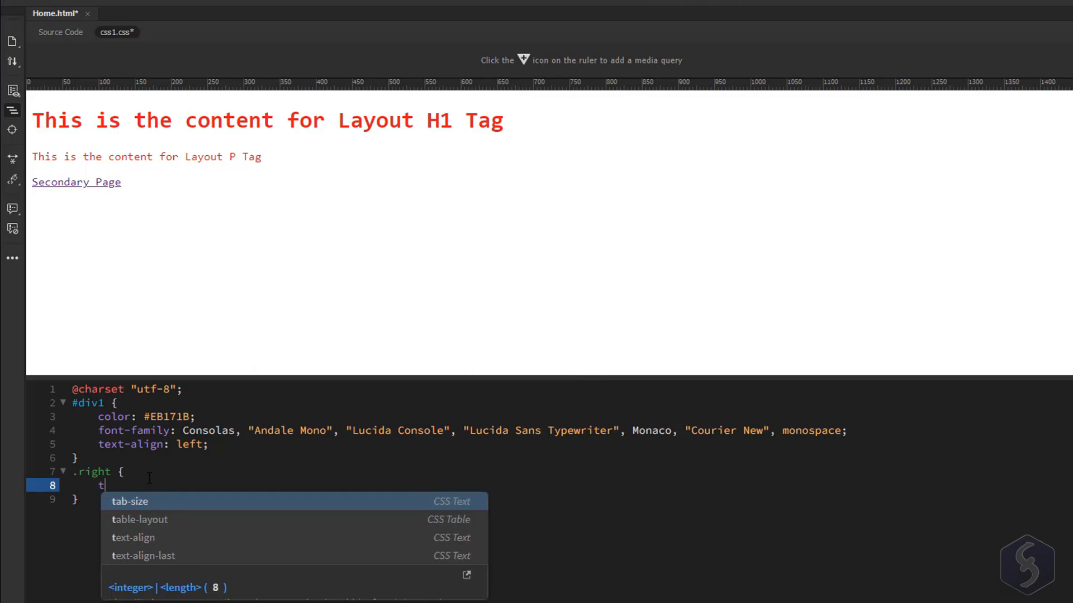
type("ext-align: right;")
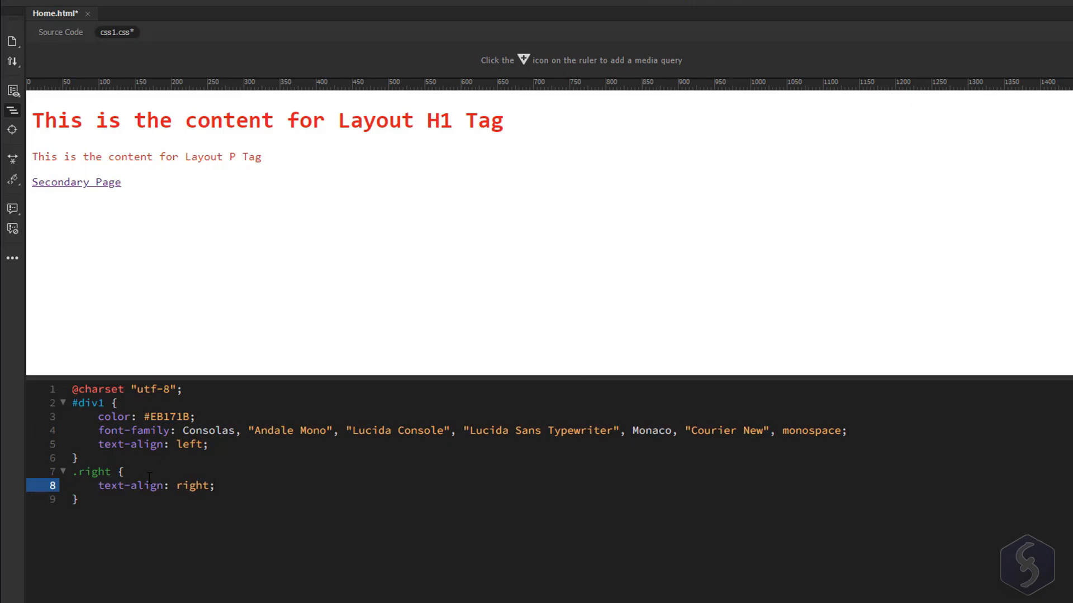
Give the div the ID div1 and choose to define its style in a new CSS file
left_click(60, 31)
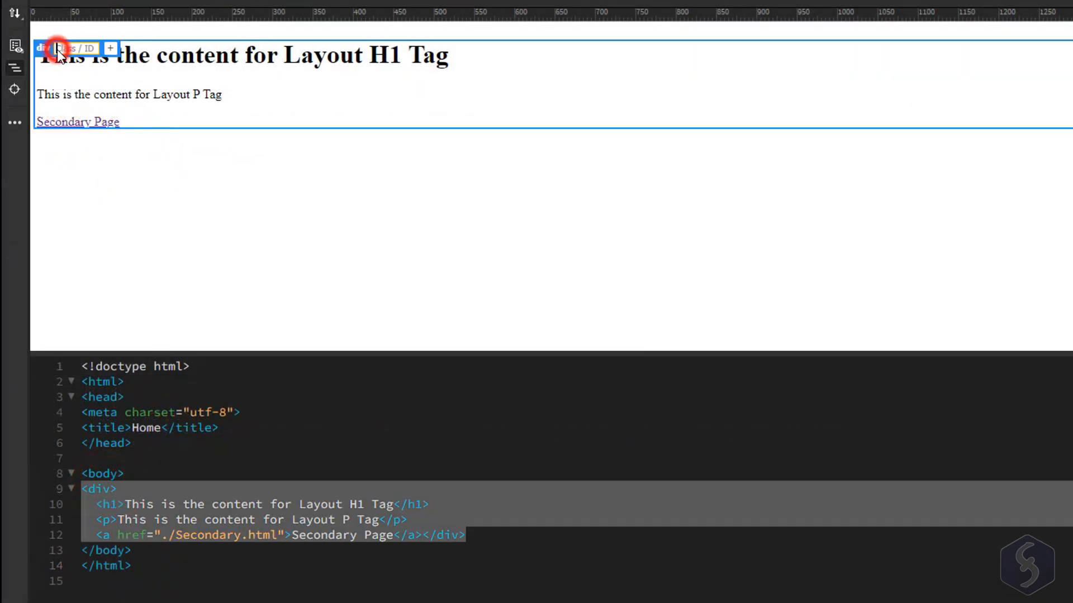
left_click(110, 48)
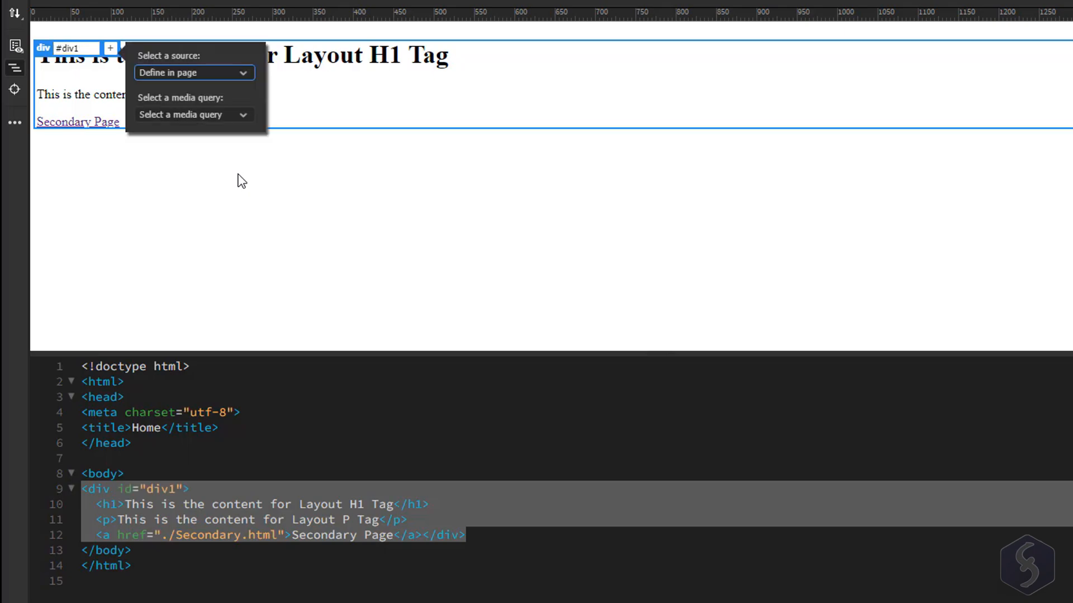
left_click(242, 73)
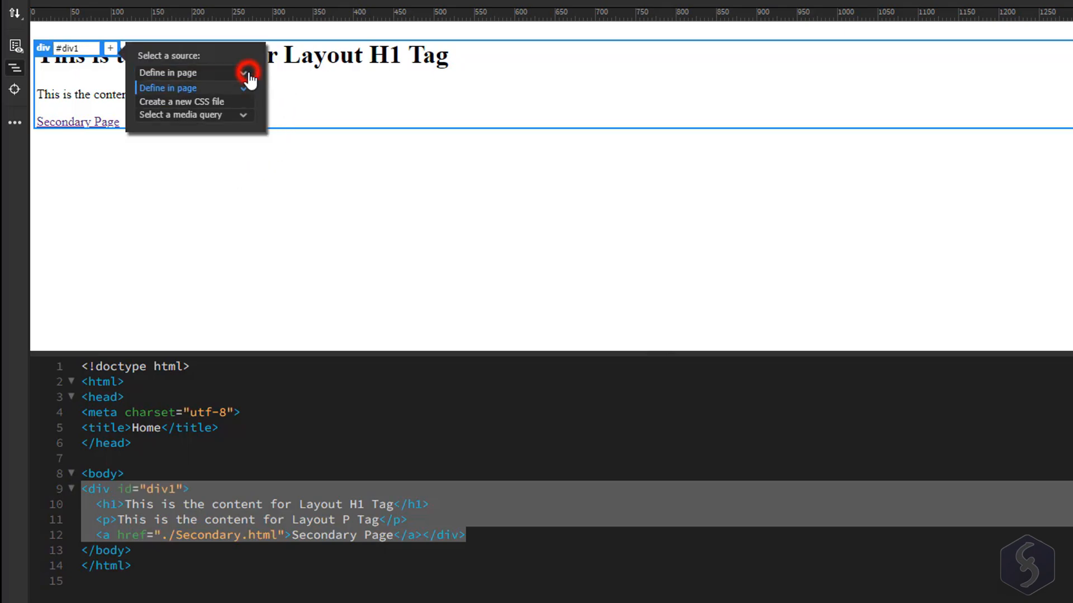
left_click(182, 102)
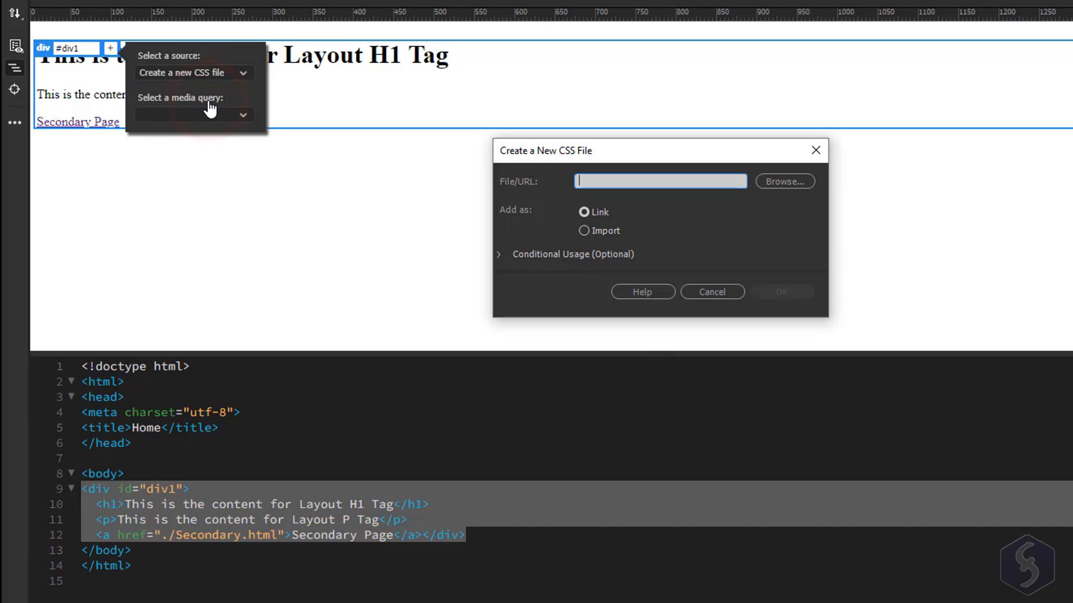
Save the new stylesheet as css1.css, link it to Home.html, and show the CSS Designer
left_click(784, 181)
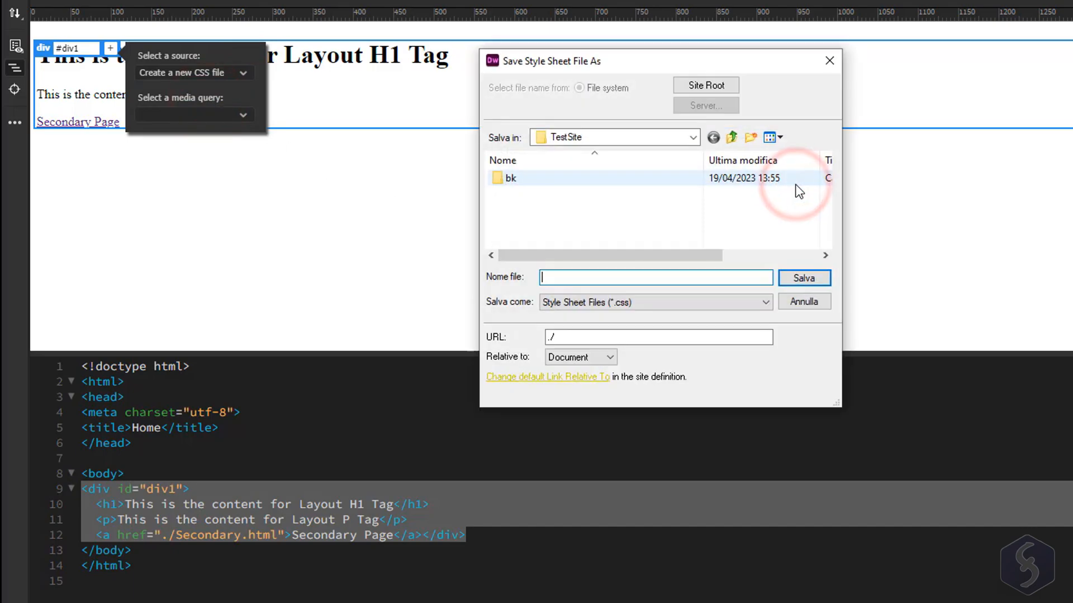
type("css")
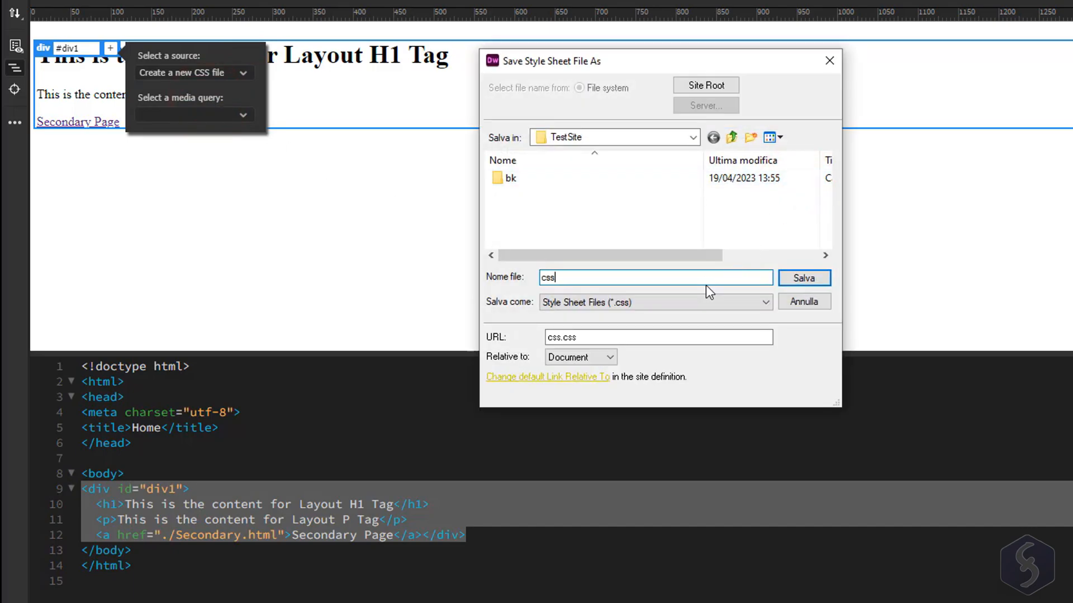
left_click(803, 278)
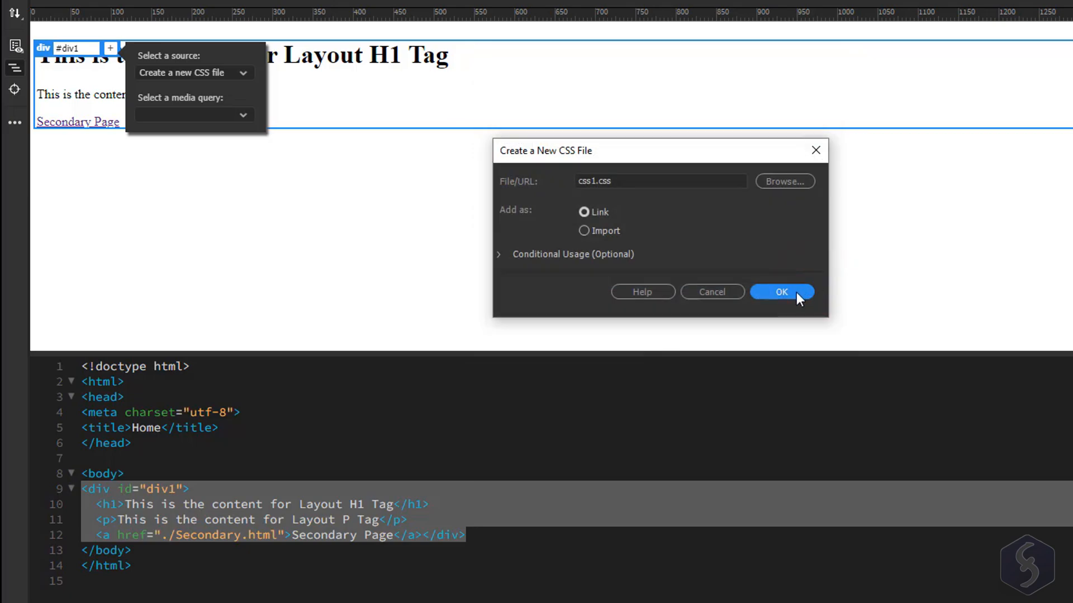
left_click(781, 292)
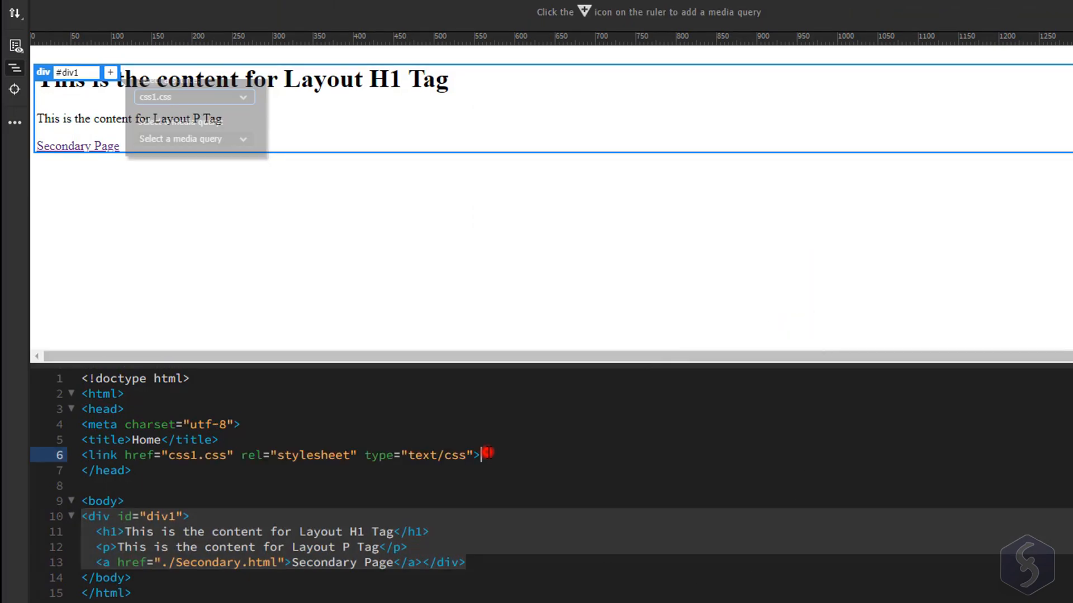
left_click(852, 22)
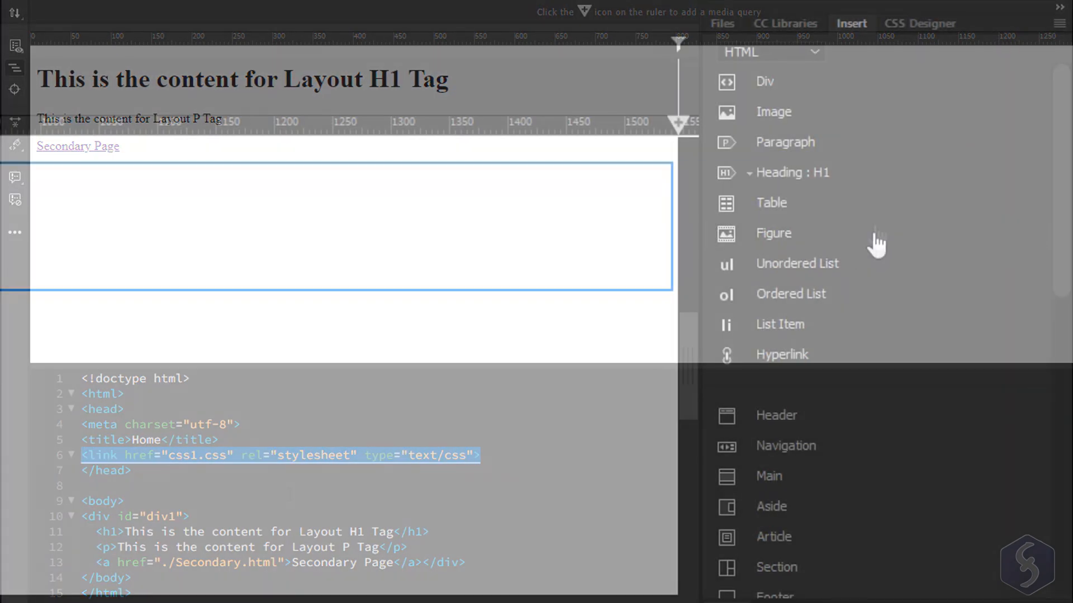
left_click(920, 22)
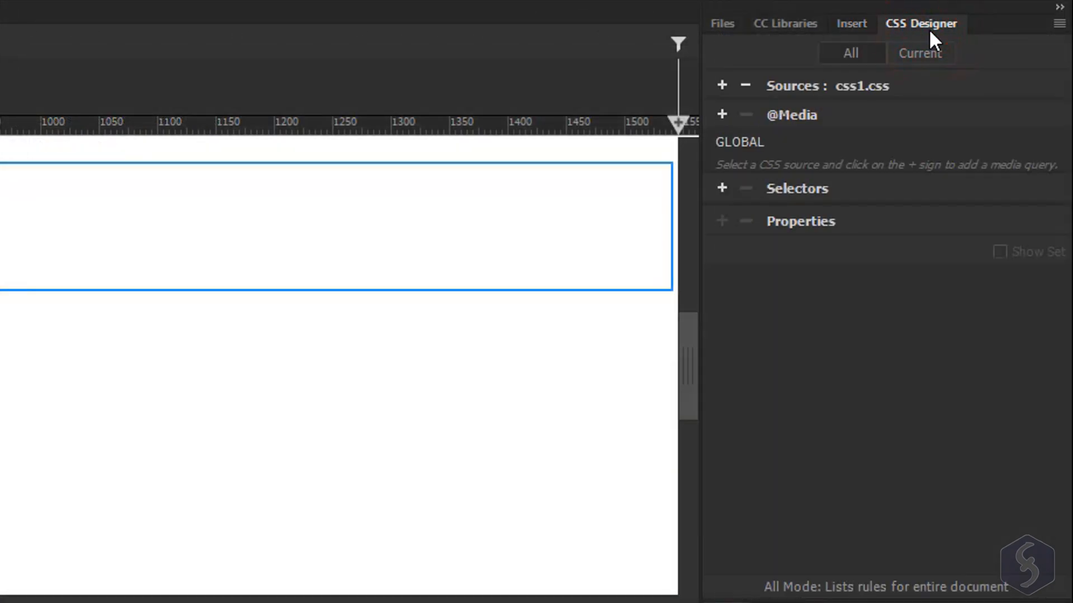
Add a #div1 selector to css1.css and scroll its Properties to the Text section
left_click(721, 188)
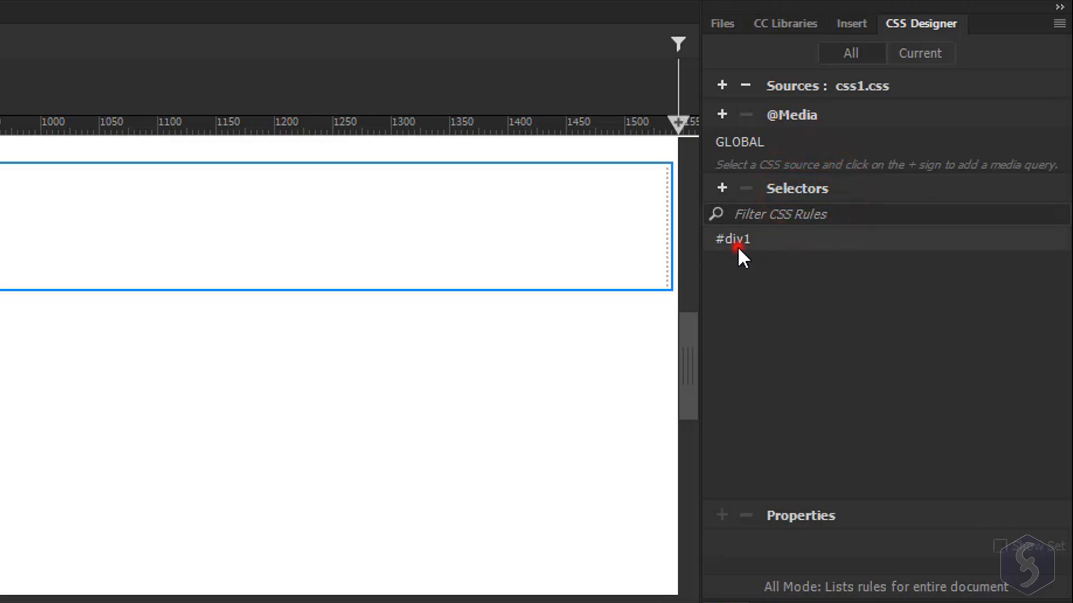
left_click(732, 239)
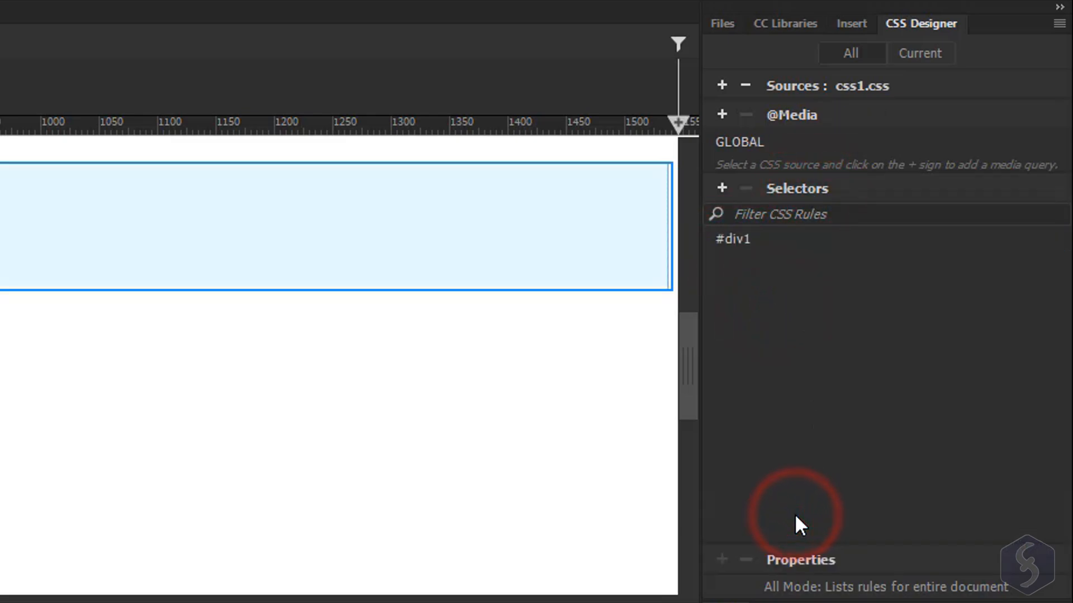
left_click(732, 239)
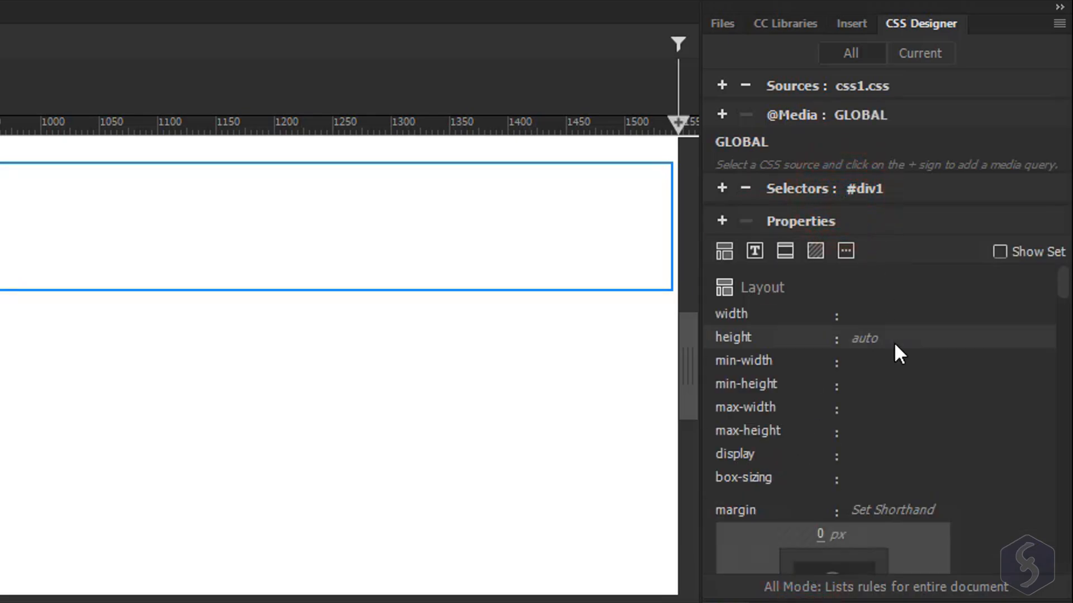
mouse_move(919, 383)
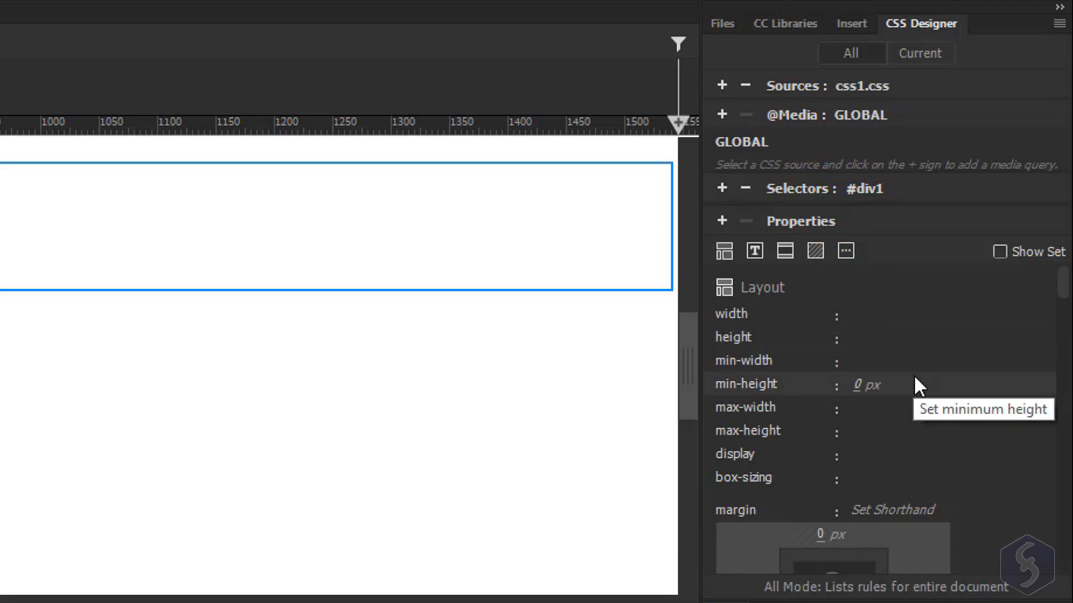
mouse_move(940, 477)
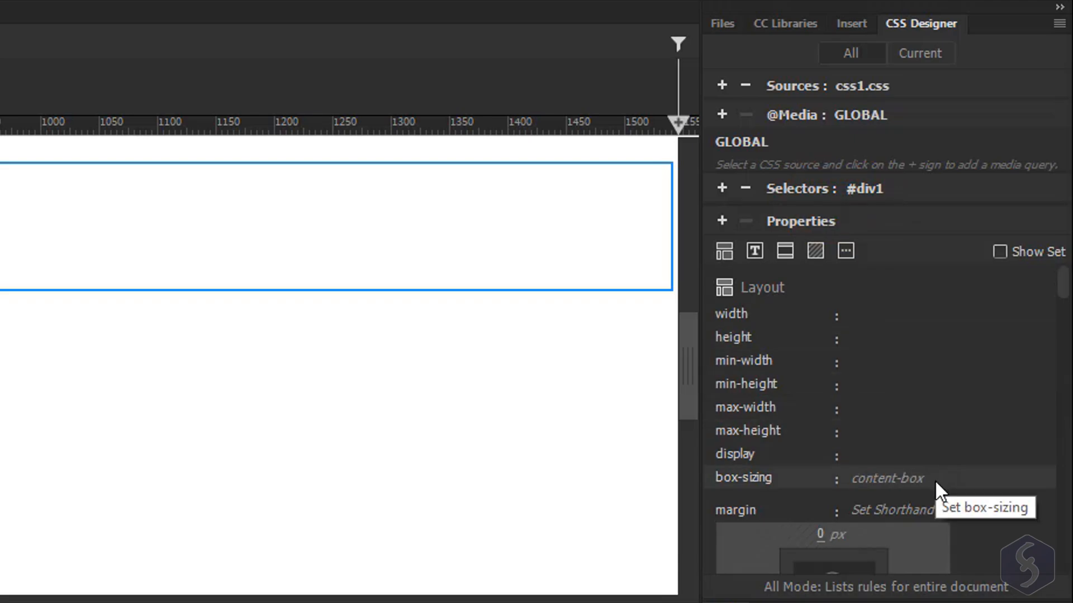
scroll("down", 3)
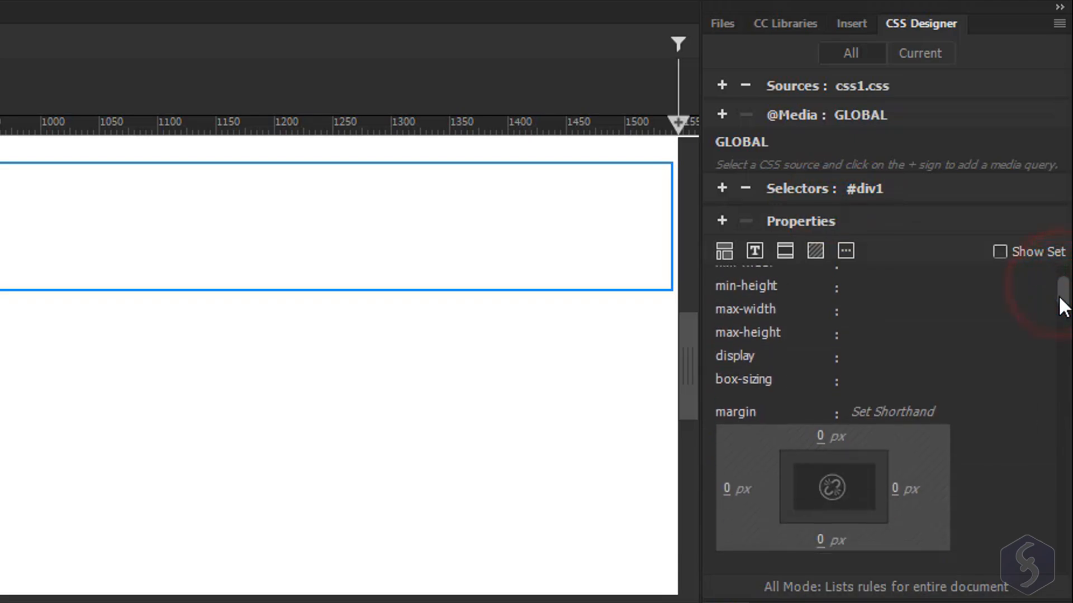
scroll("down", 3)
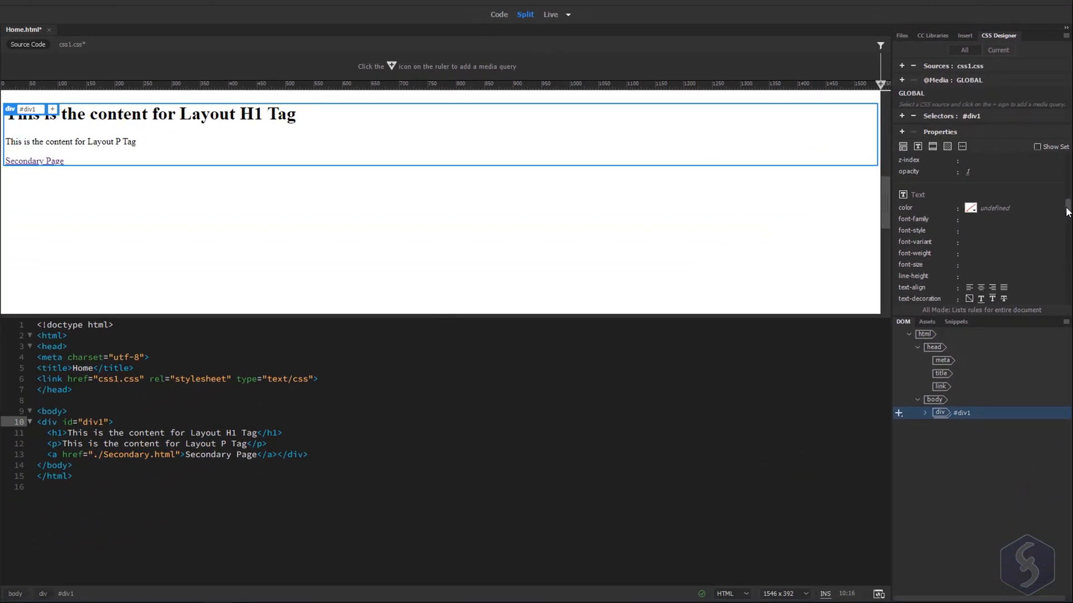
Set the #div1 text colour to red #EB171B from the colour swatch
left_click(970, 208)
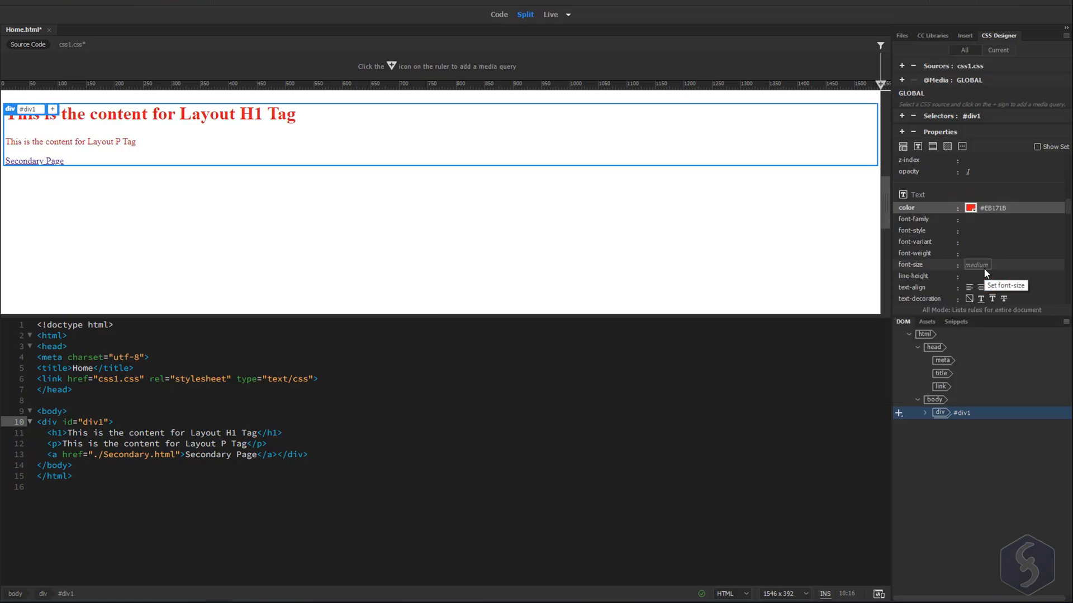
left_click(979, 218)
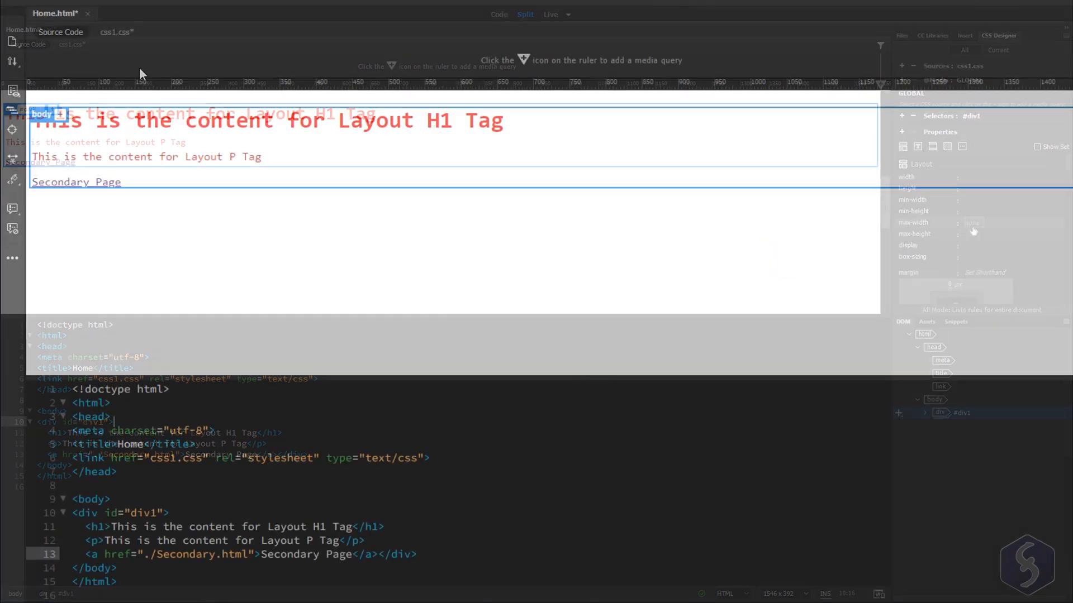
Add a .right rule with text-align: right at the end of css1.css
left_click(113, 33)
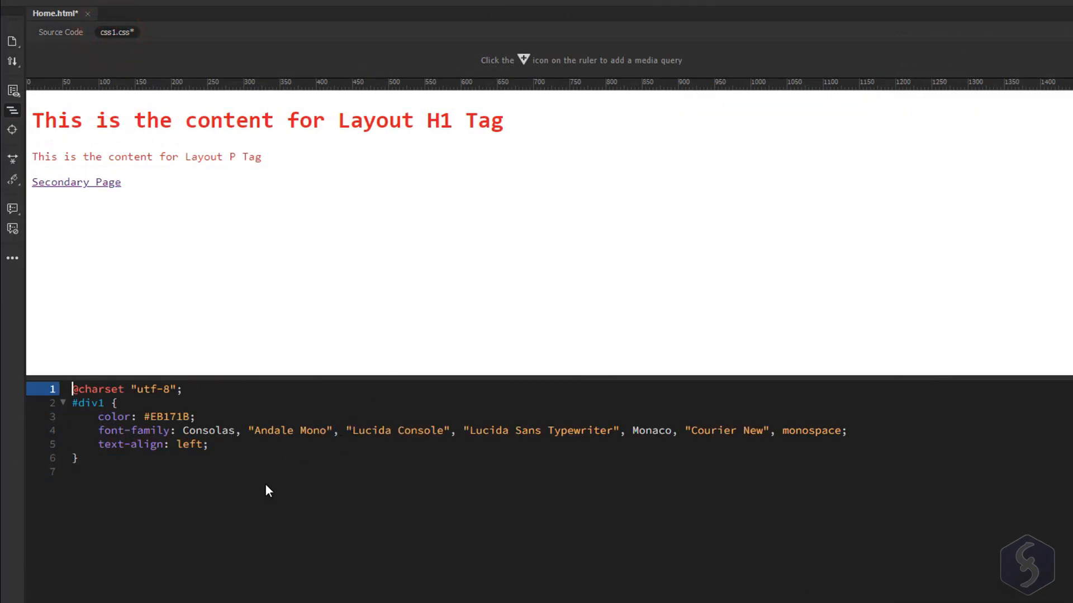
left_click(75, 472)
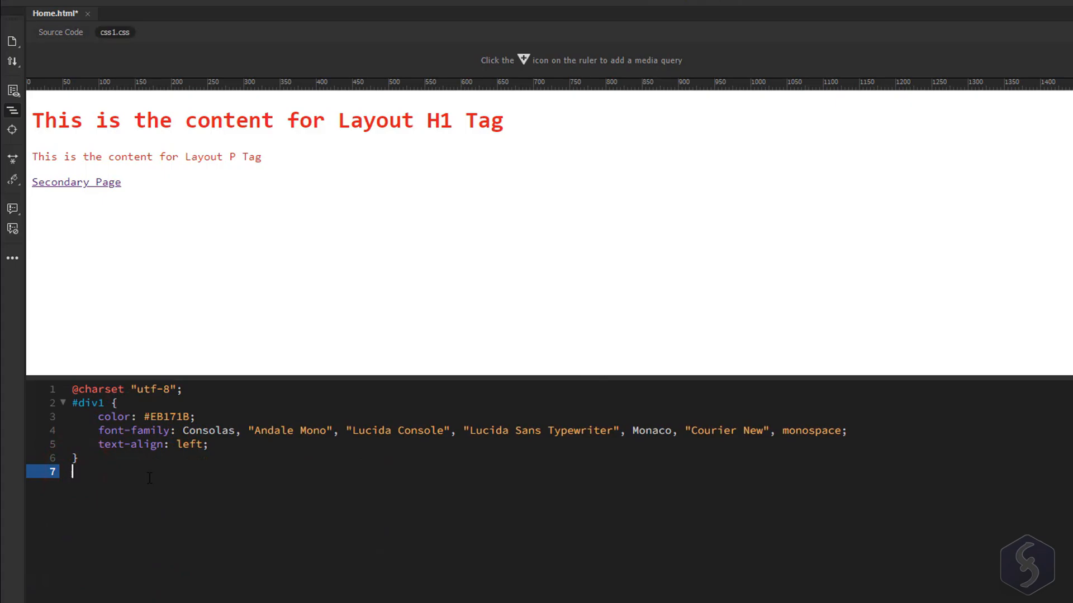
type(".right {")
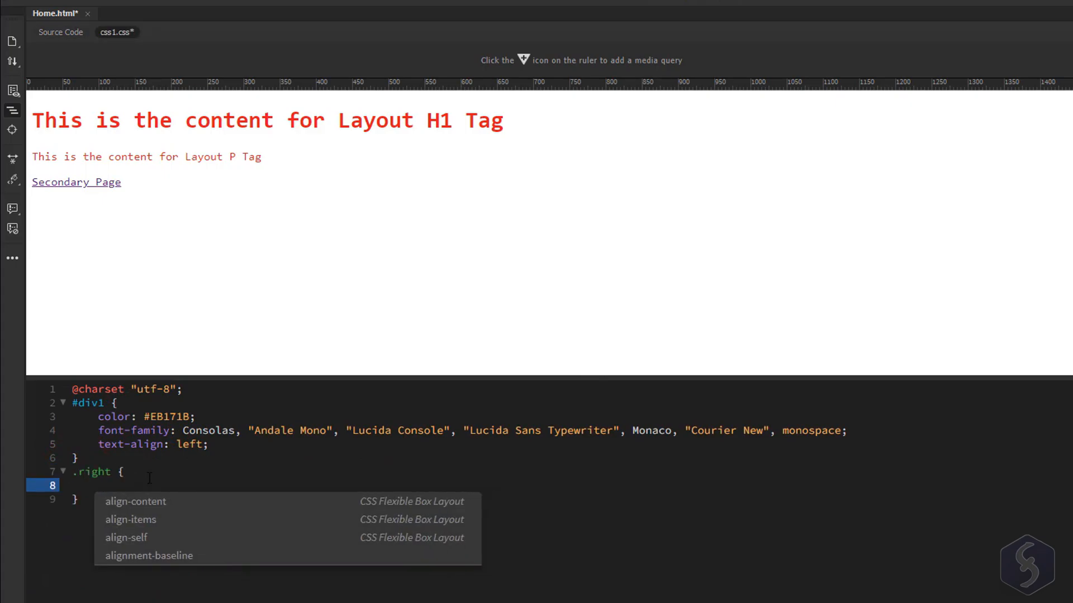
type("text-align:")
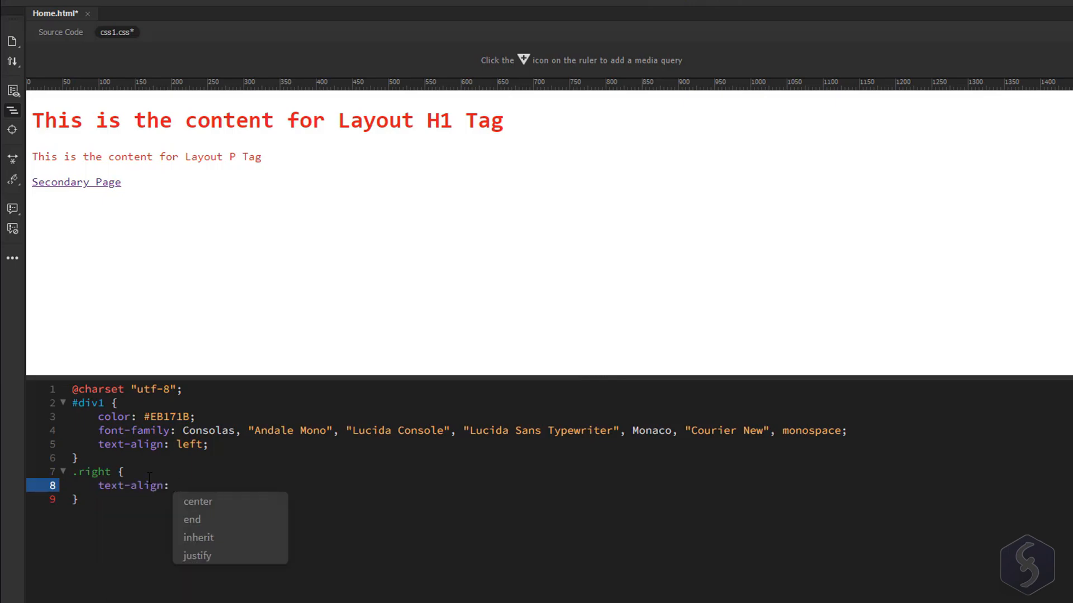
type("right")
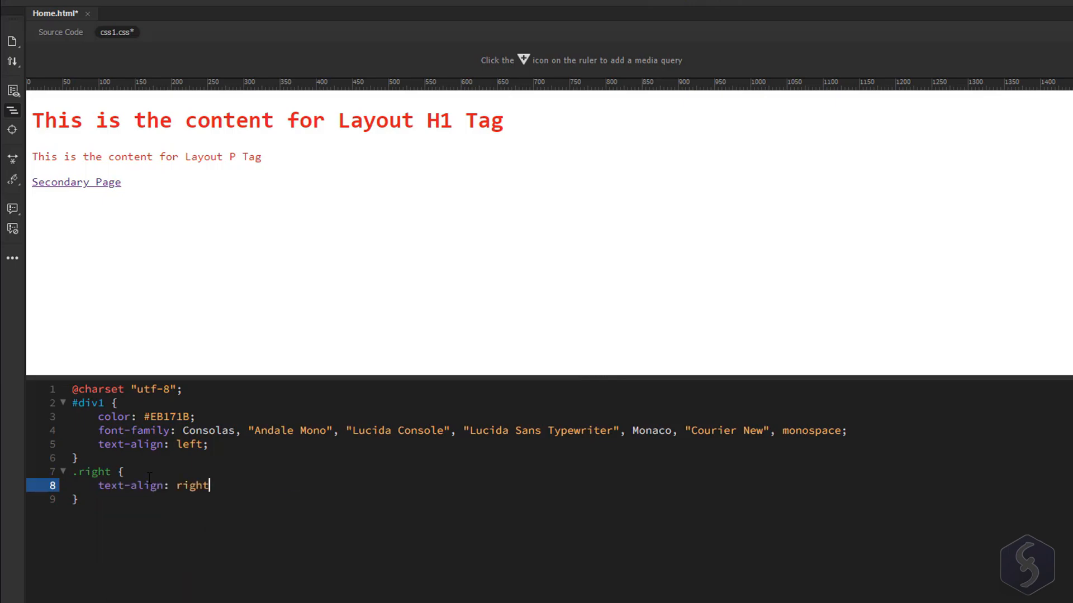
Return to Home.html's source and start a class attribute on the paragraph
left_click(60, 32)
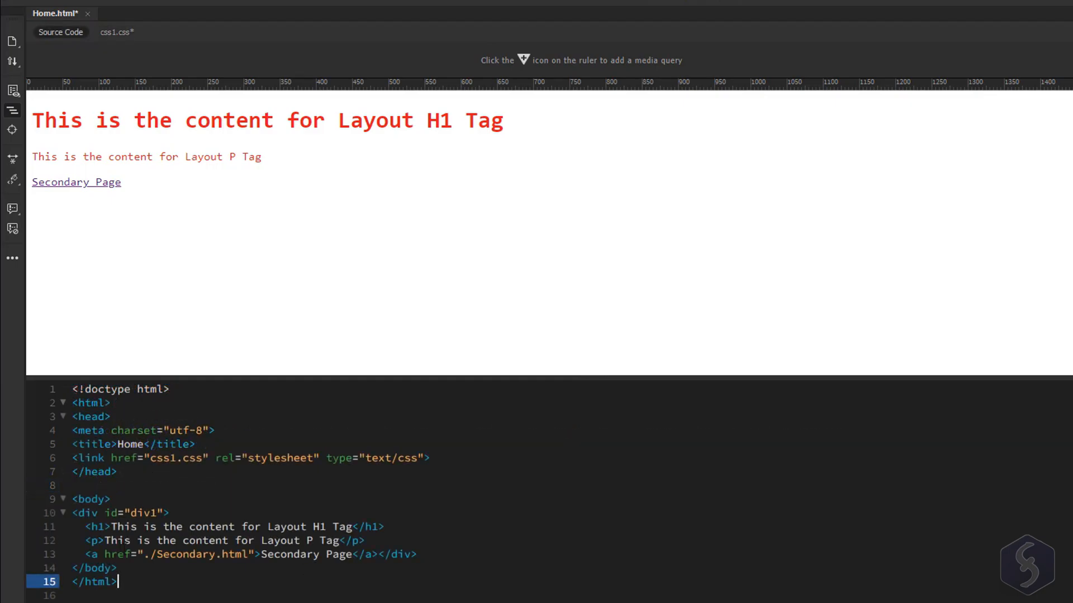
type("class")
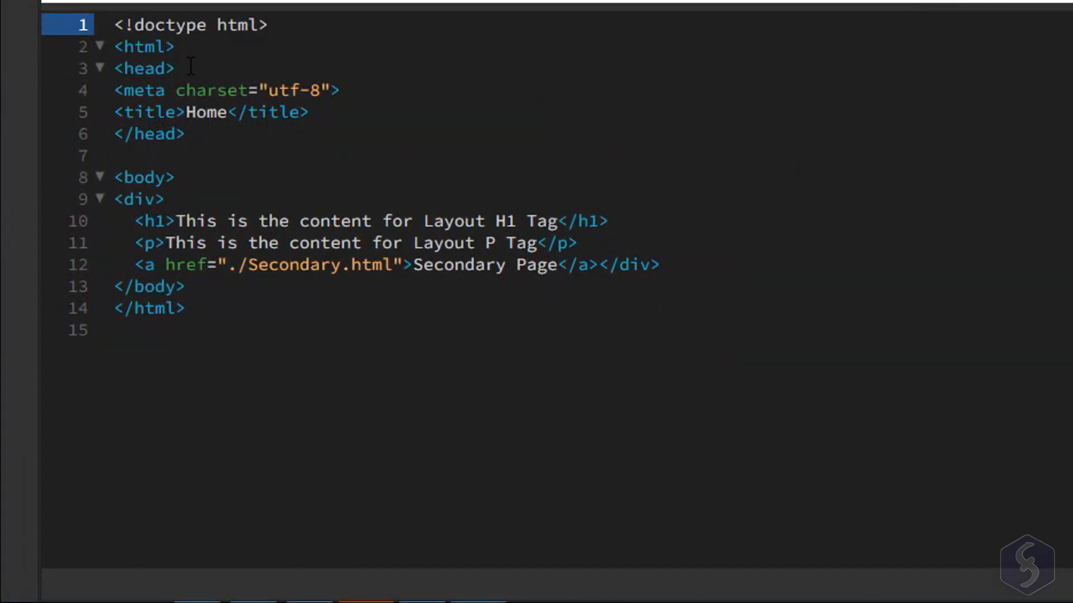
Attach css1.css to Home.html as a linked stylesheet and begin restoring the div's id
left_click(177, 68)
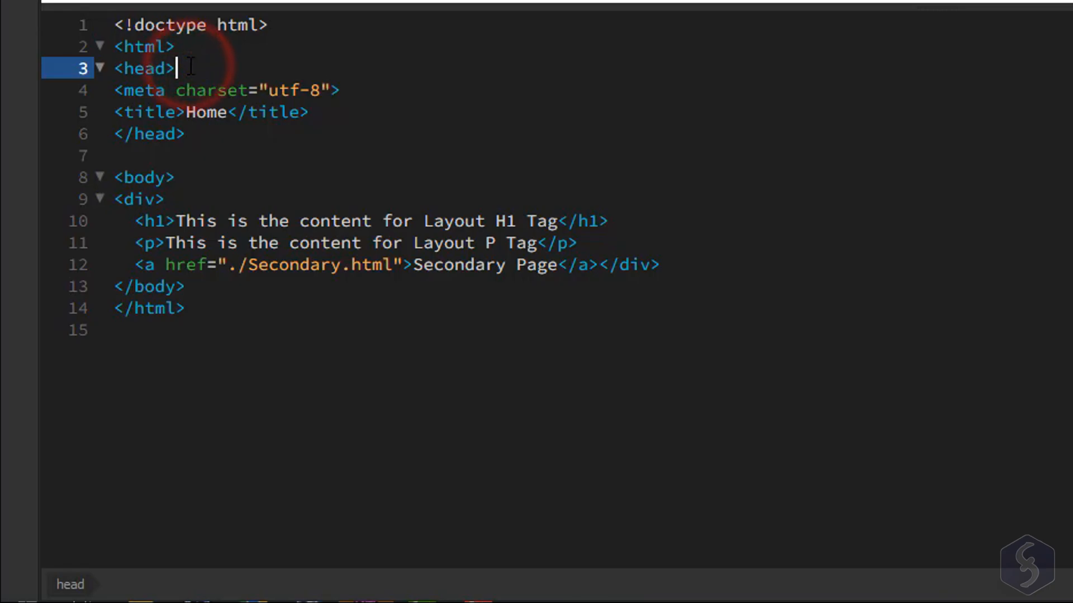
right_click(190, 68)
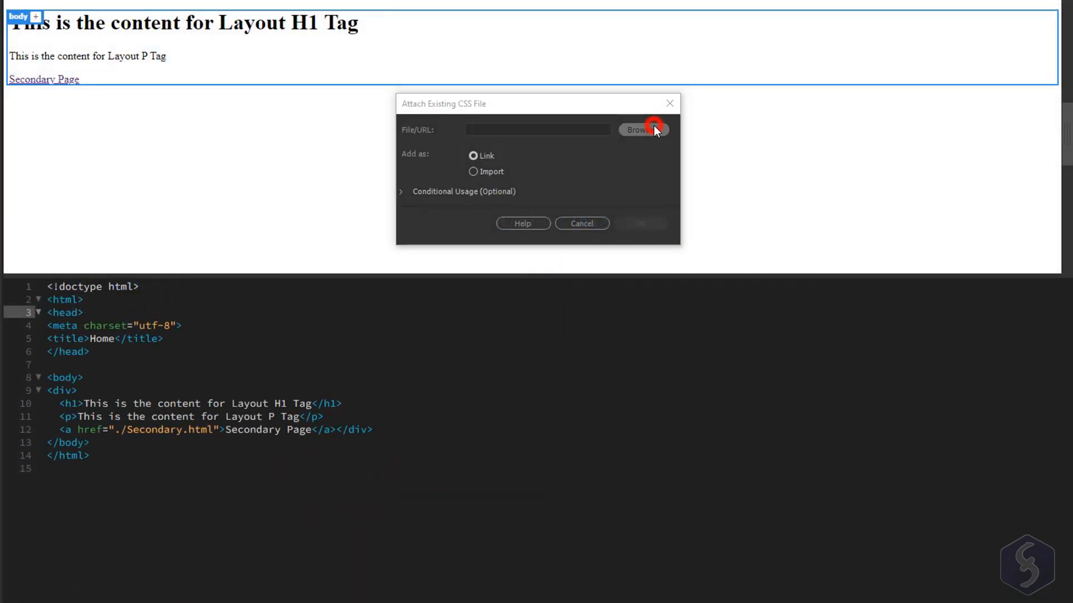
left_click(641, 130)
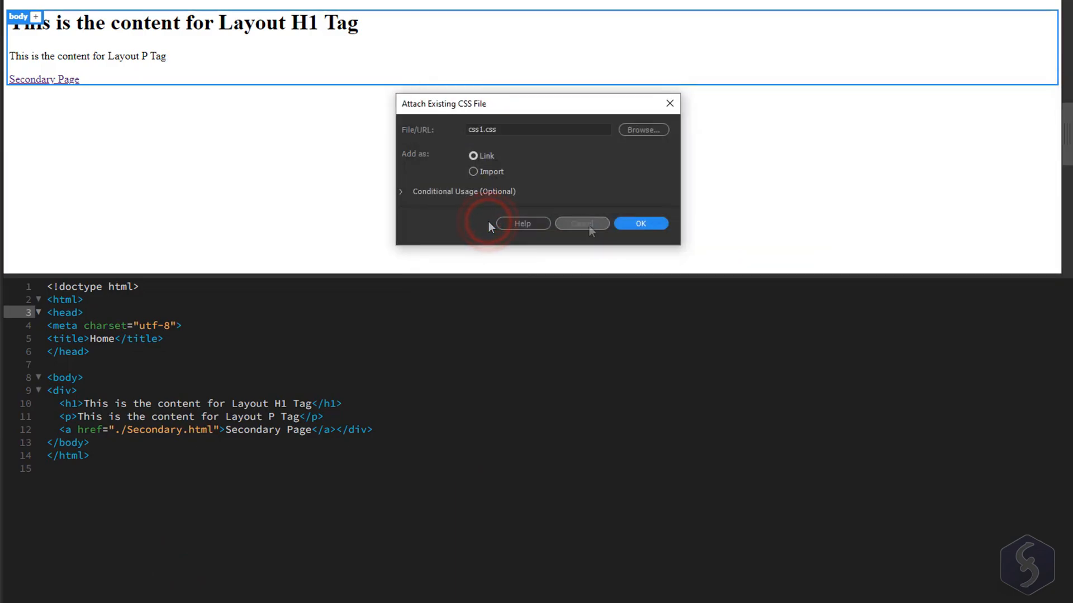
left_click(639, 223)
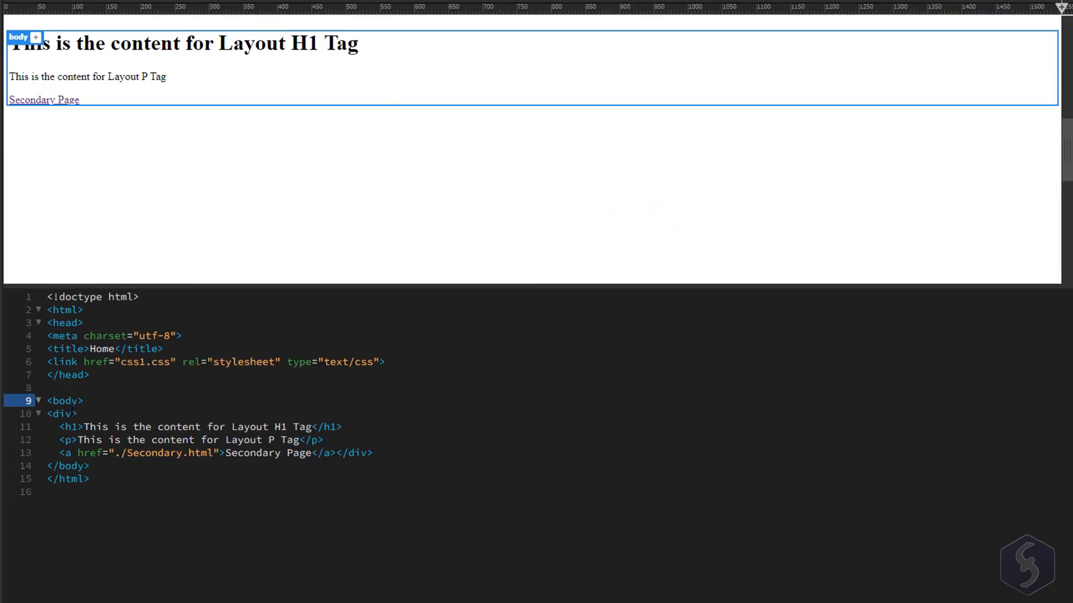
type("id=\"div1")
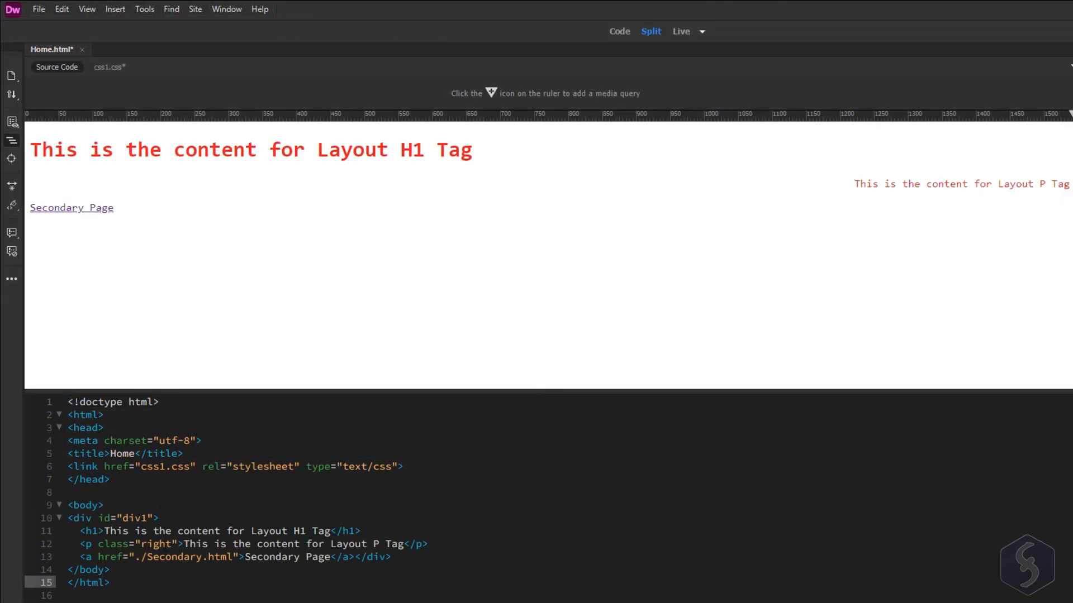
Review Page Properties from the File menu, then dismiss the dialog
left_click(38, 9)
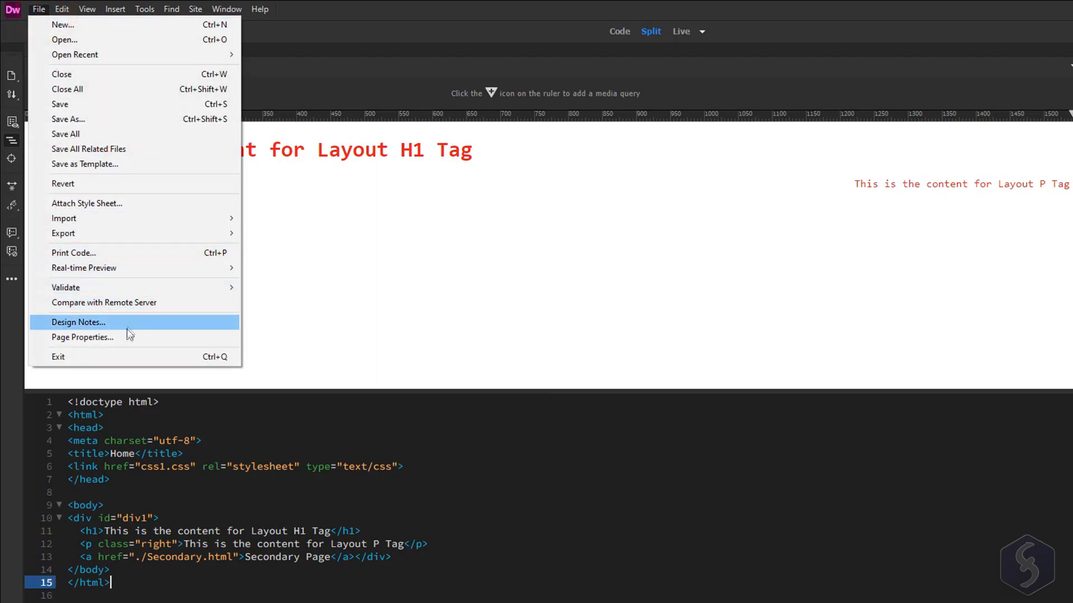
left_click(82, 336)
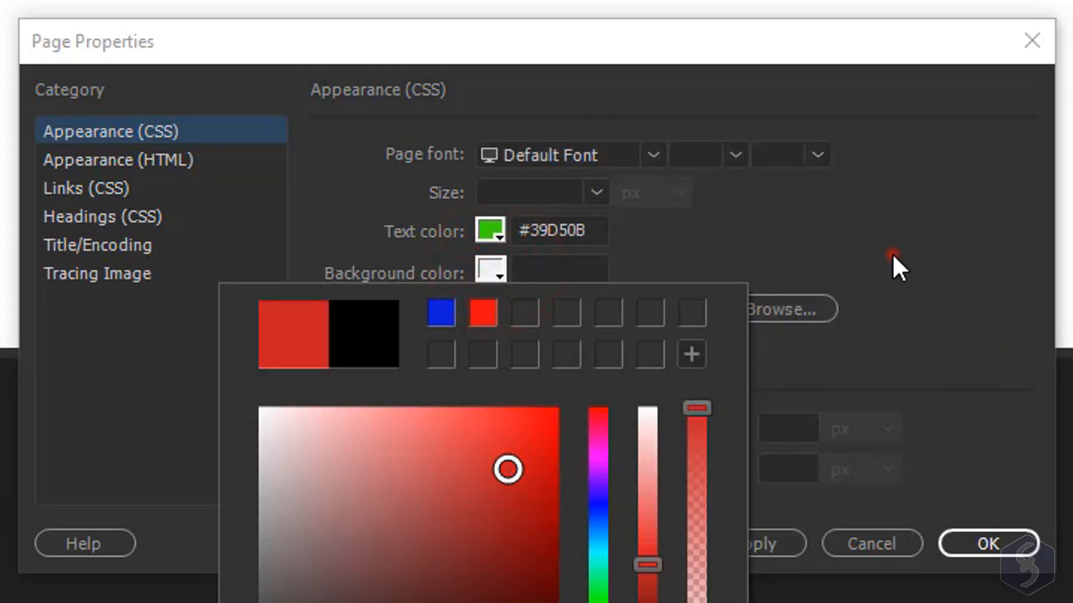
left_click(97, 244)
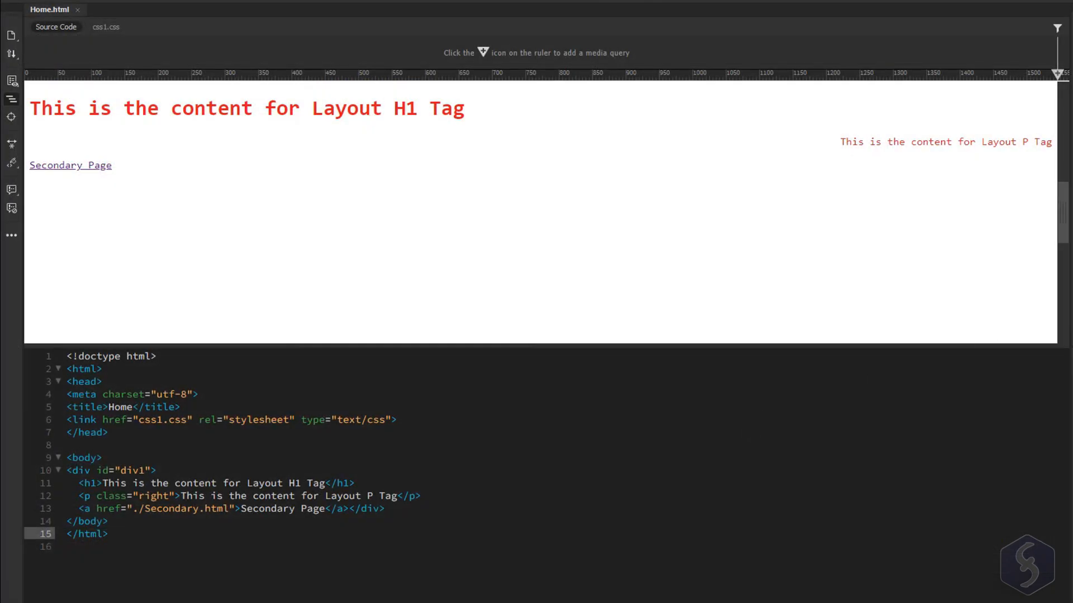
Upload Secondary.html through css1.css from the local Test Site folder to the server
left_click(108, 534)
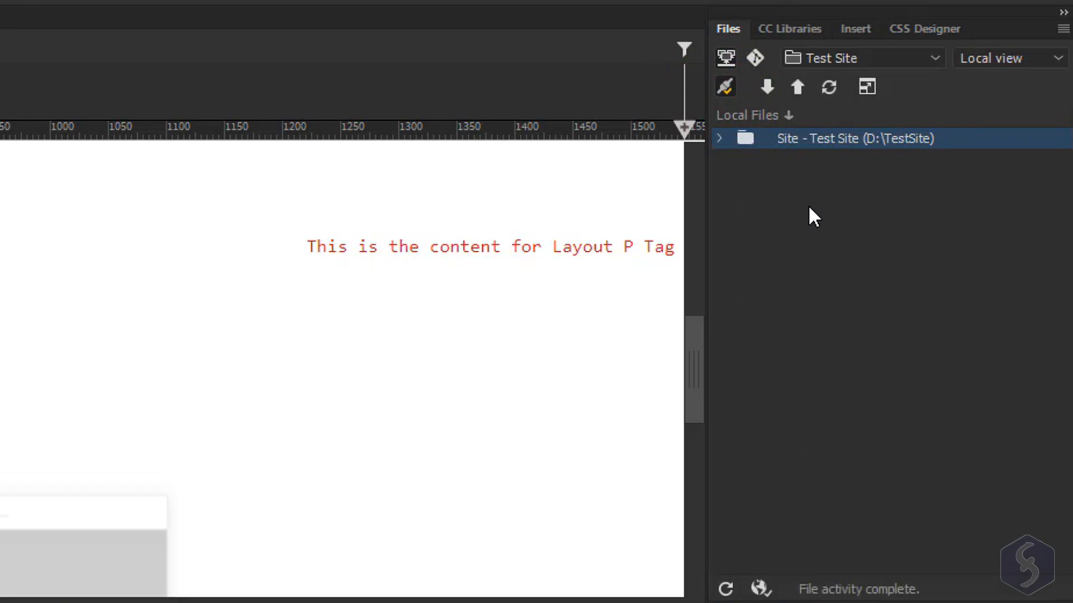
mouse_move(735, 151)
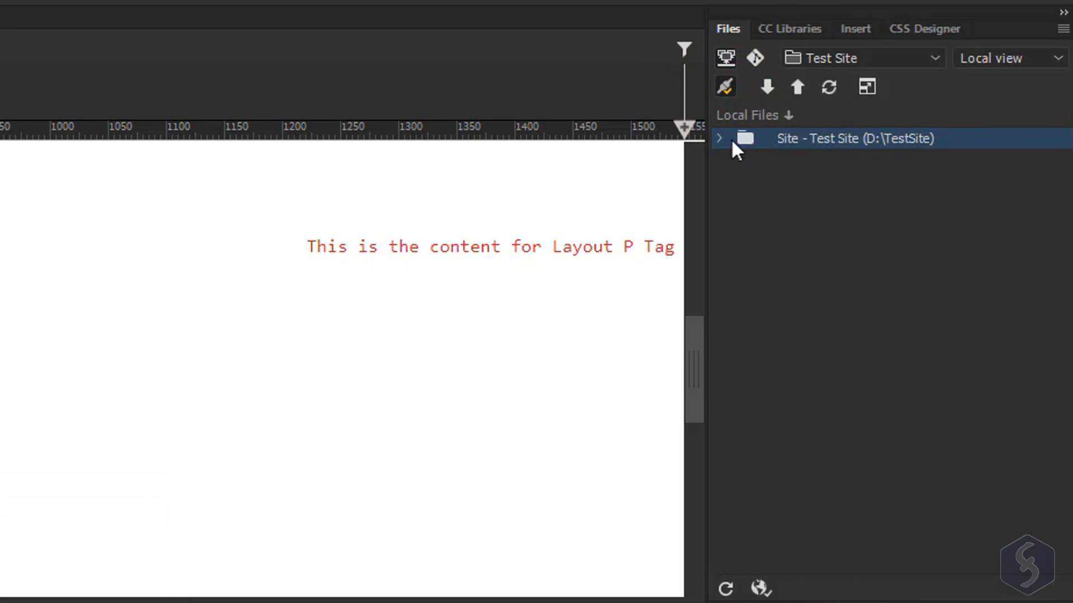
left_click(719, 138)
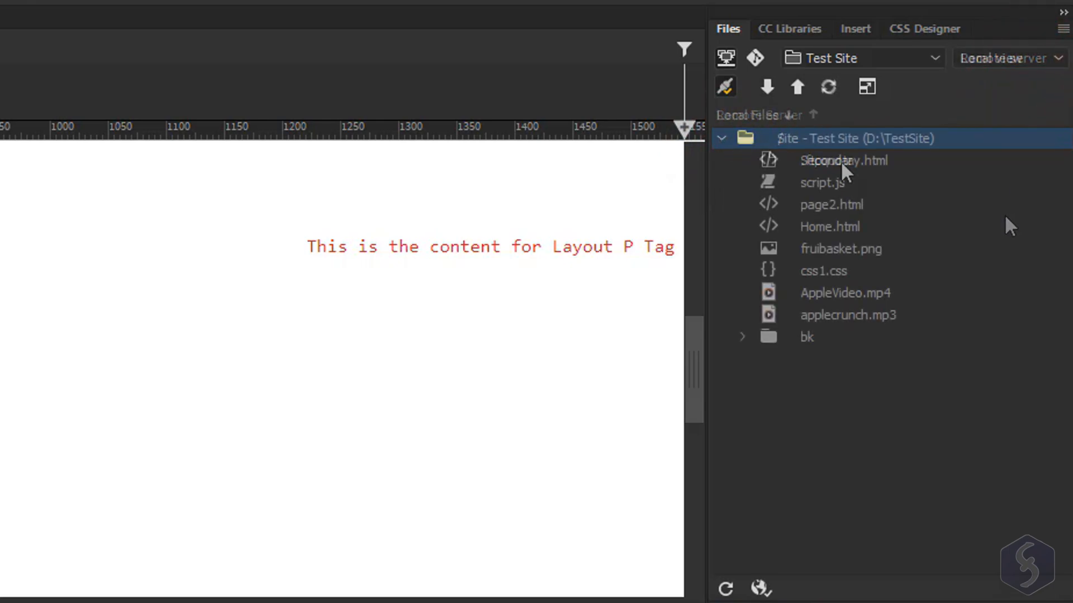
left_click(843, 160)
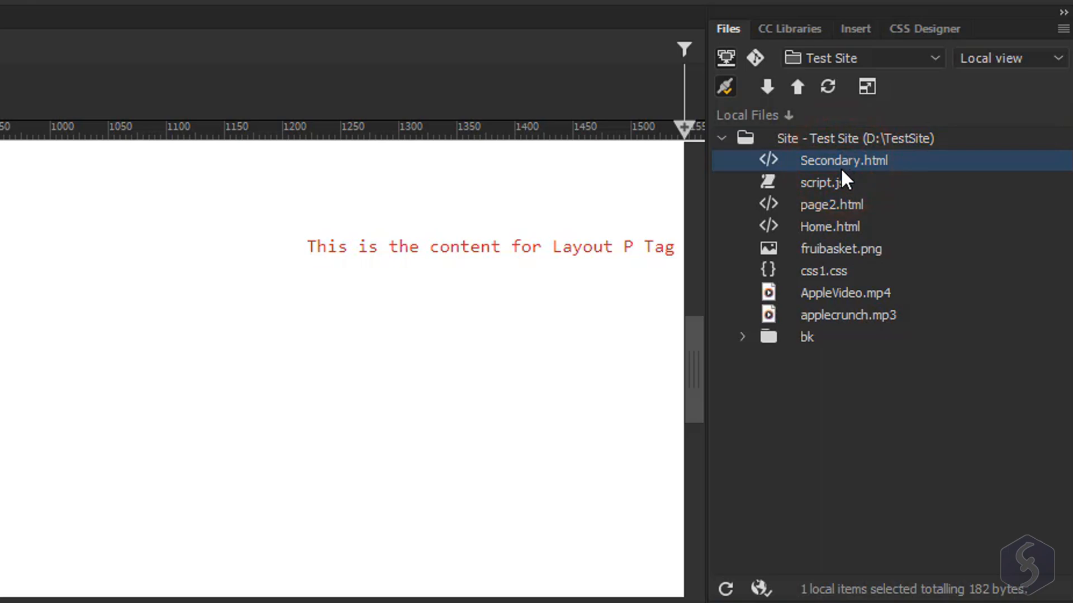
left_click(823, 270)
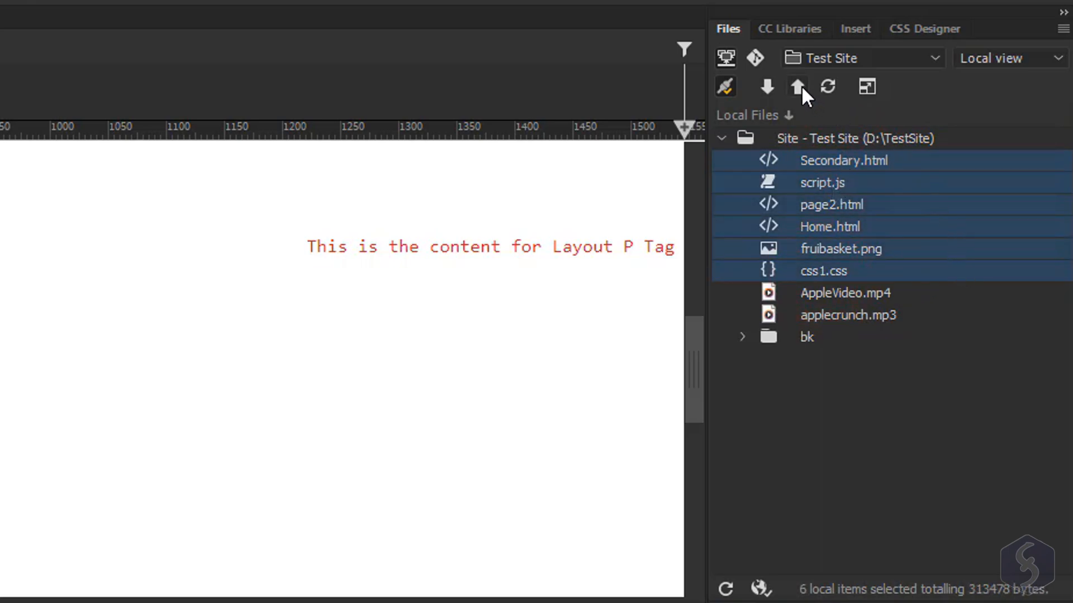
left_click(797, 87)
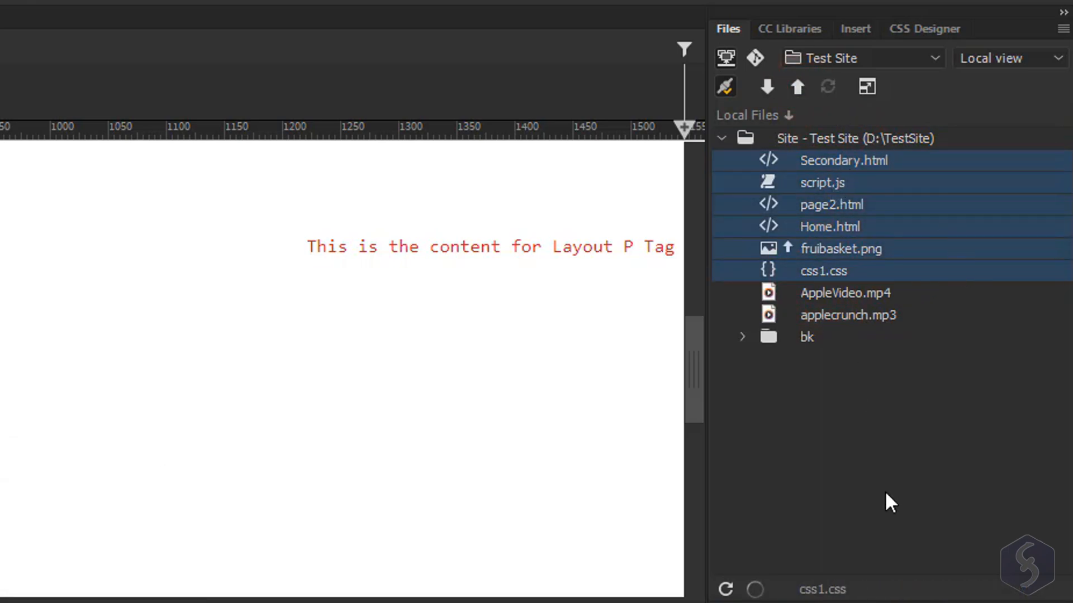
Switch the Files panel to show the remote server's file list
left_click(1059, 58)
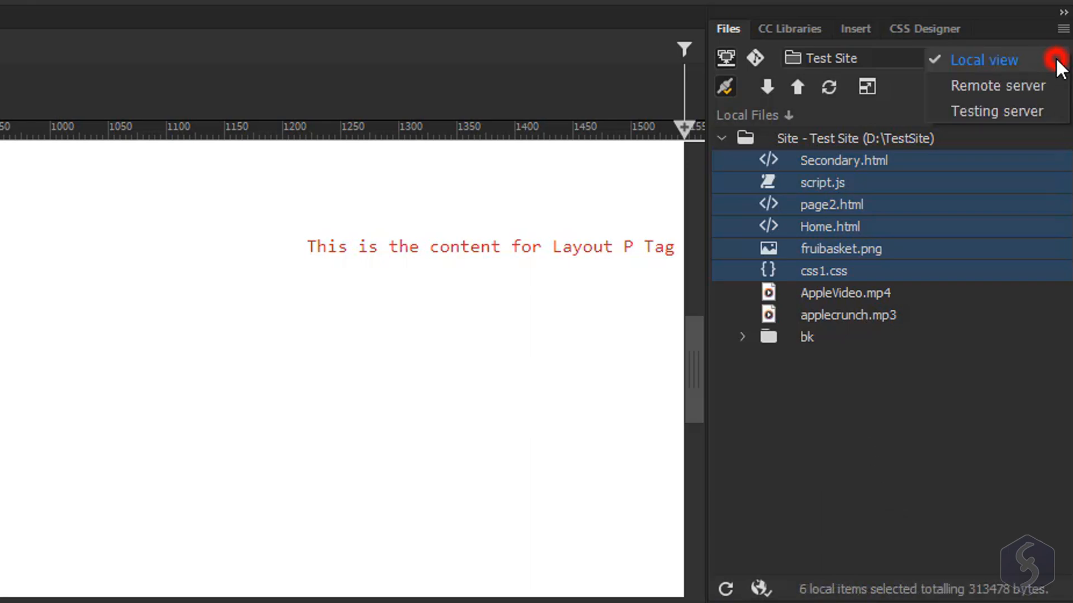
left_click(996, 85)
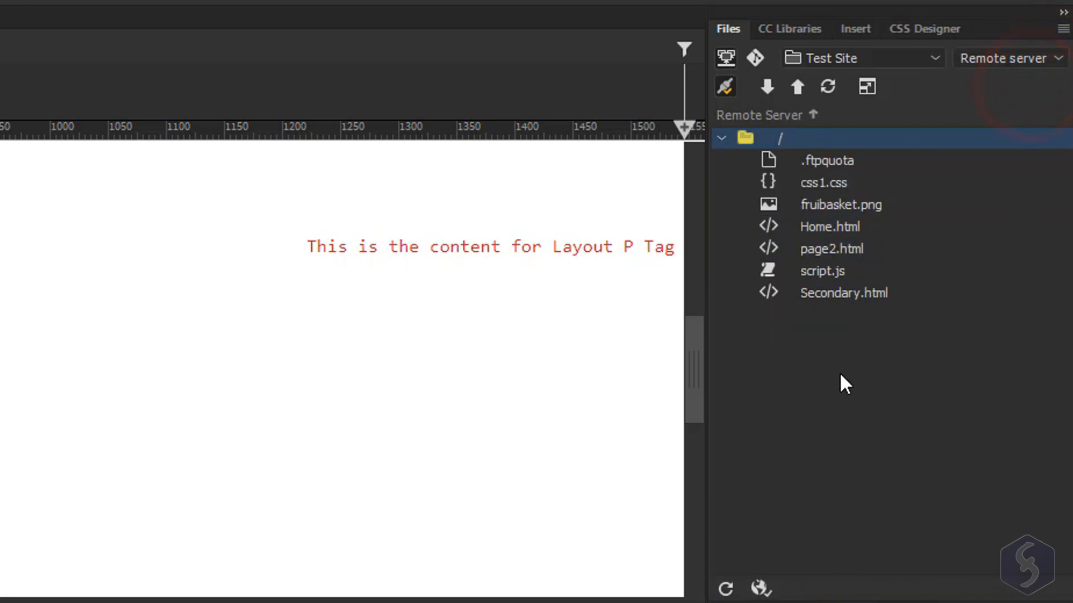
mouse_move(812, 418)
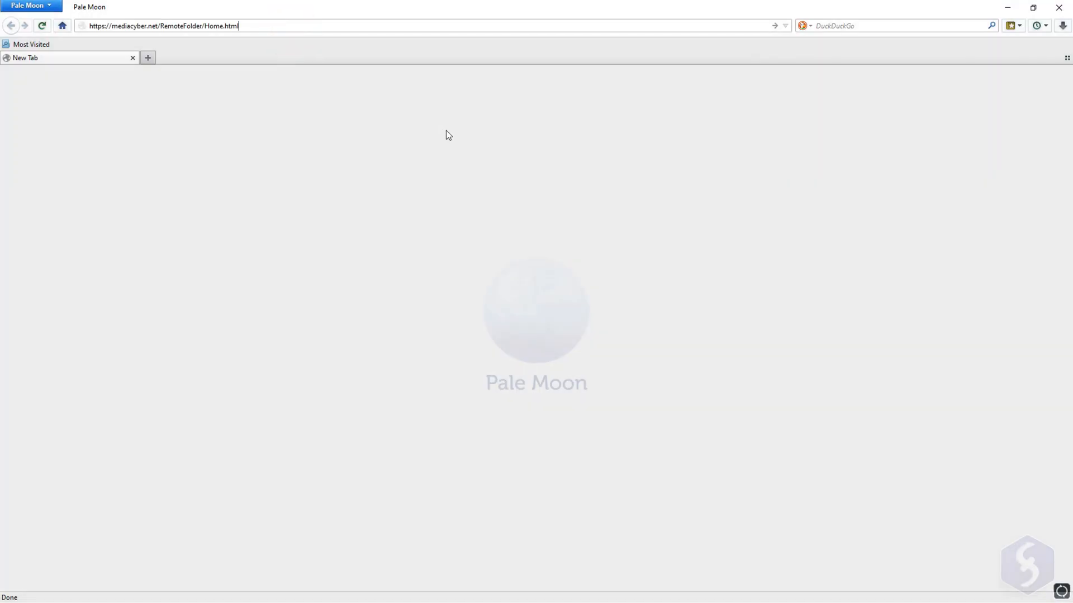
Load the remote Home.html from mediacyber.net in Pale Moon
key("Return")
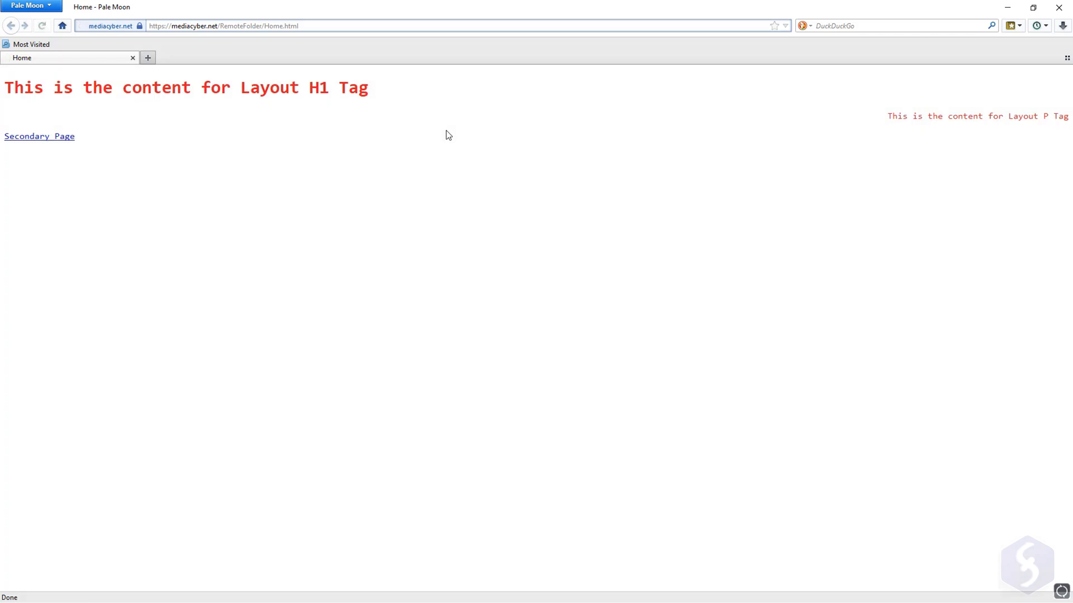
left_click(42, 26)
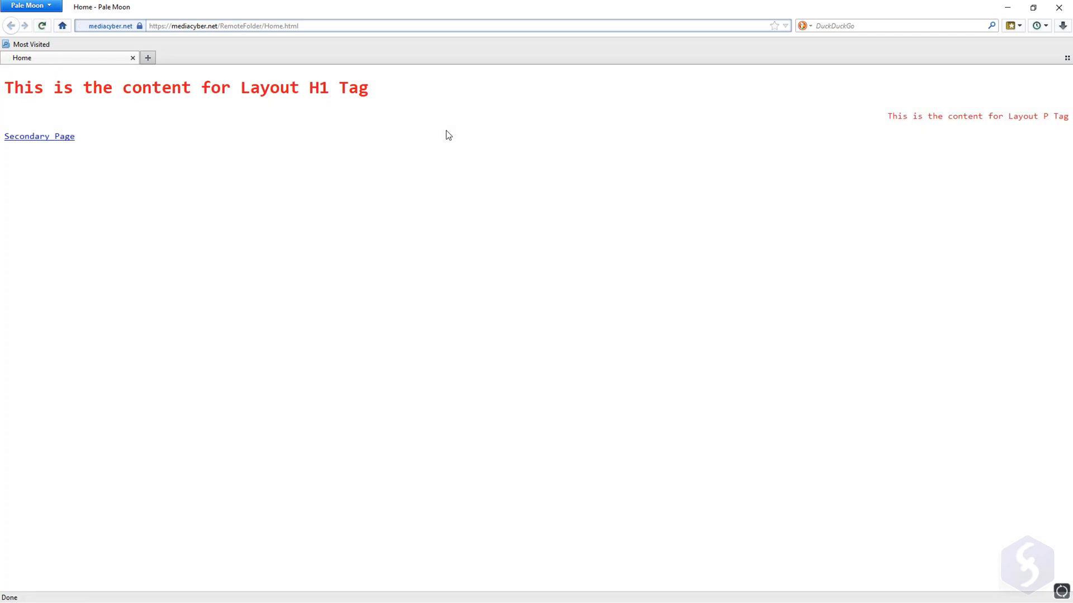
mouse_move(654, 143)
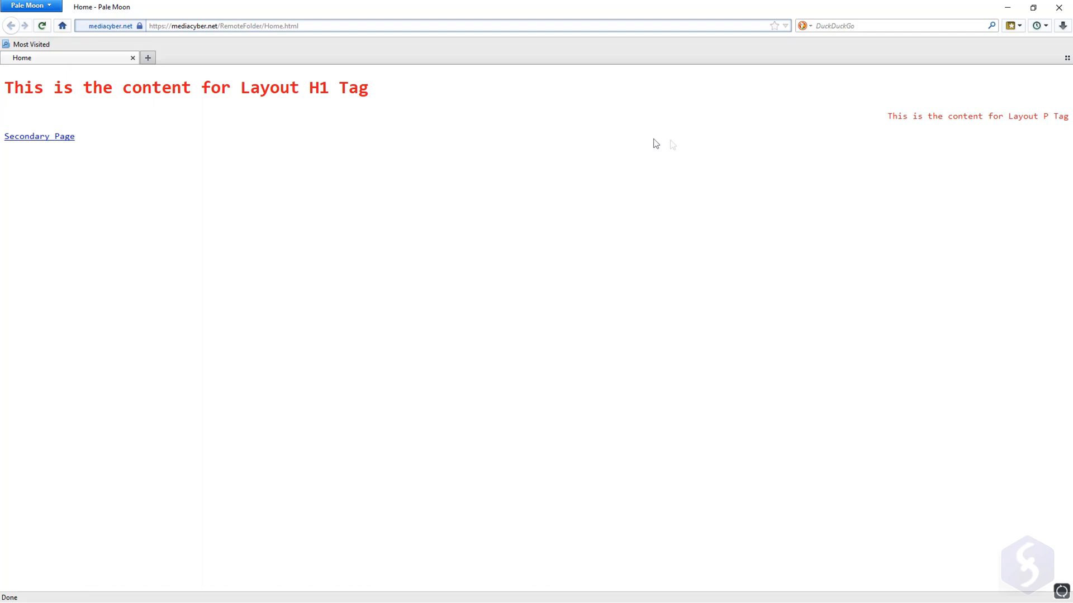
mouse_move(750, 152)
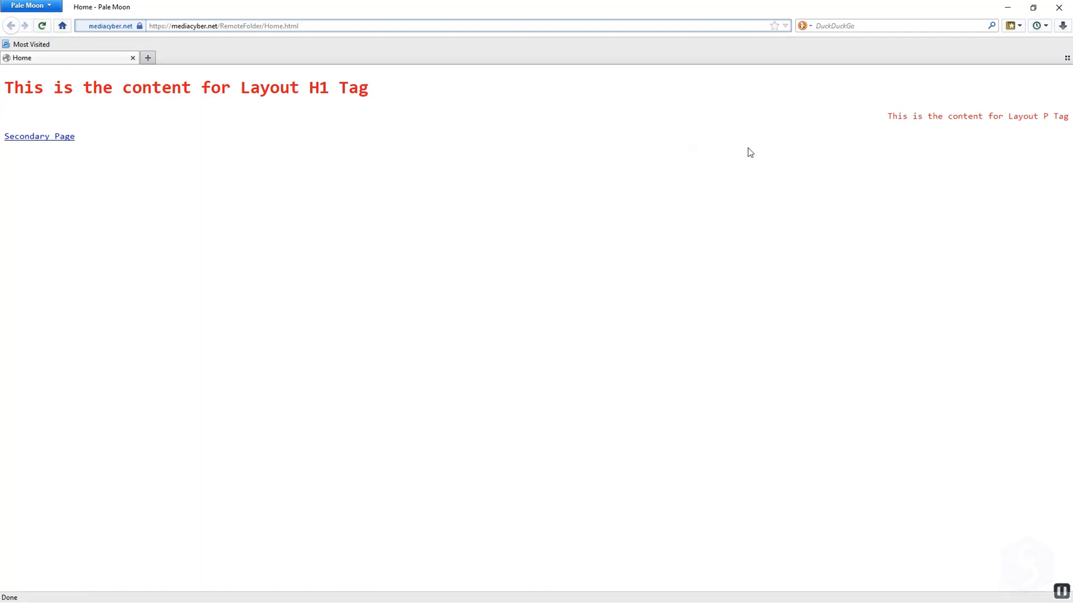